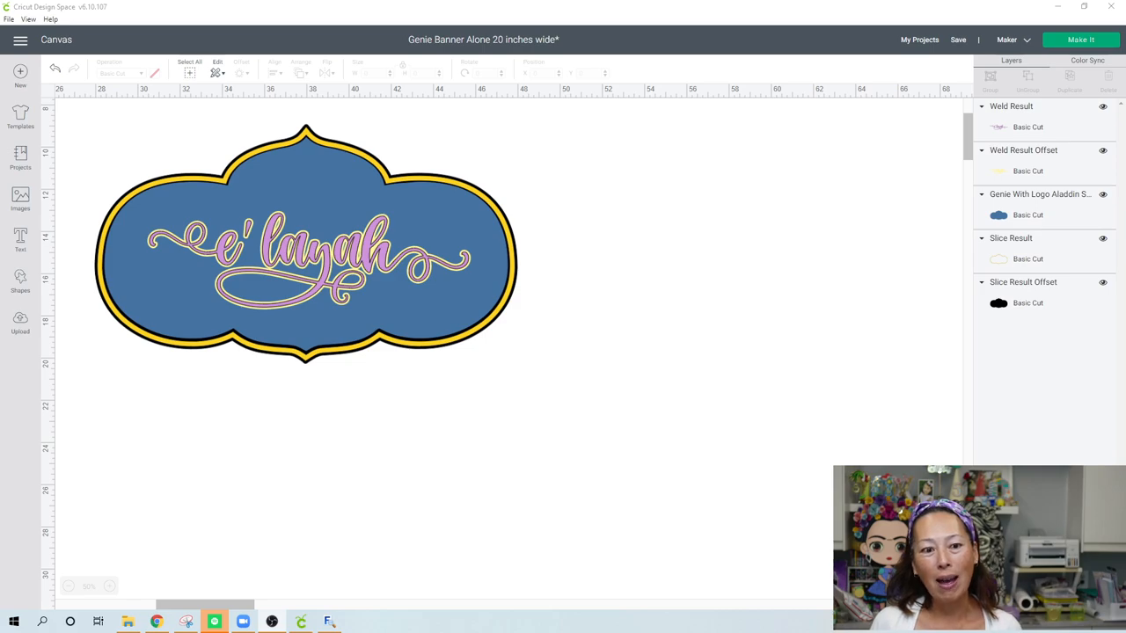
pyautogui.moveTo(218, 504)
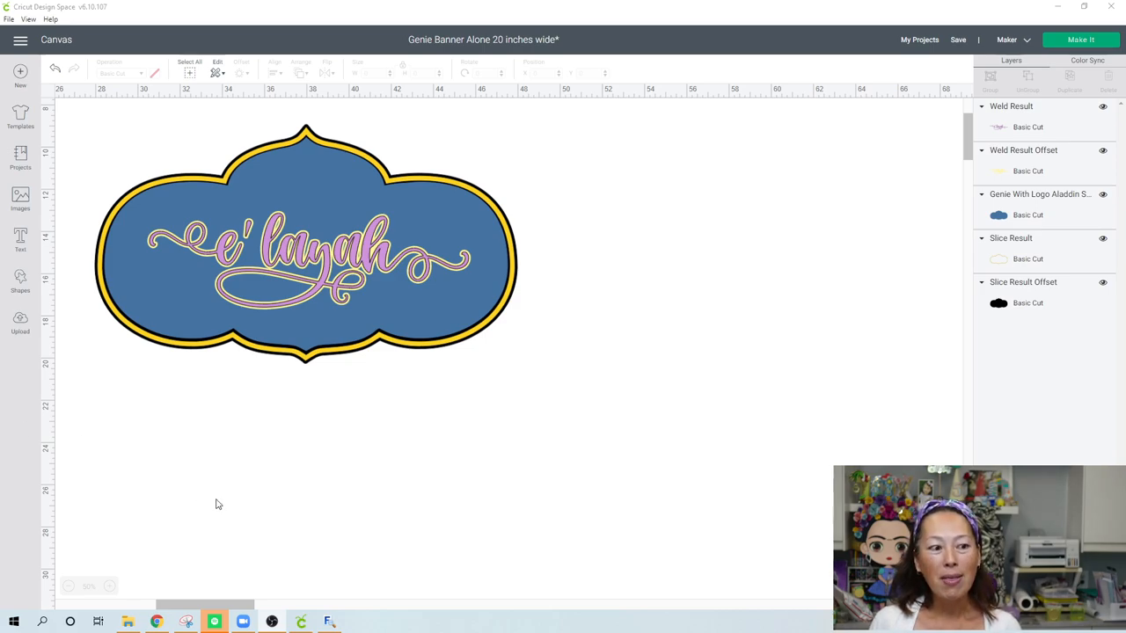
pyautogui.moveTo(256, 319)
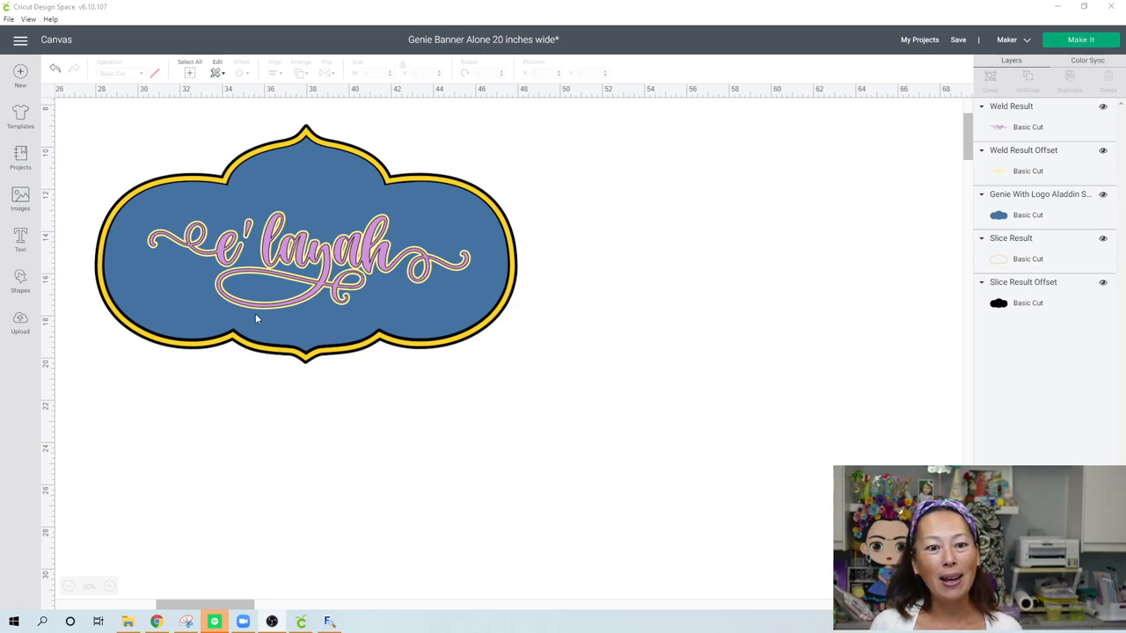
pyautogui.moveTo(276, 451)
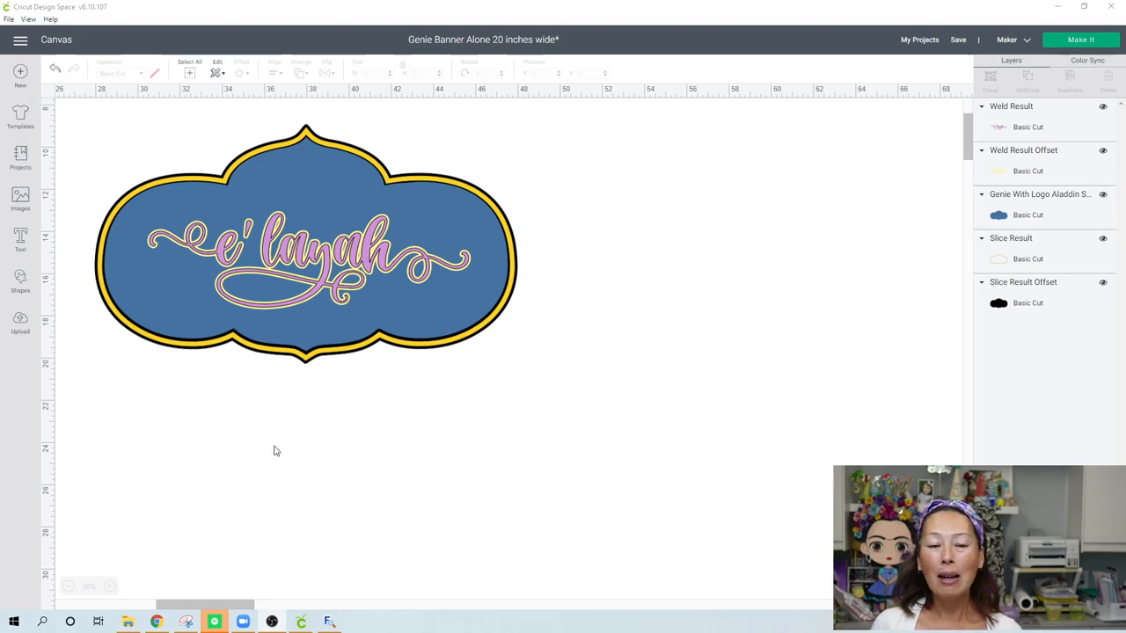
pyautogui.moveTo(321, 386)
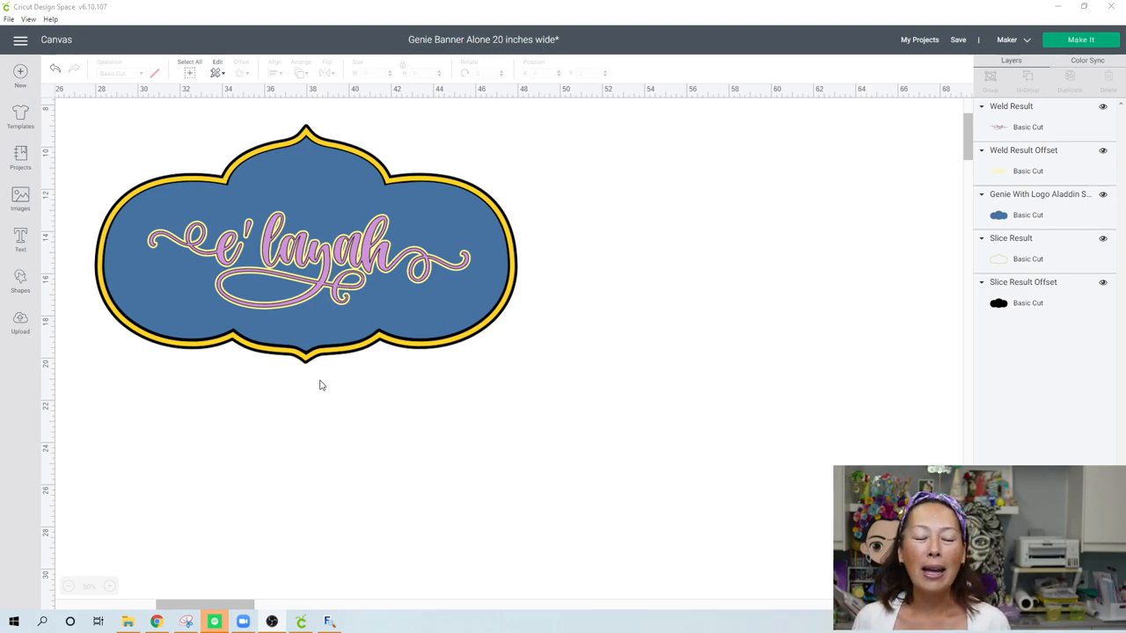
pyautogui.moveTo(331, 365)
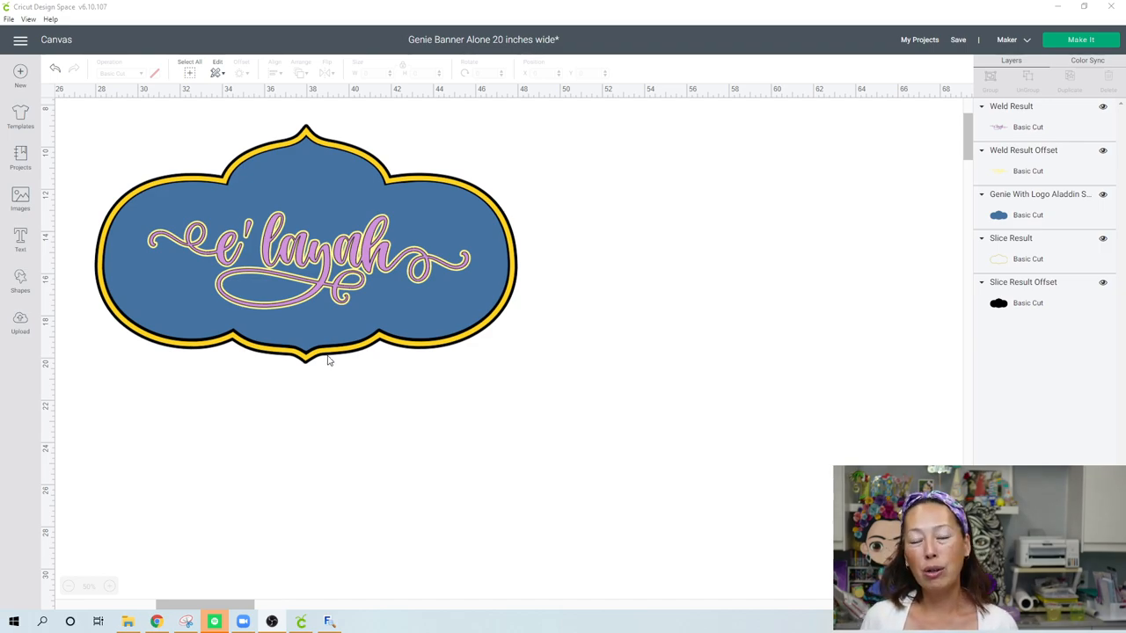
pyautogui.moveTo(343, 321)
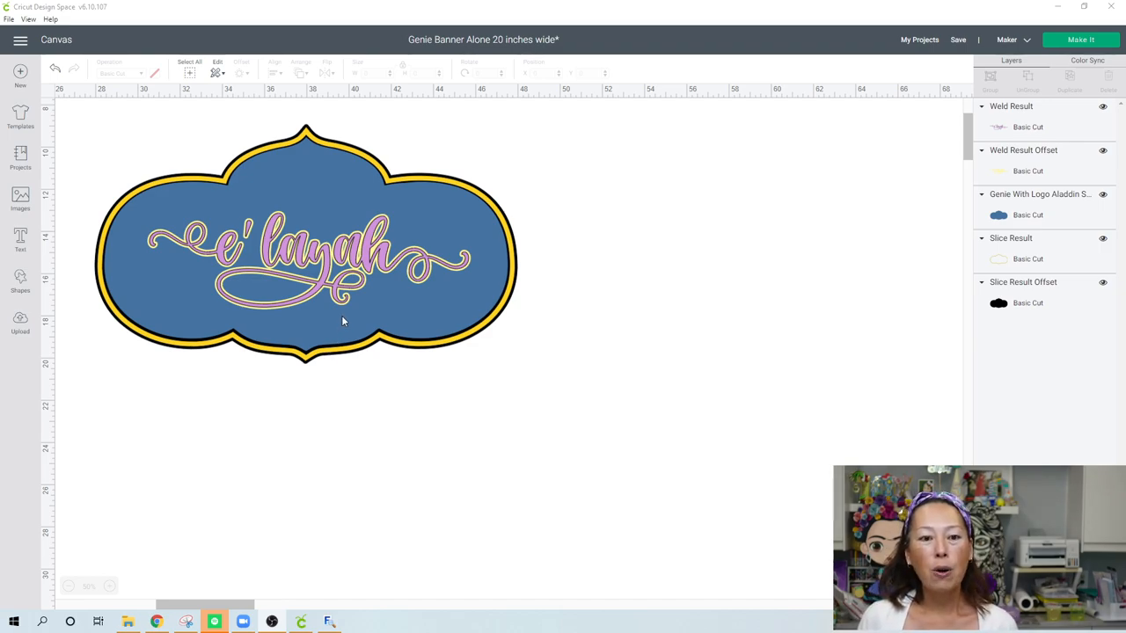
pyautogui.moveTo(291, 312)
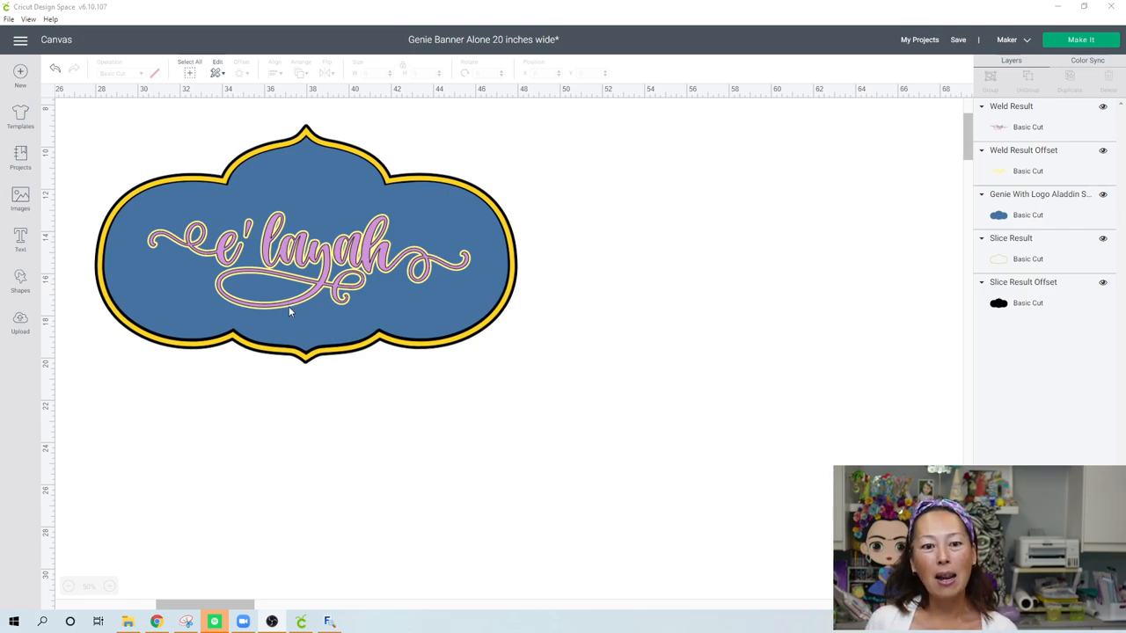
pyautogui.moveTo(374, 280)
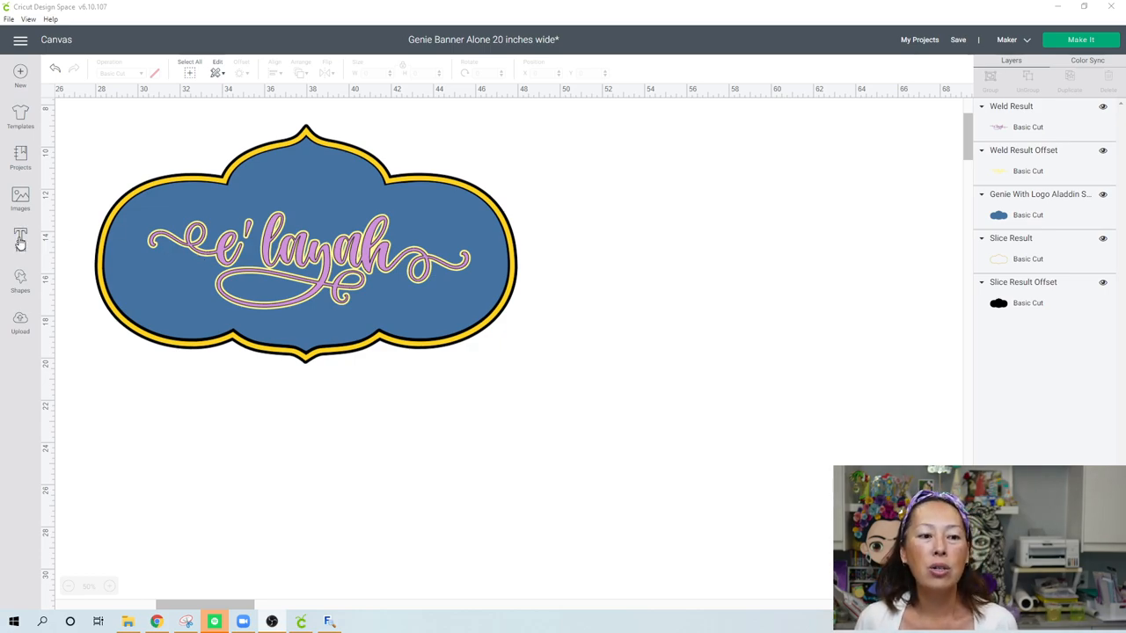
# Insert a new empty text box onto the canvas below the e'layah banner
pyautogui.click(20, 237)
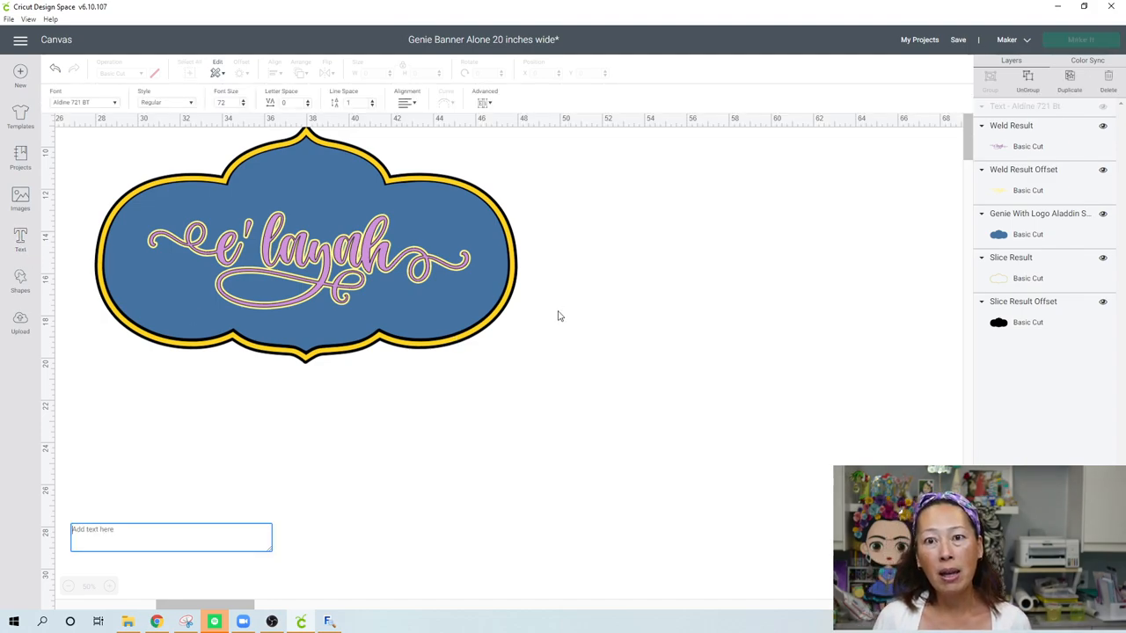
pyautogui.moveTo(439, 328)
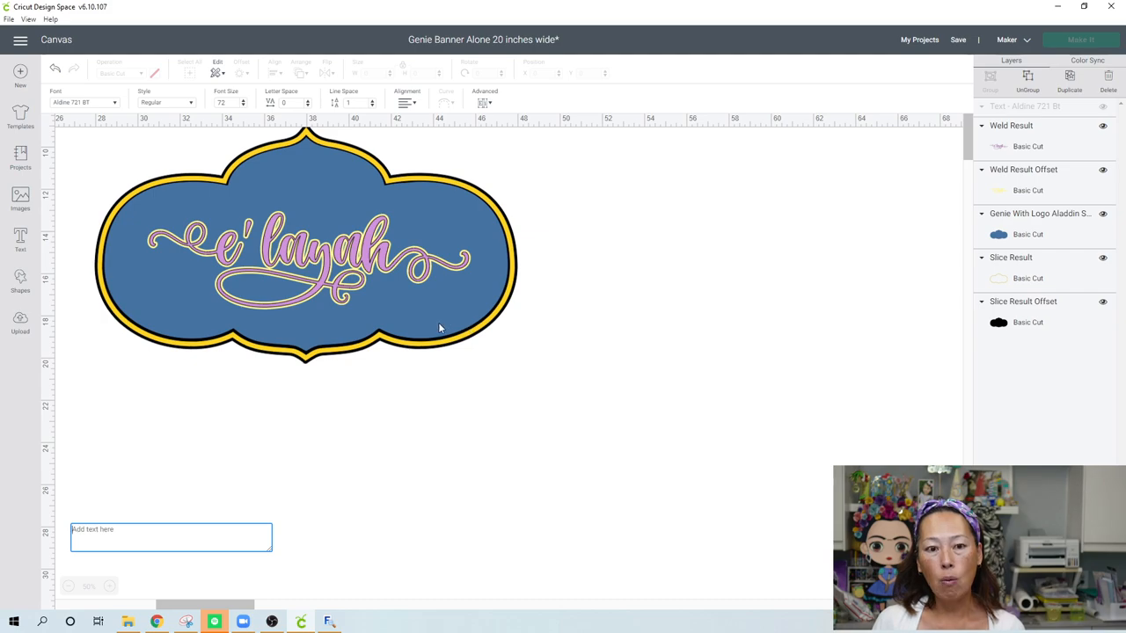
pyautogui.moveTo(359, 165)
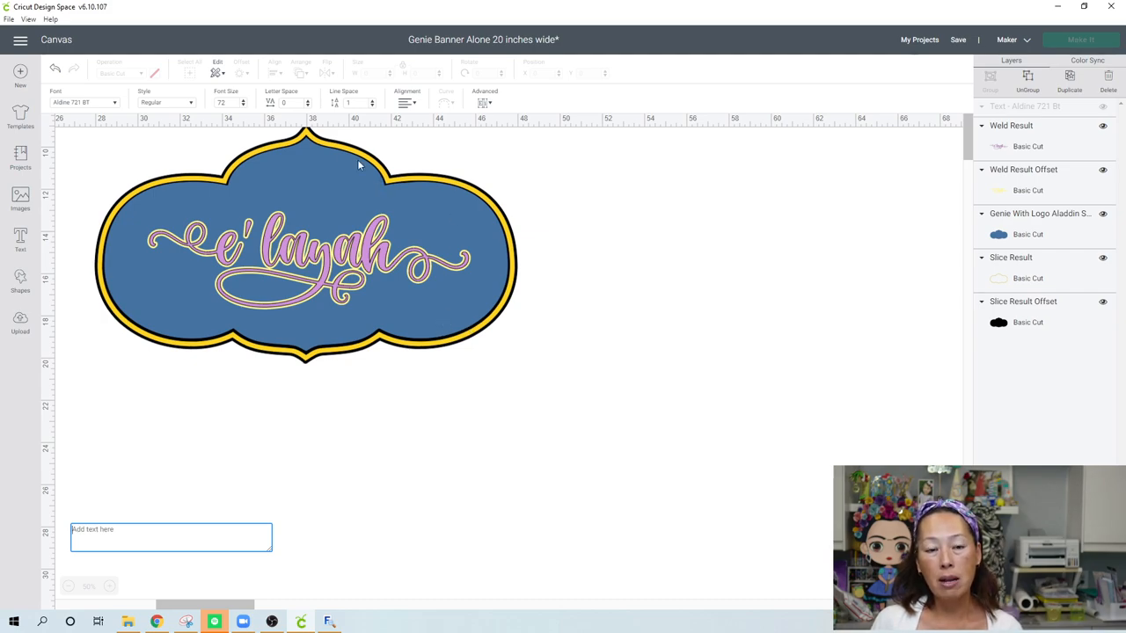
pyautogui.moveTo(492, 356)
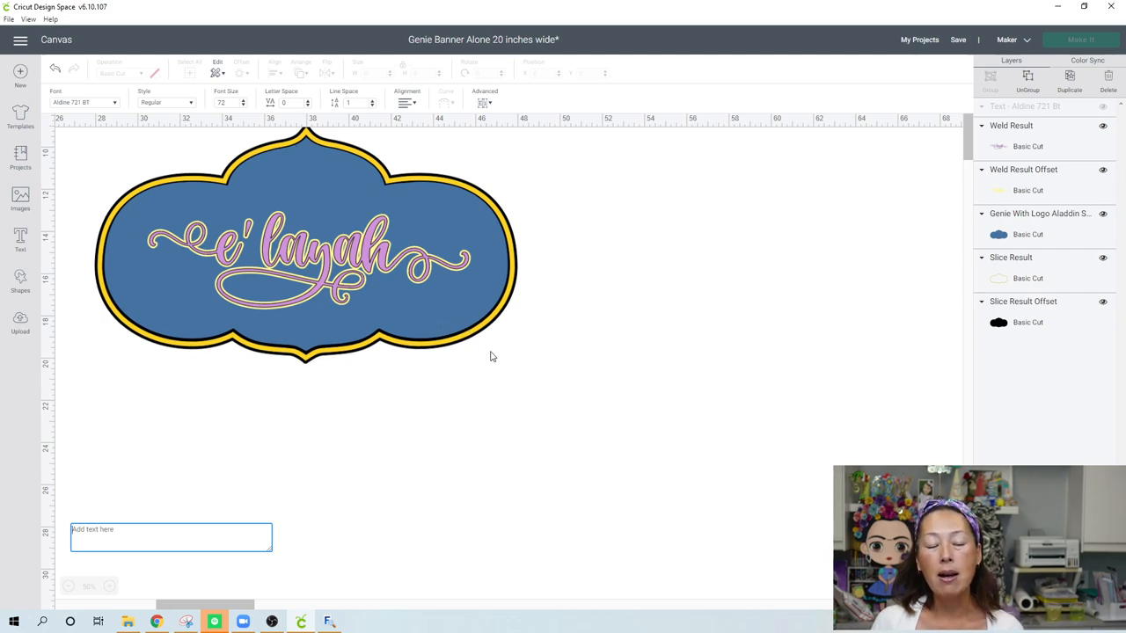
pyautogui.moveTo(481, 342)
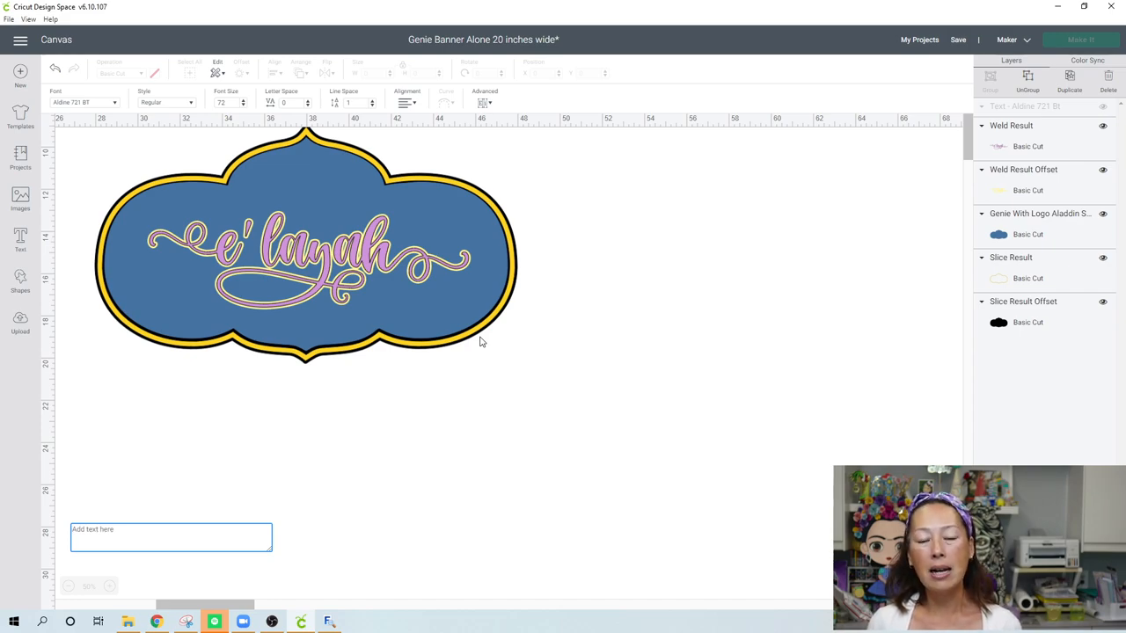
pyautogui.moveTo(402, 291)
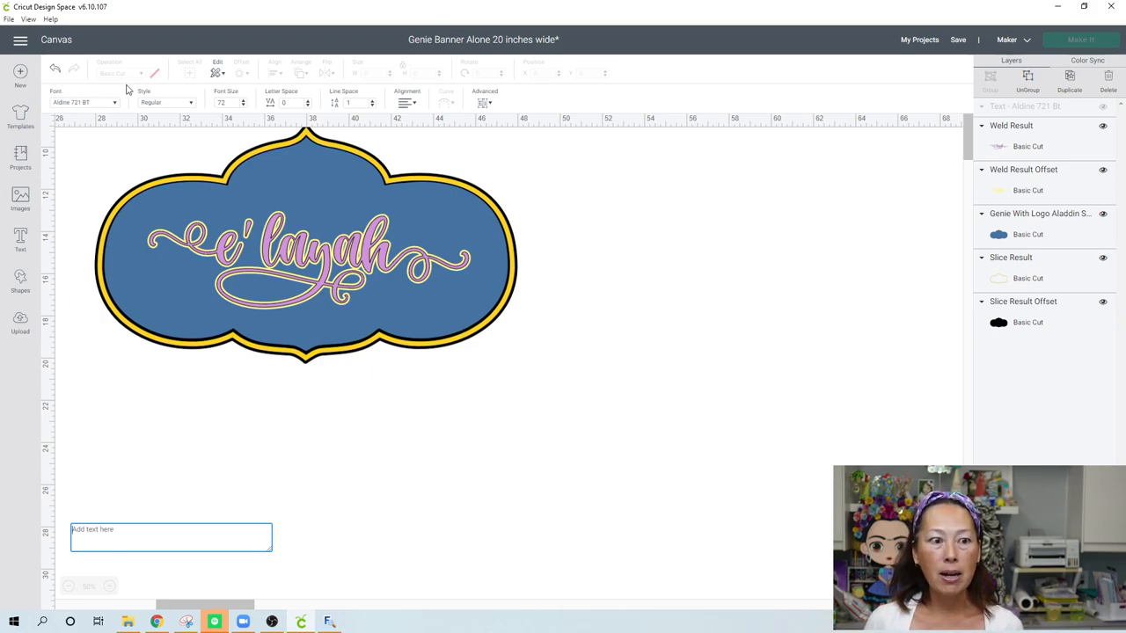
# Search the font list for 'haniberry' and choose Haniberryku for the empty text box
pyautogui.click(83, 102)
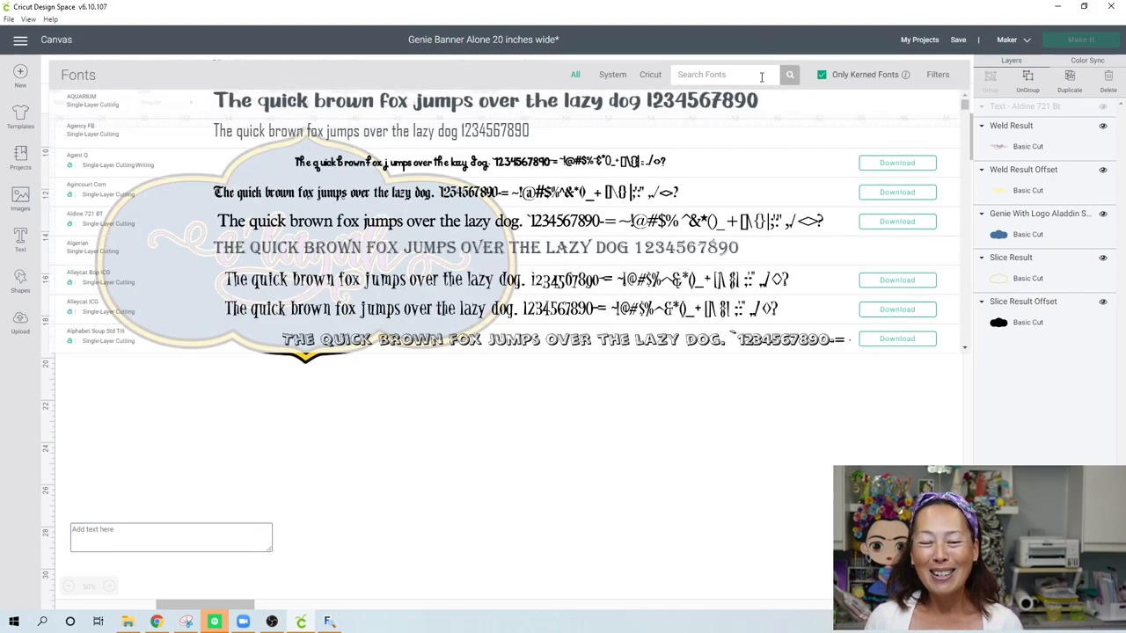
pyautogui.write('haniber')
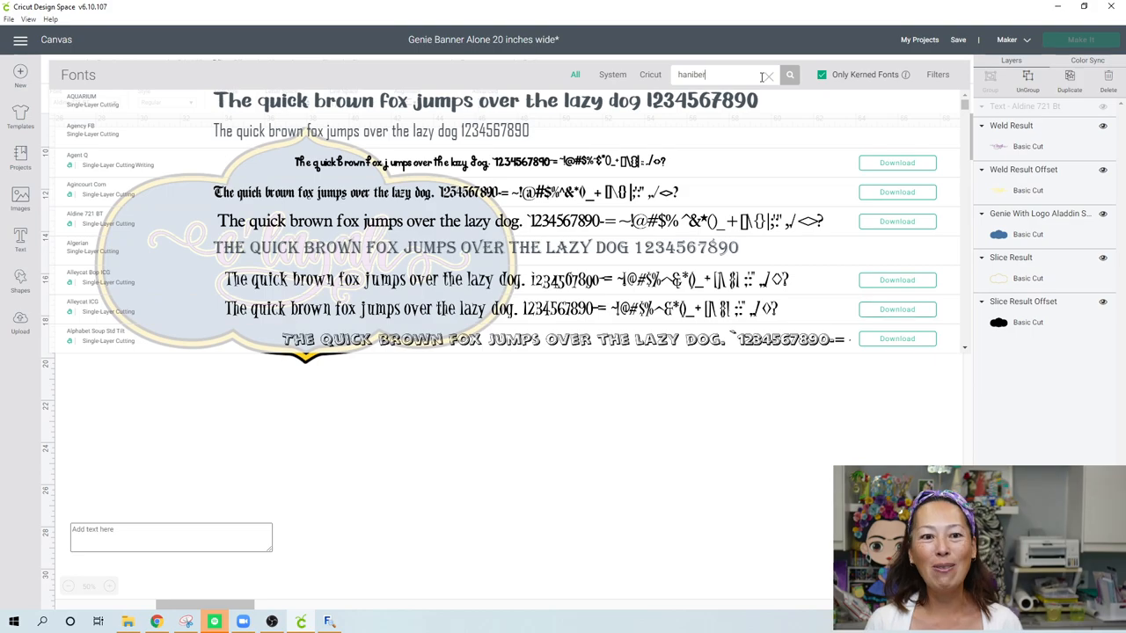
pyautogui.write('ry')
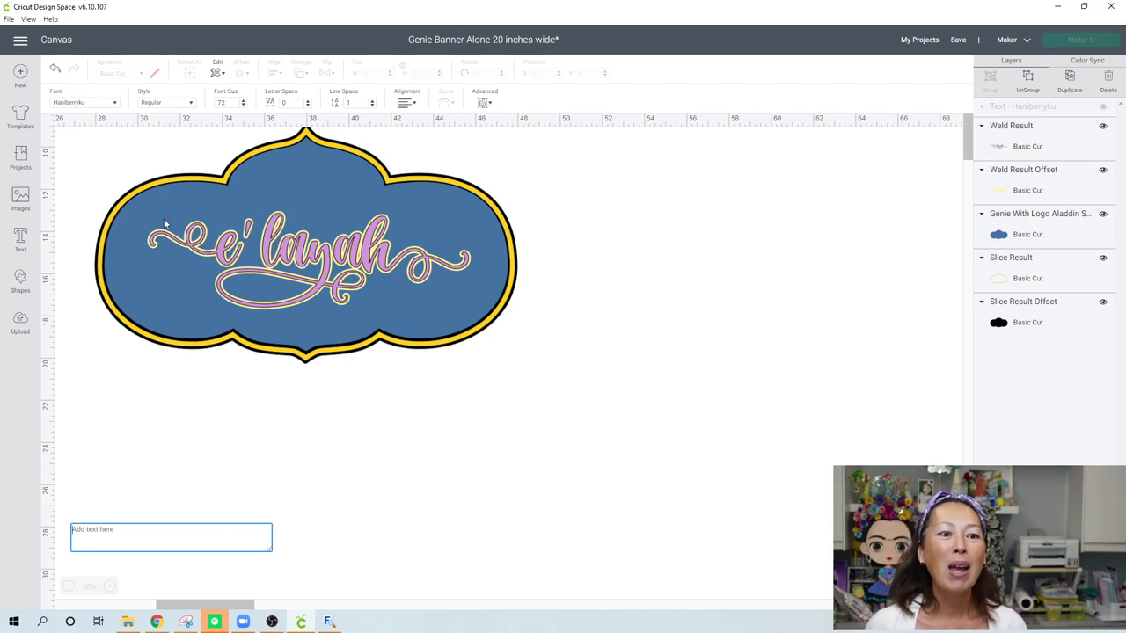
pyautogui.moveTo(268, 490)
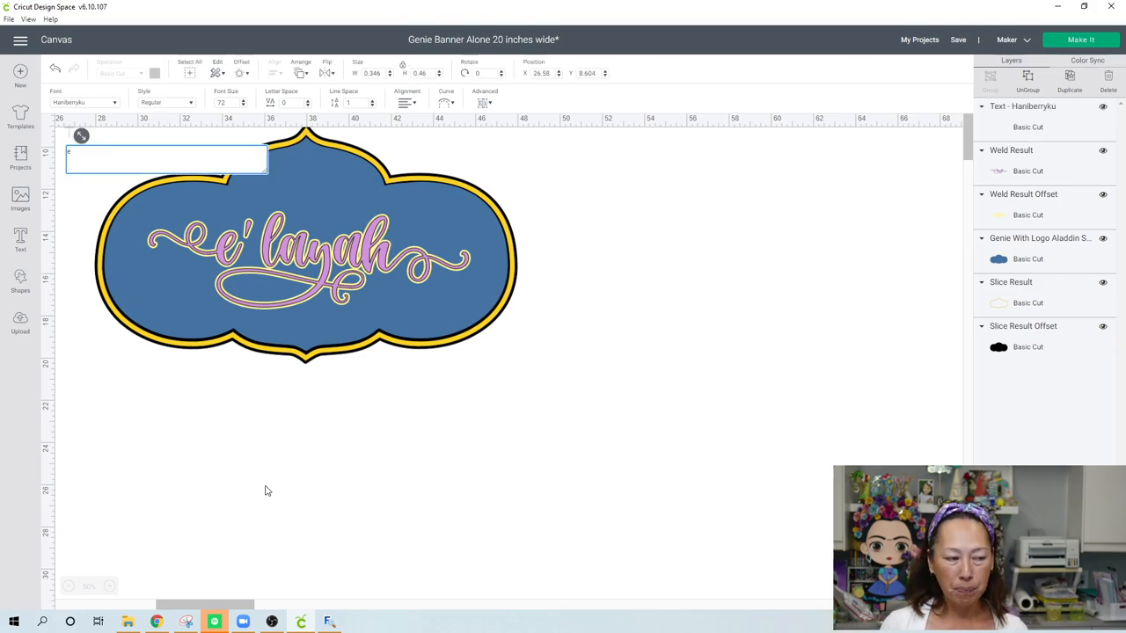
# Type ''layah', move it to the top right, and enlarge it to about 18 inches wide
pyautogui.write("'layah")
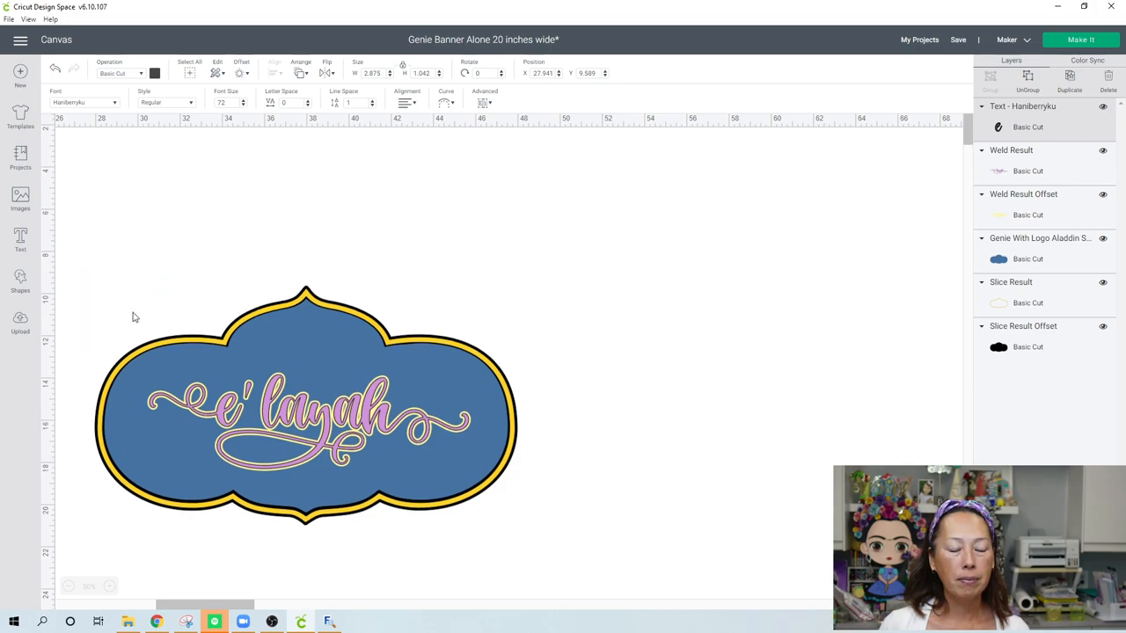
pyautogui.click(125, 308)
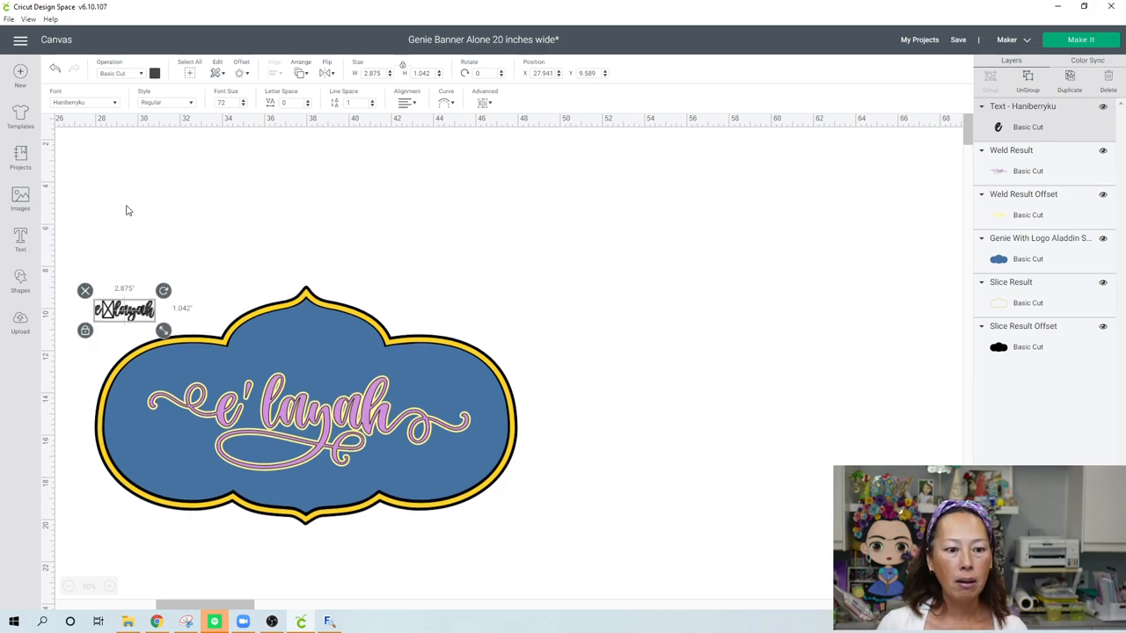
pyautogui.moveTo(124, 309); pyautogui.dragTo(479, 177)
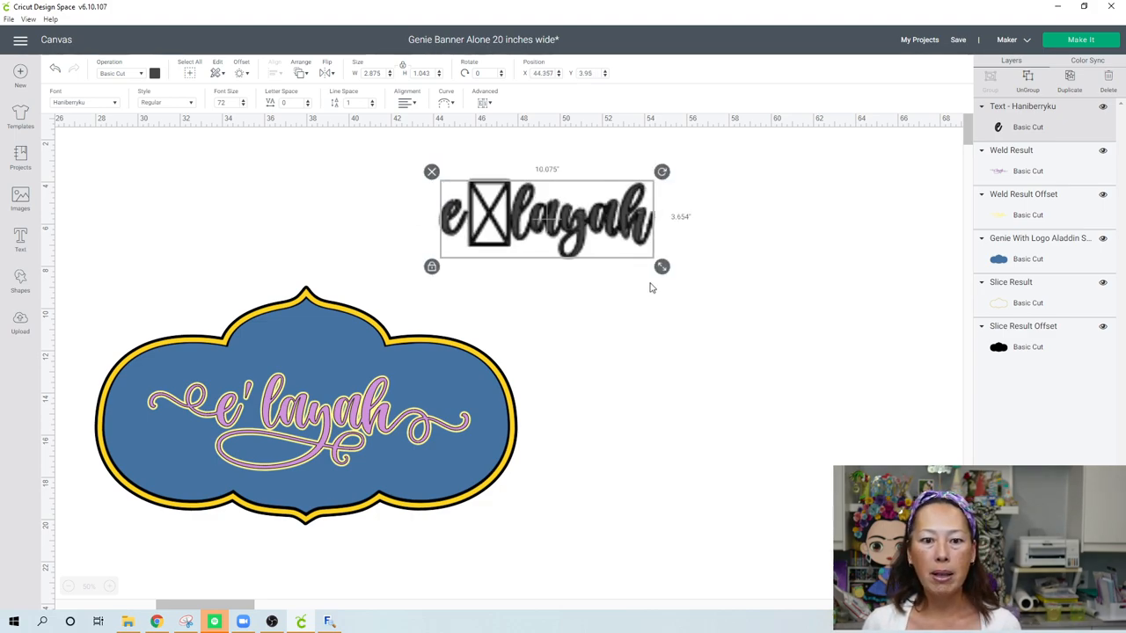
pyautogui.moveTo(662, 266); pyautogui.dragTo(824, 325)
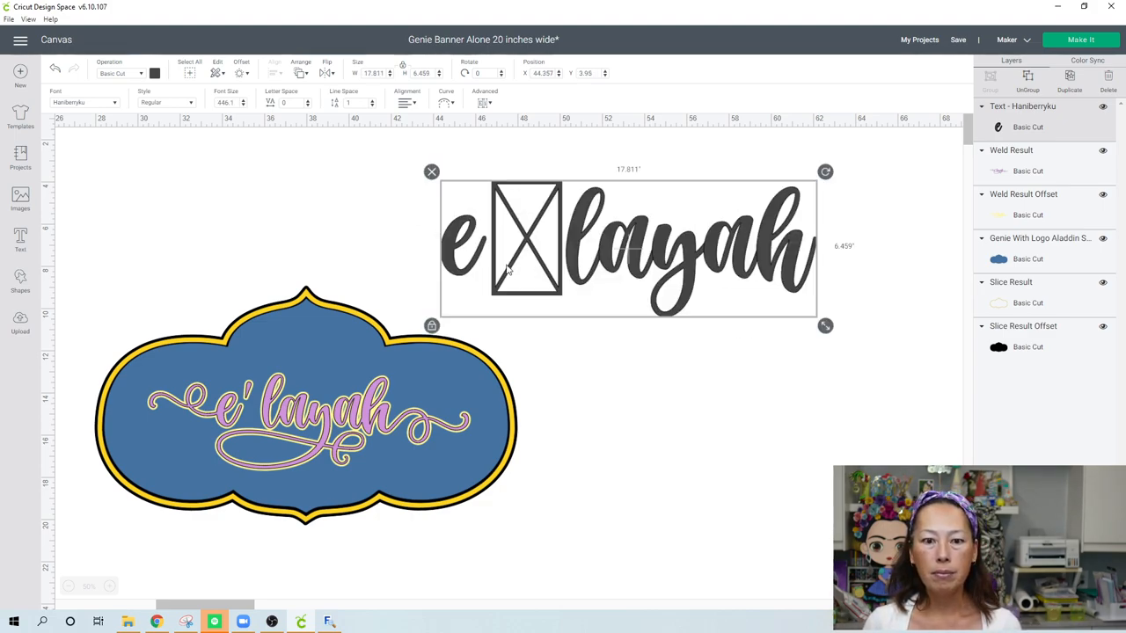
pyautogui.doubleClick(629, 246)
pyautogui.write('E')
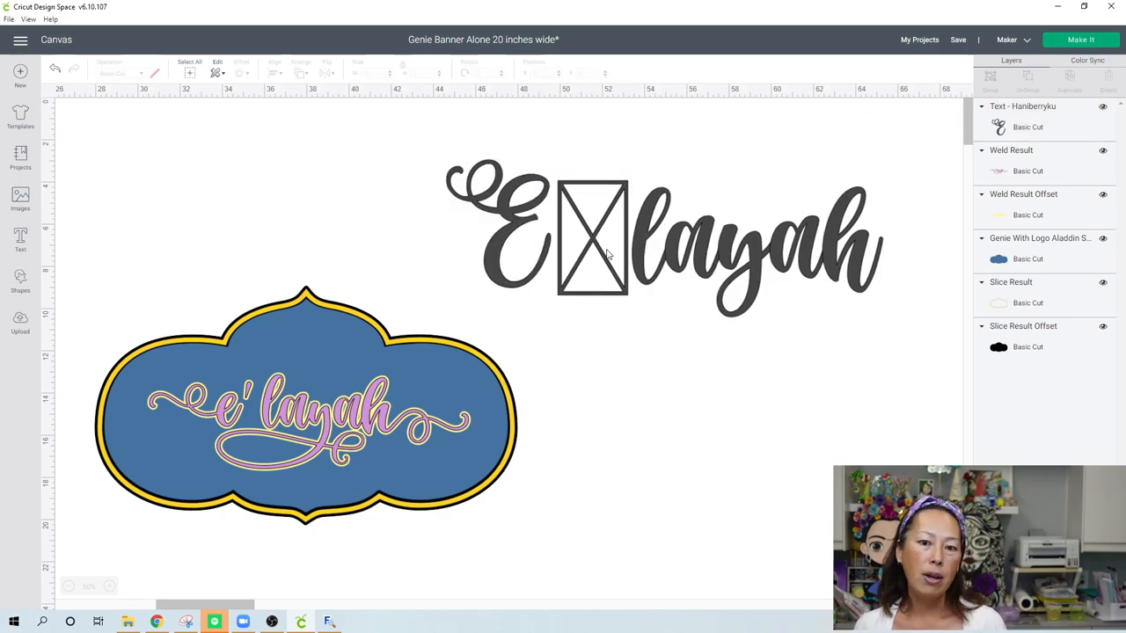
# Select the enlarged swash-E Haniberryku name and ungroup it into separate letters
pyautogui.click(607, 255)
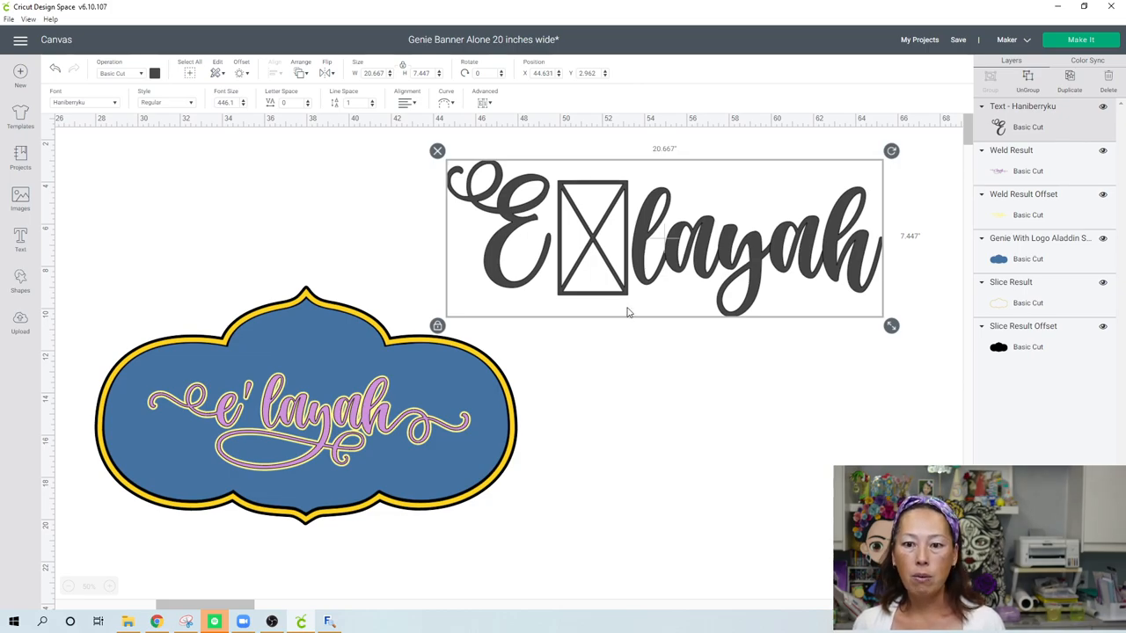
pyautogui.moveTo(604, 284)
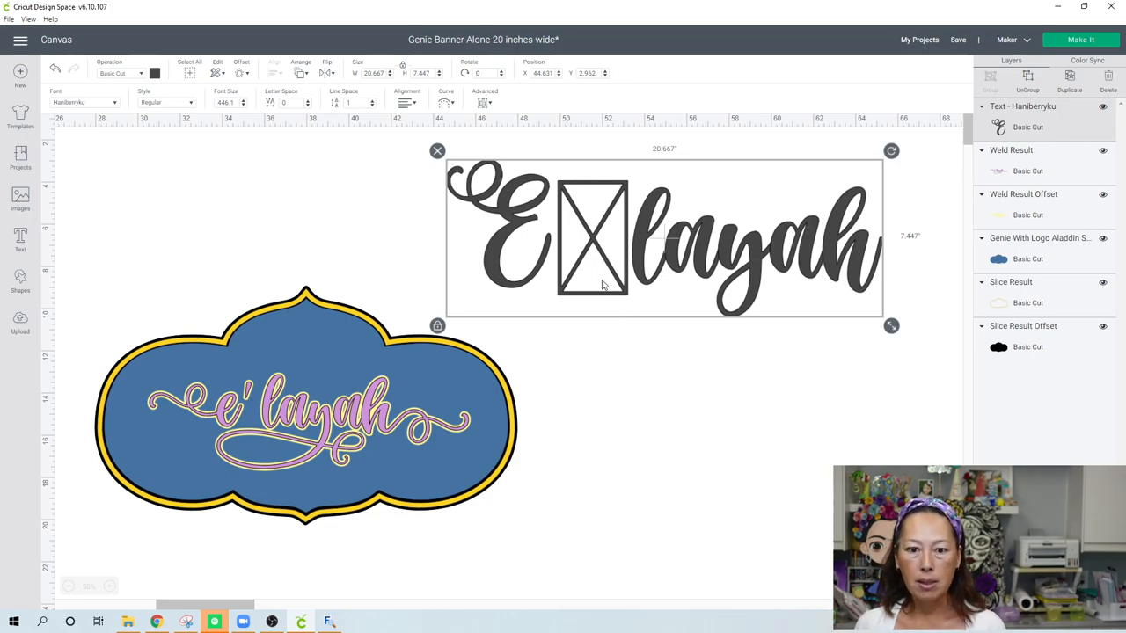
pyautogui.moveTo(772, 373)
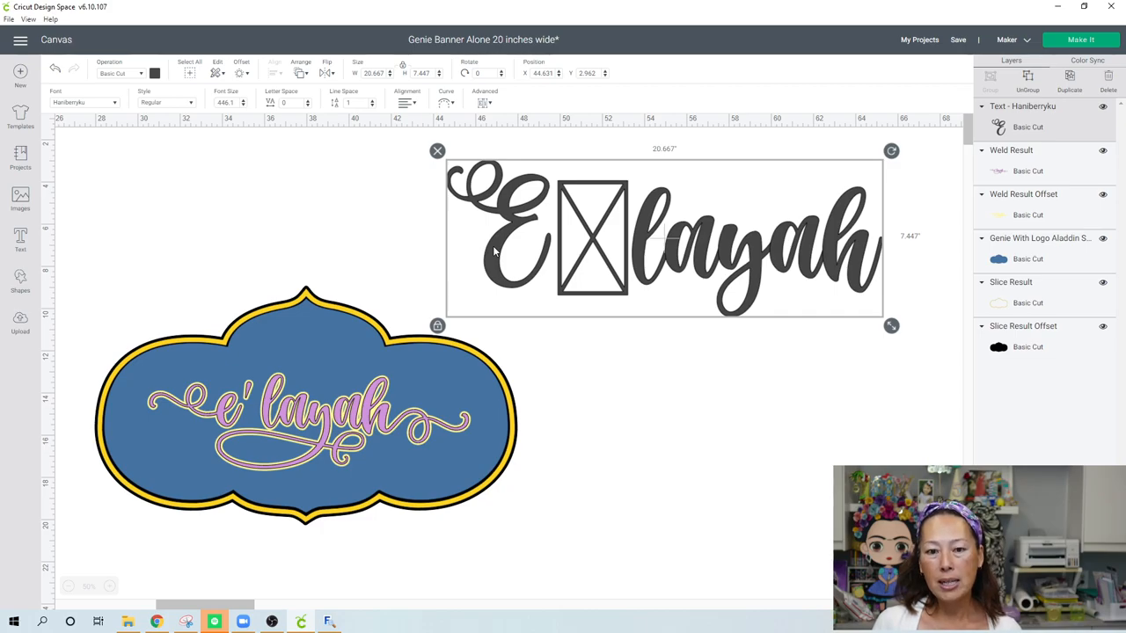
pyautogui.moveTo(189, 411)
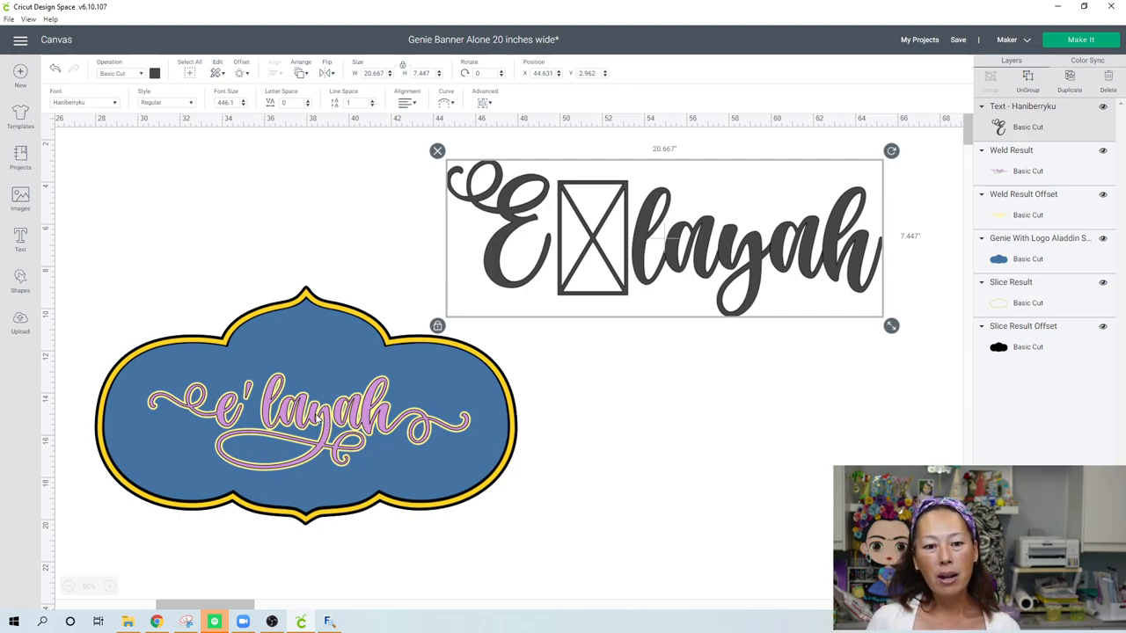
pyautogui.moveTo(278, 477)
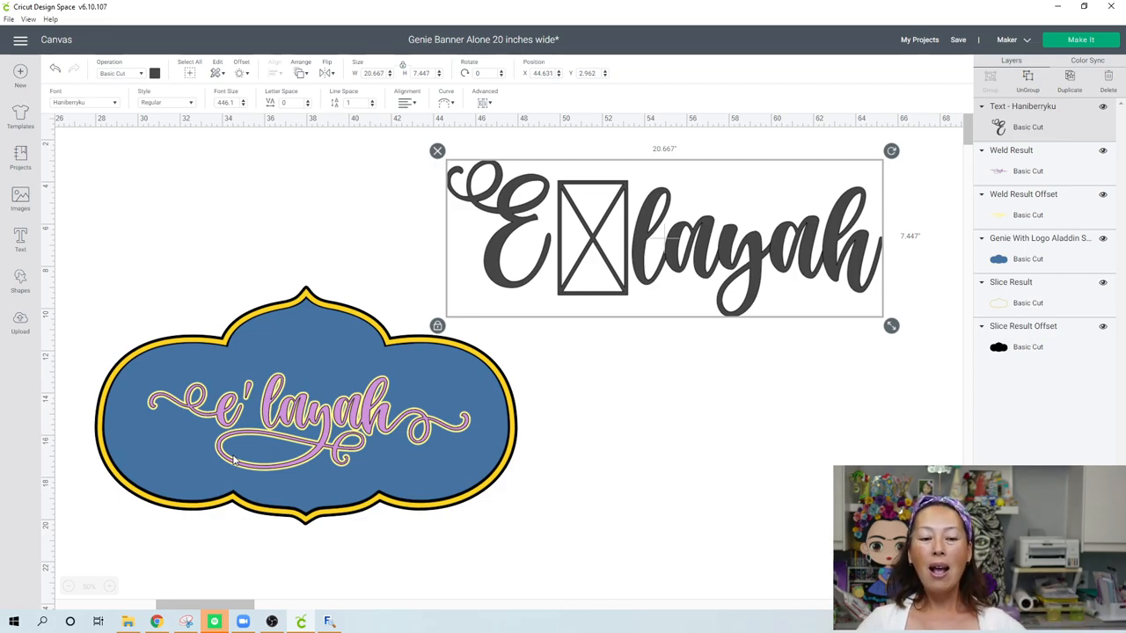
pyautogui.moveTo(434, 380)
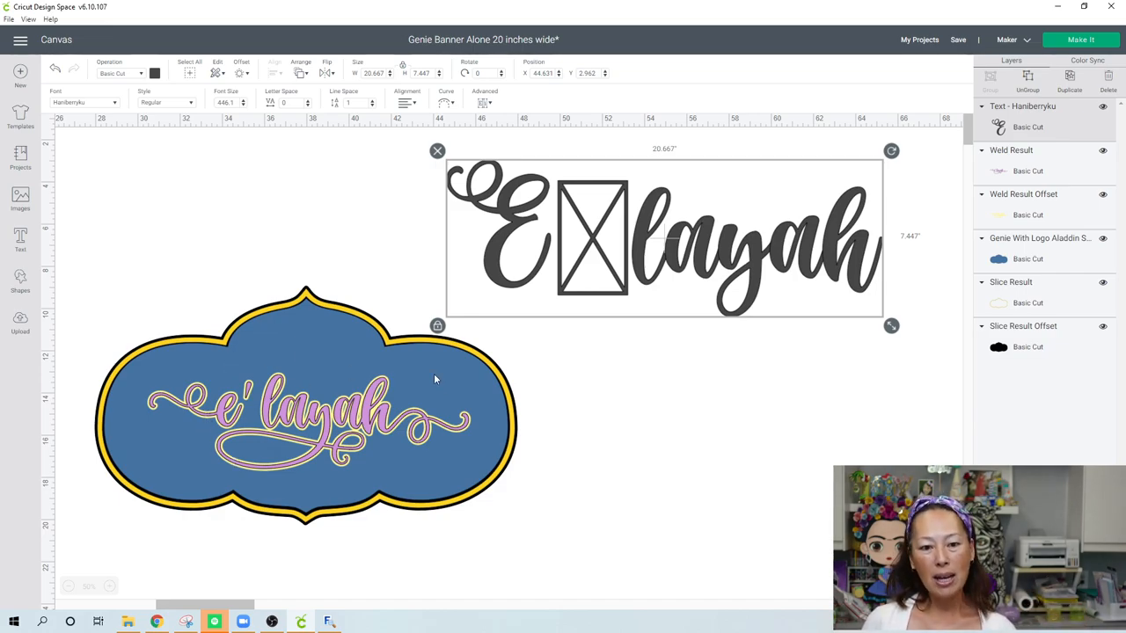
pyautogui.moveTo(455, 408)
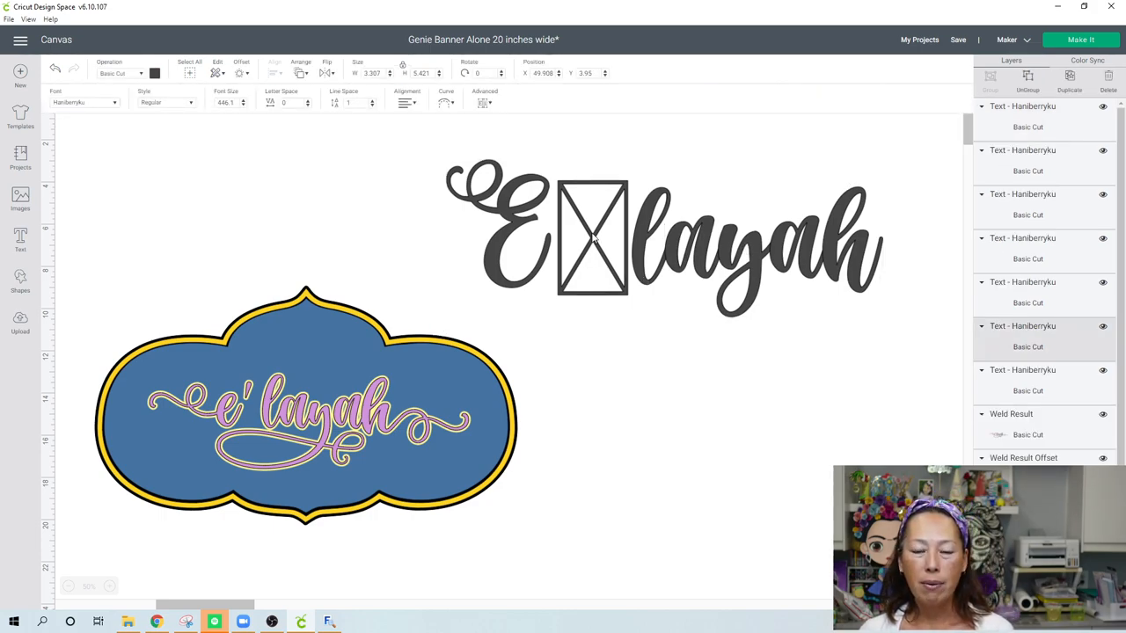
# Delete the placeholder box glyph between E and layah
pyautogui.click(591, 237)
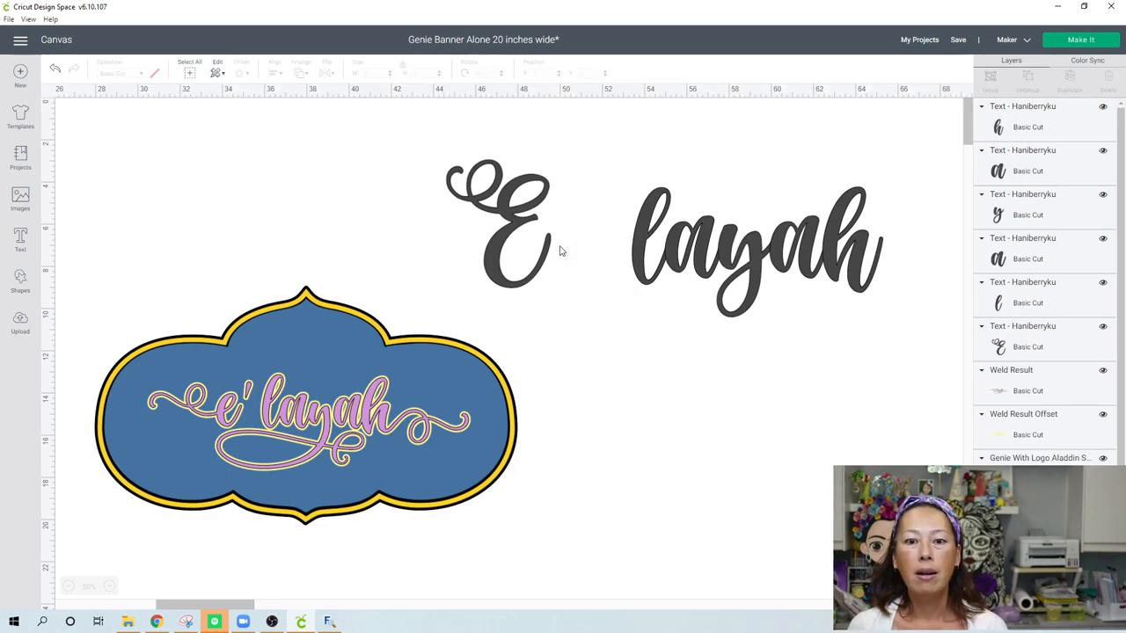
pyautogui.moveTo(704, 280)
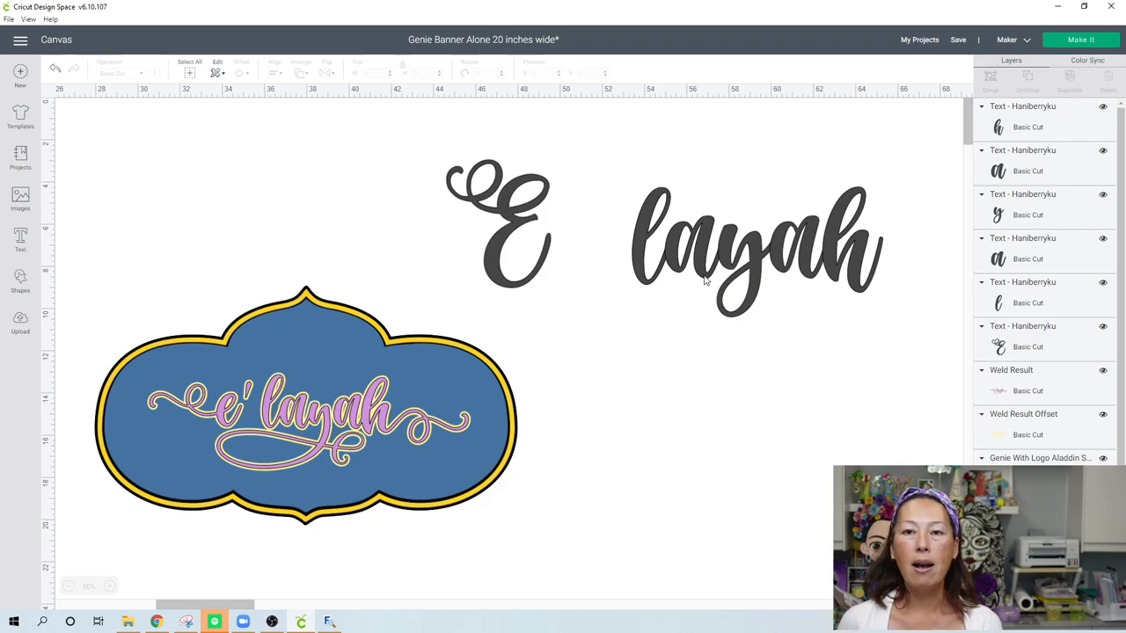
pyautogui.moveTo(273, 546)
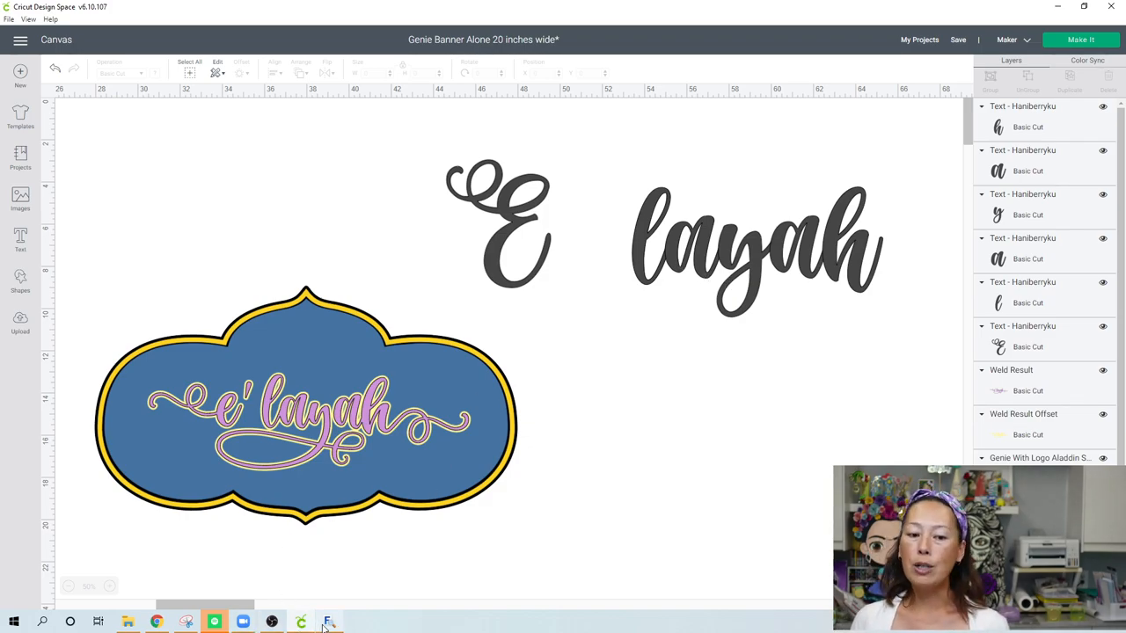
# Open MainType and scroll through the font list to Haniberryku
pyautogui.click(328, 622)
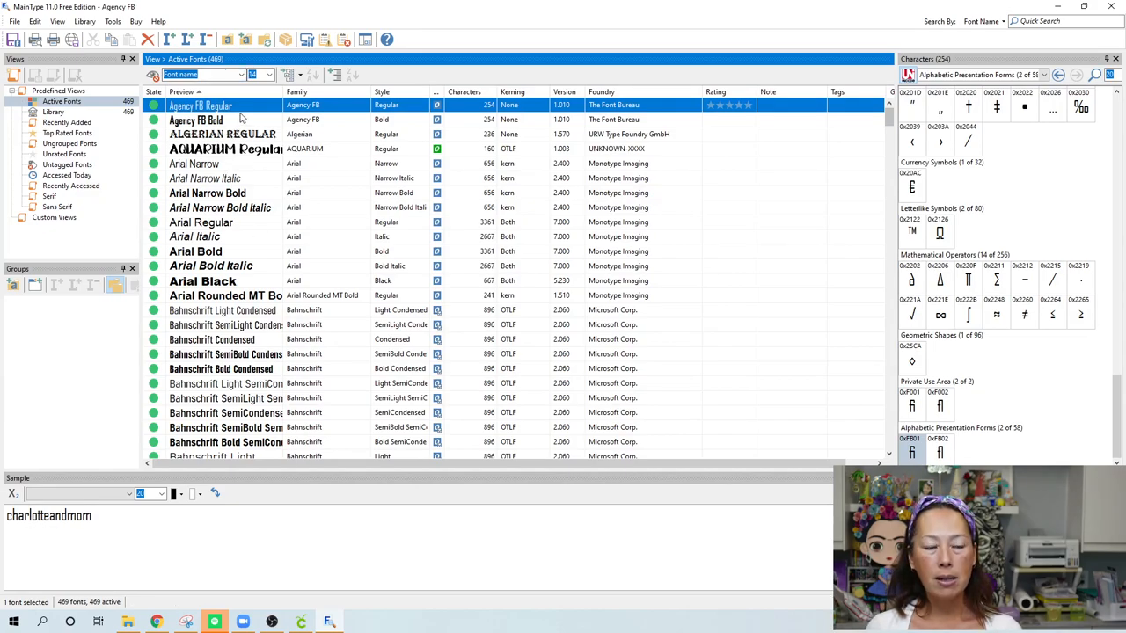
pyautogui.moveTo(237, 333)
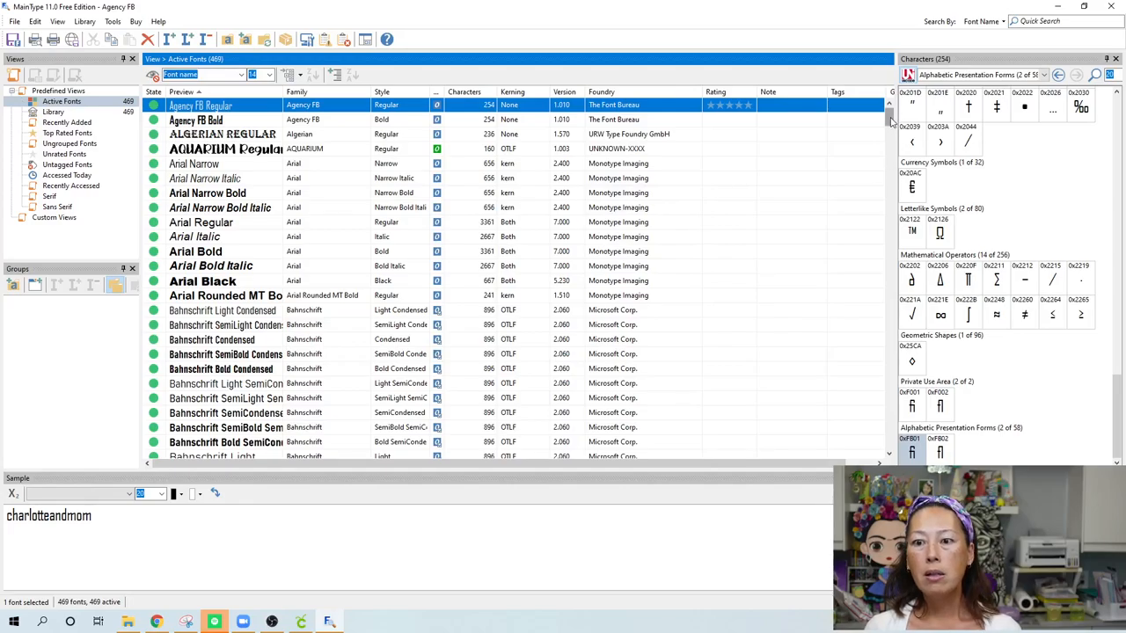
pyautogui.scroll(-3)
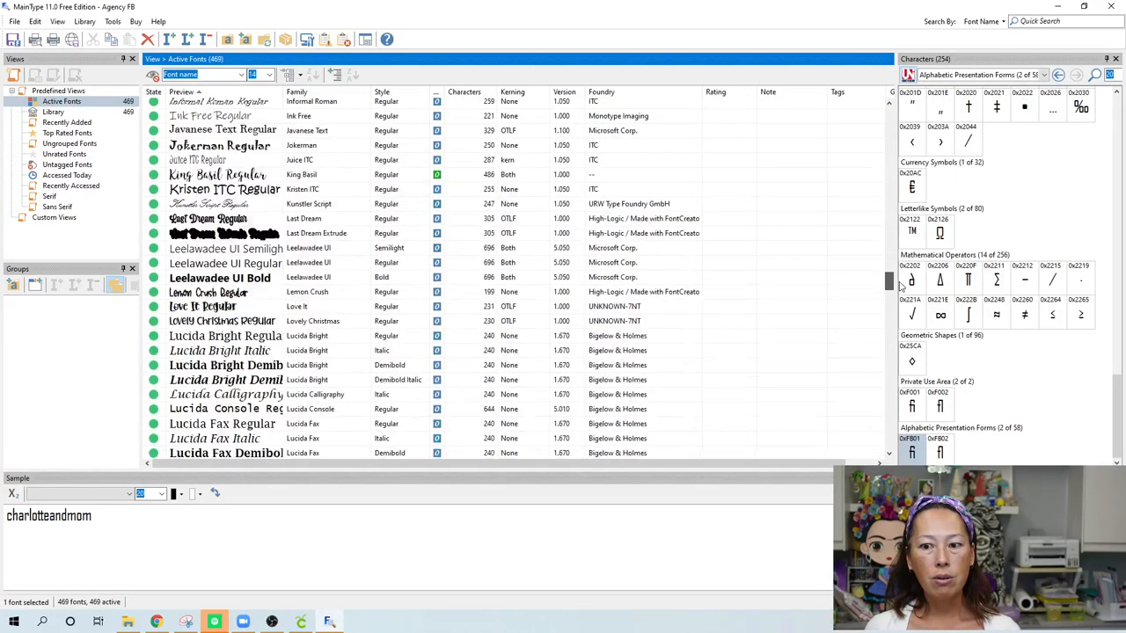
pyautogui.scroll(3)
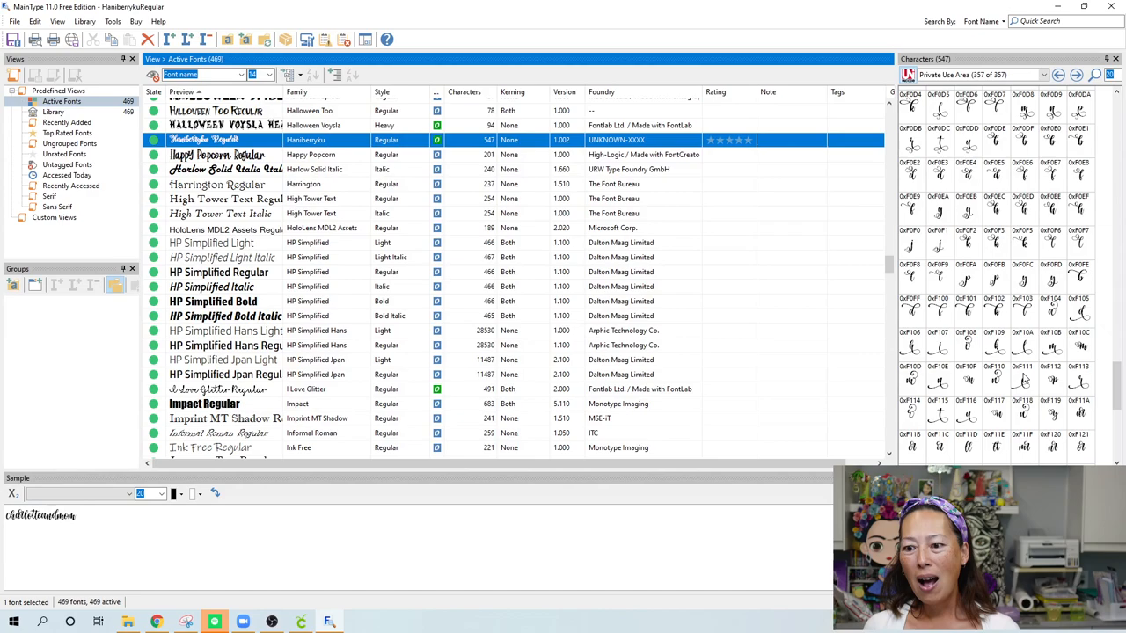
pyautogui.moveTo(1025, 373)
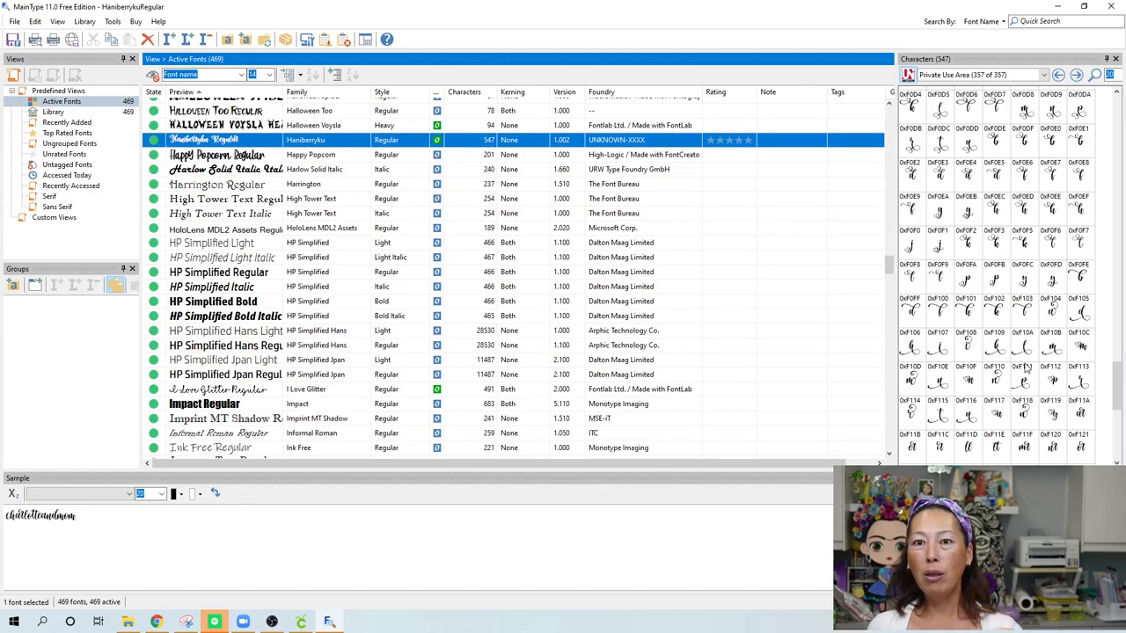
pyautogui.moveTo(991, 320)
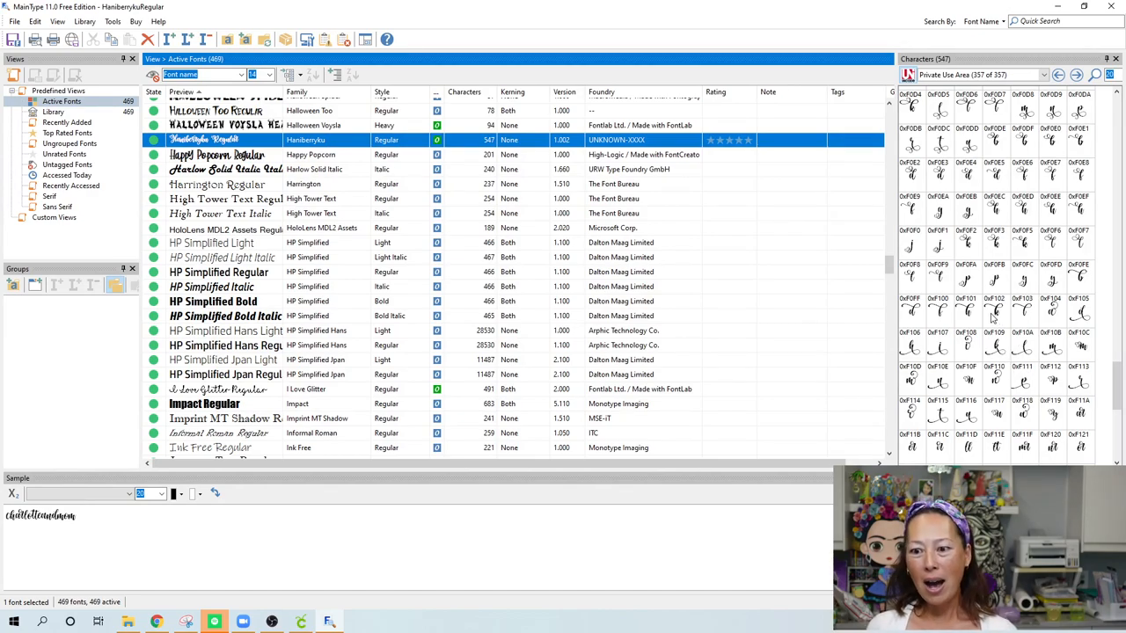
pyautogui.scroll(-3)
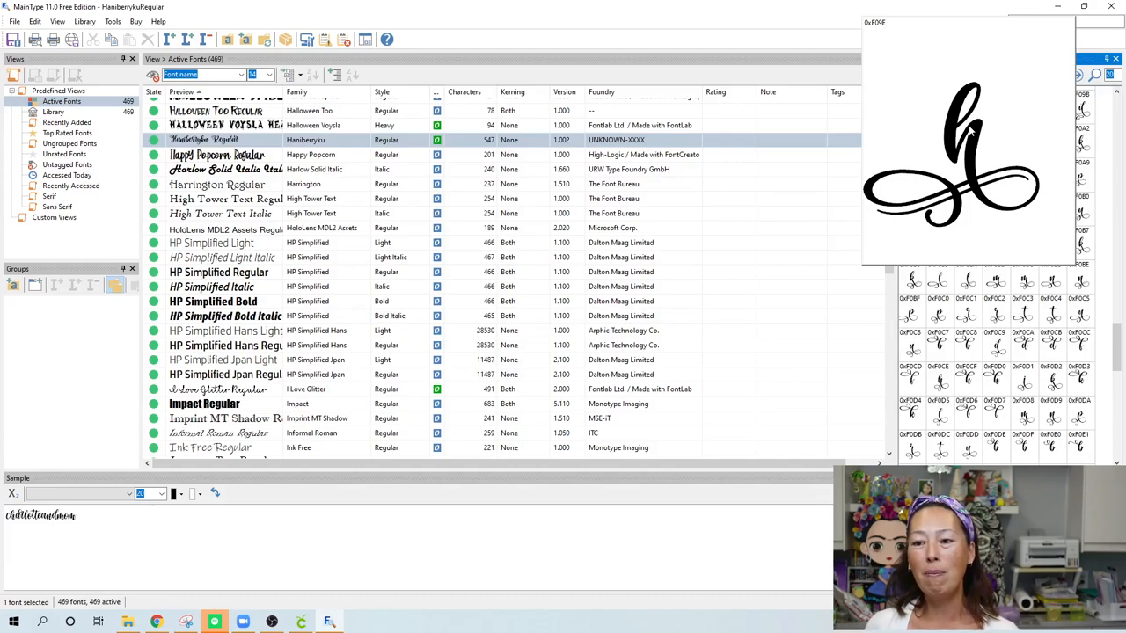
# Browse Haniberryku's flourished glyphs and select and copy the swash y (0xF08D)
pyautogui.click(966, 140)
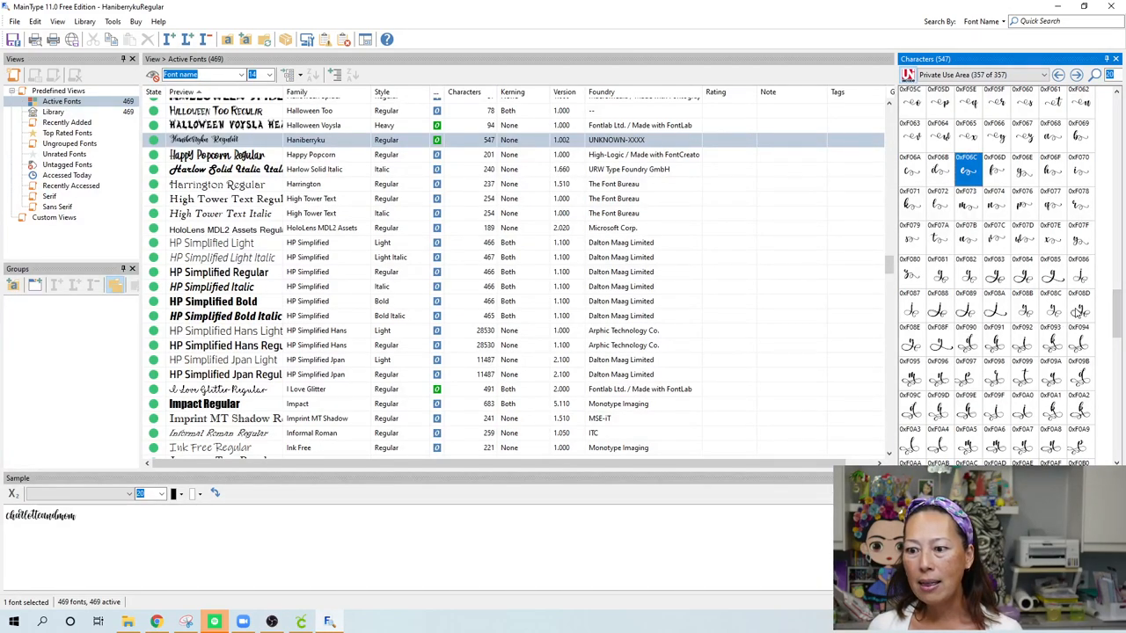
pyautogui.click(1079, 310)
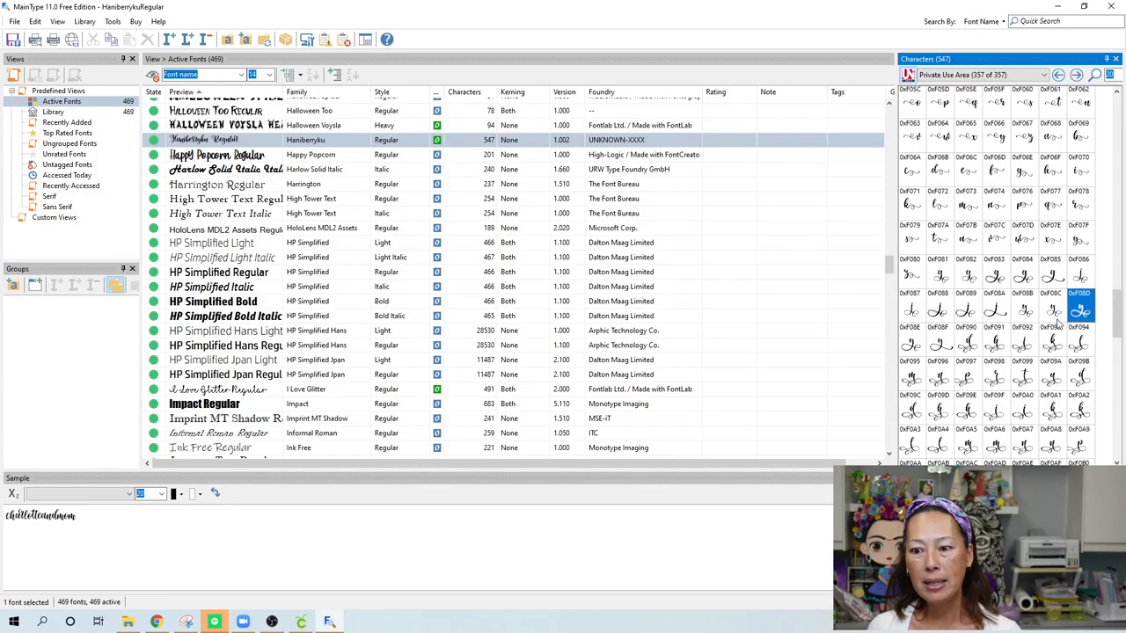
pyautogui.click(1080, 310)
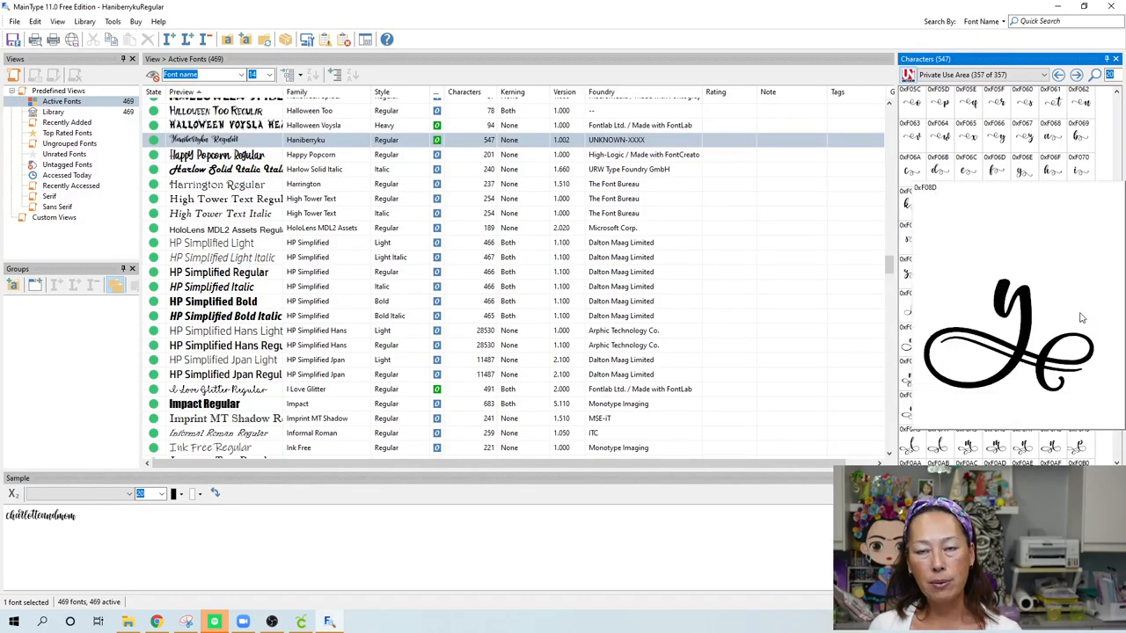
pyautogui.click(1080, 307)
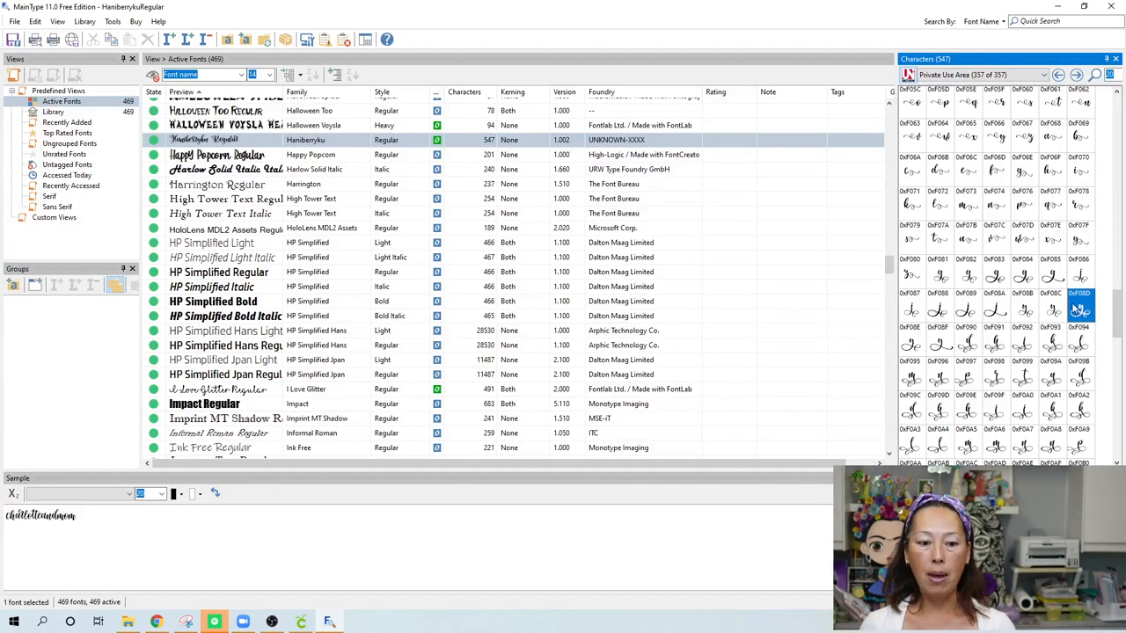
pyautogui.click(327, 622)
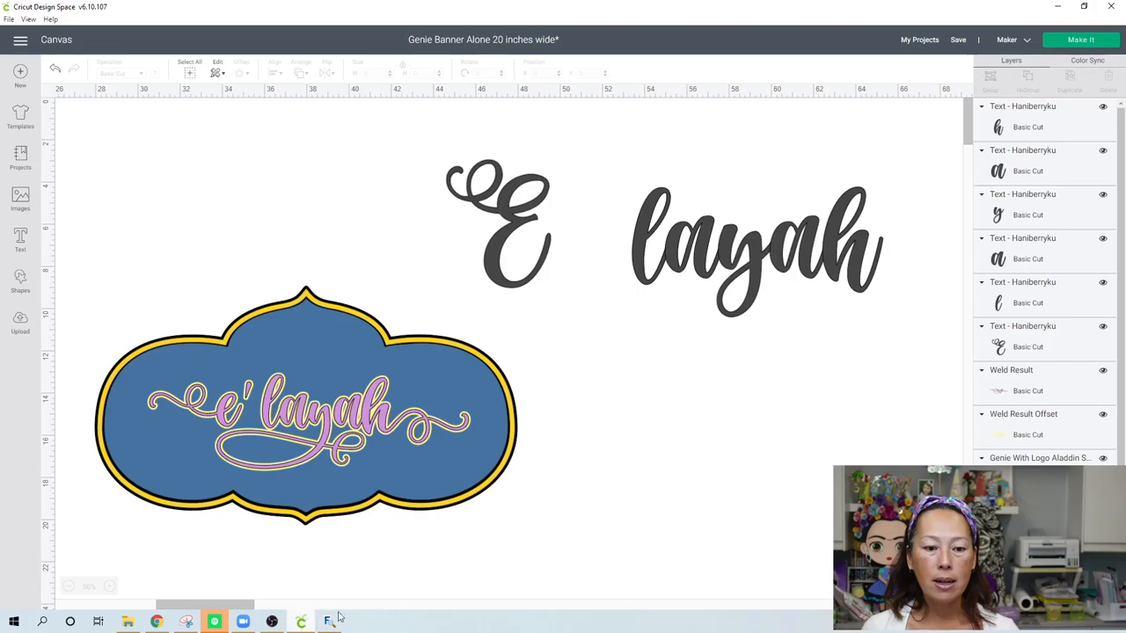
pyautogui.moveTo(796, 95)
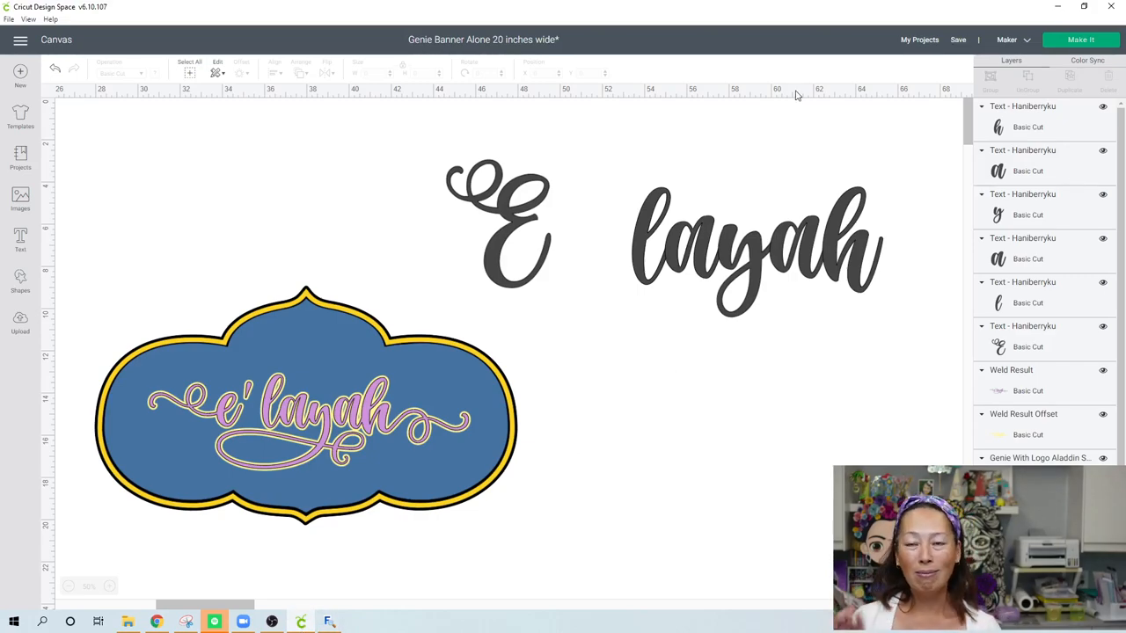
pyautogui.moveTo(773, 122)
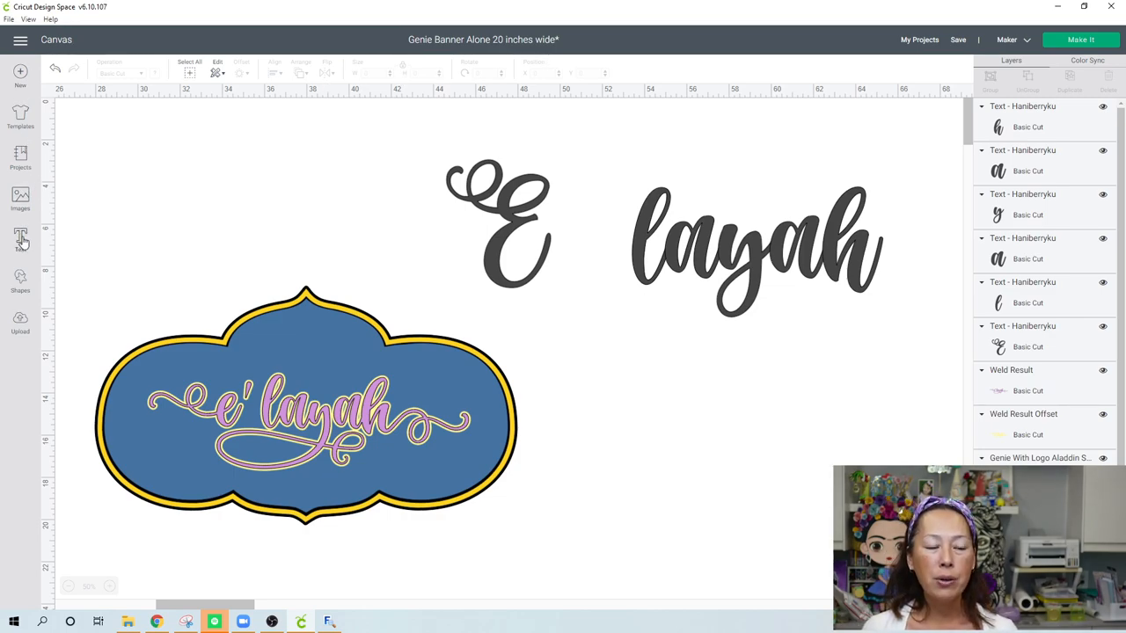
# Paste the swash y into a new text box, scale it to about 6 inches, and place it below the name
pyautogui.click(21, 237)
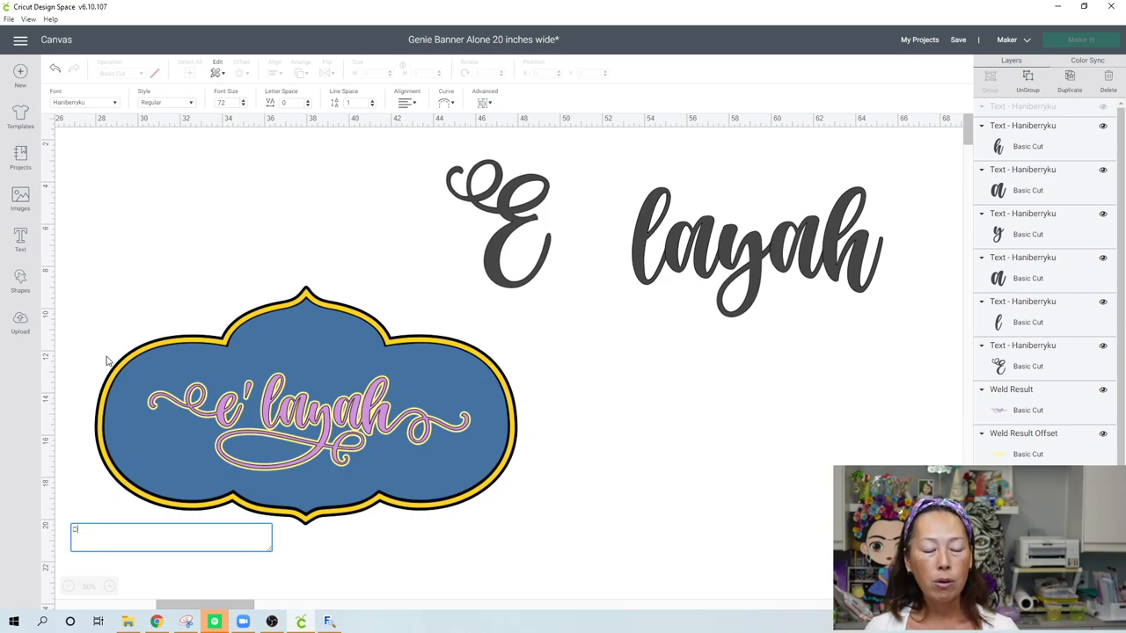
pyautogui.moveTo(171, 536); pyautogui.dragTo(154, 172)
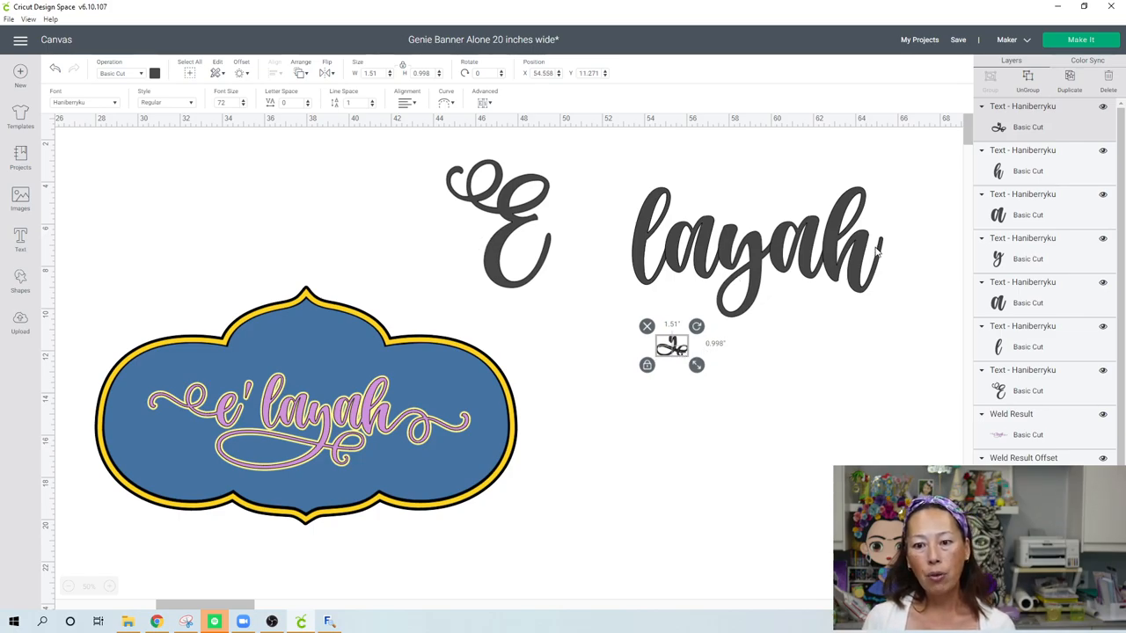
pyautogui.moveTo(696, 364); pyautogui.dragTo(771, 414)
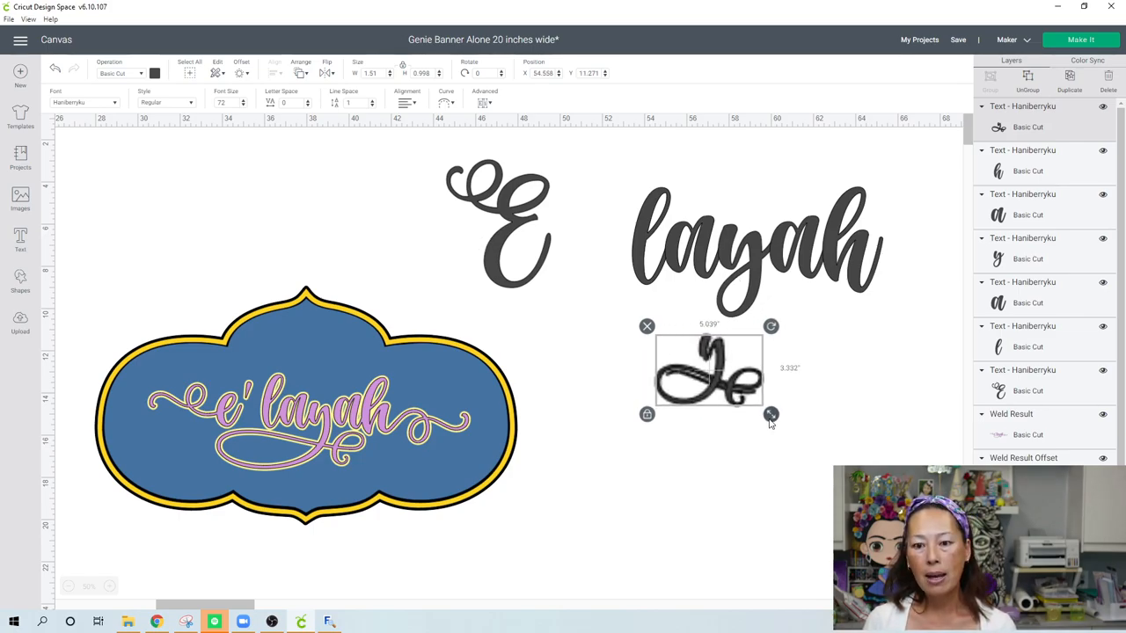
pyautogui.moveTo(770, 414); pyautogui.dragTo(794, 399)
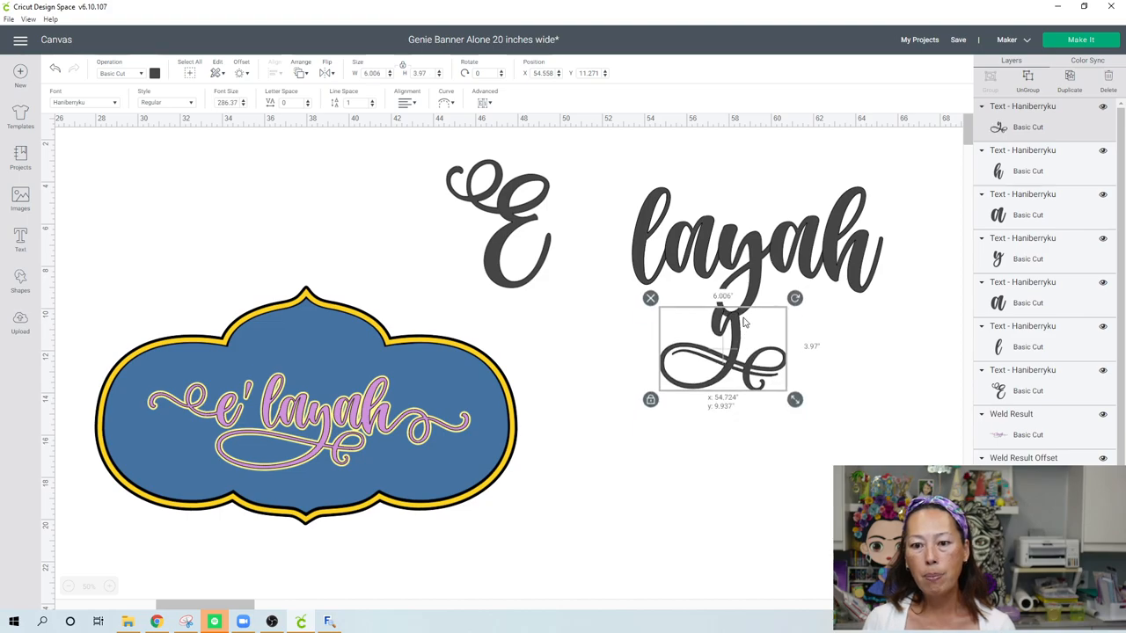
pyautogui.moveTo(722, 352); pyautogui.dragTo(734, 378)
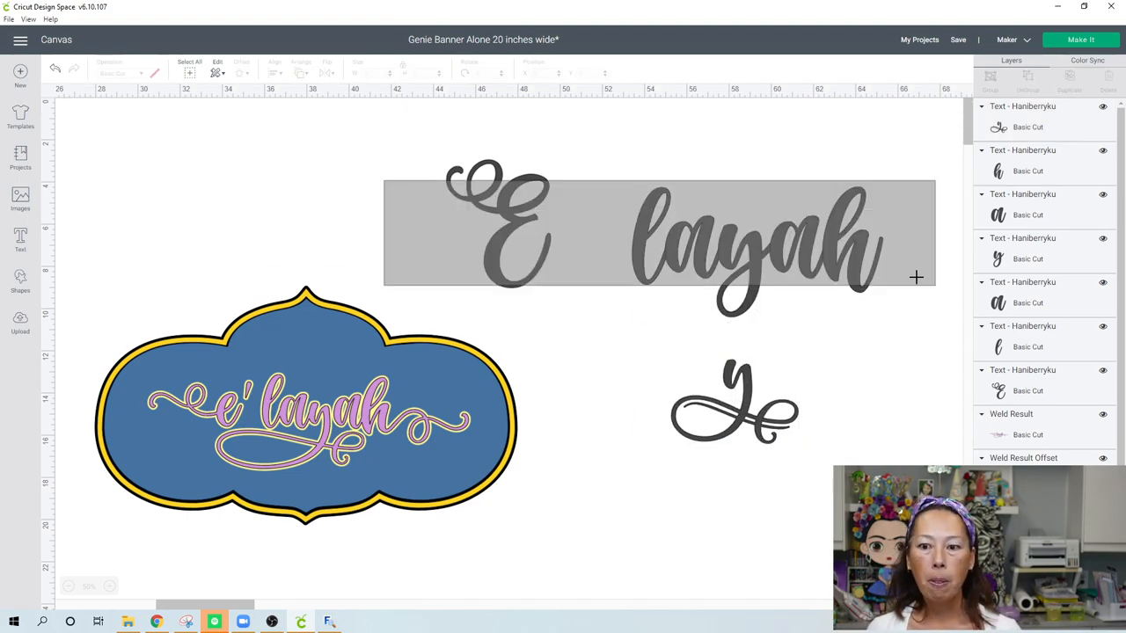
pyautogui.click(154, 73)
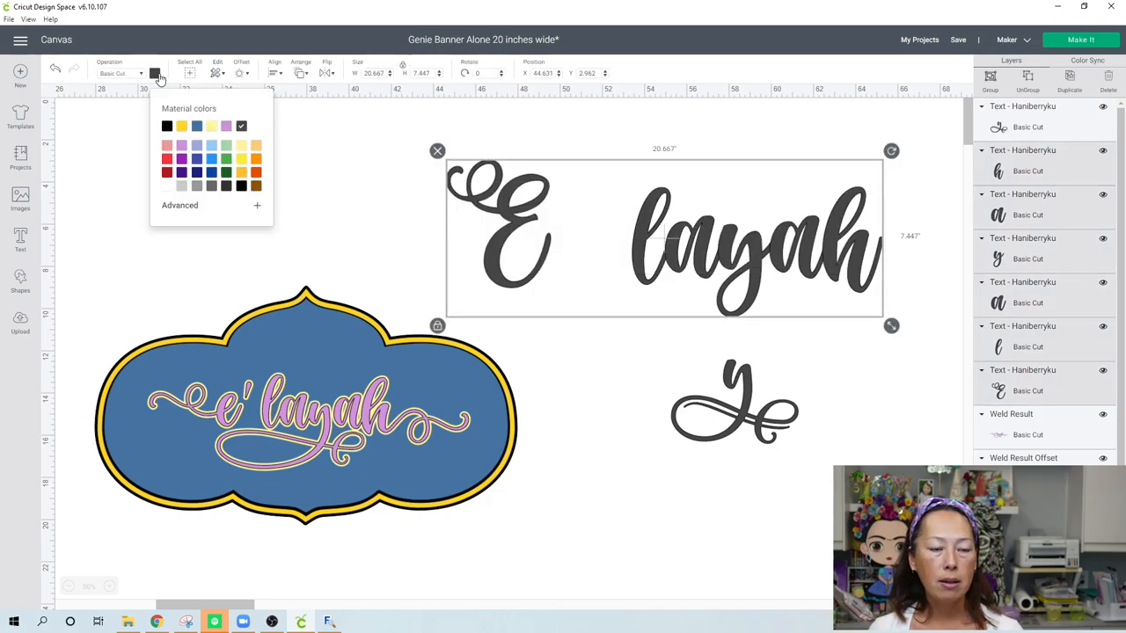
# Colour the name's letters purple, then move and enlarge the swash y under layah
pyautogui.click(226, 125)
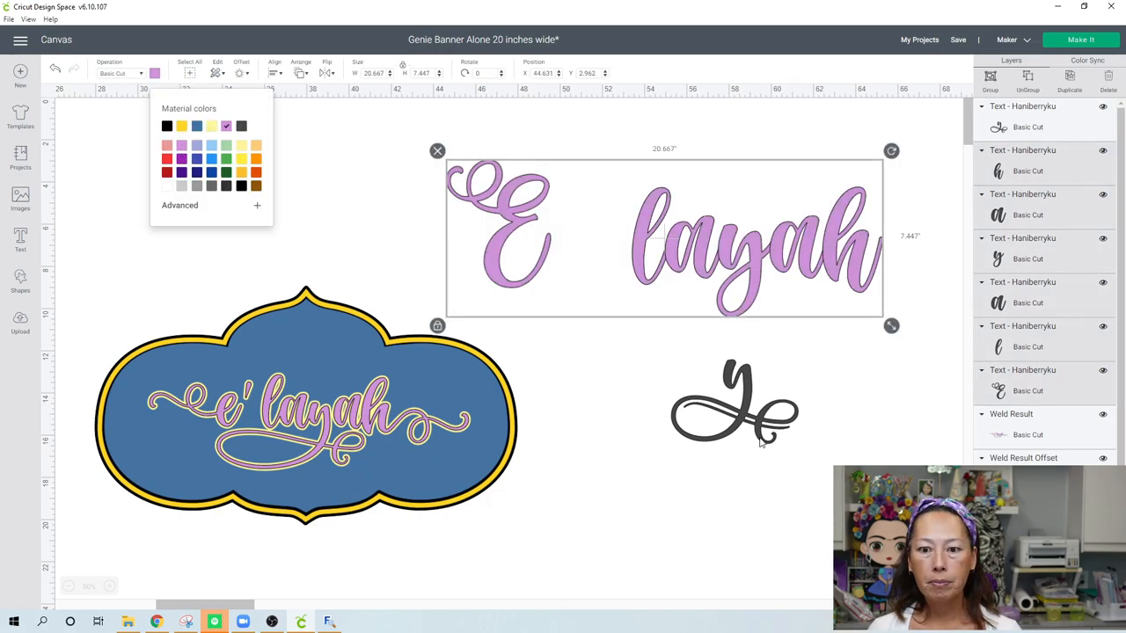
pyautogui.click(734, 401)
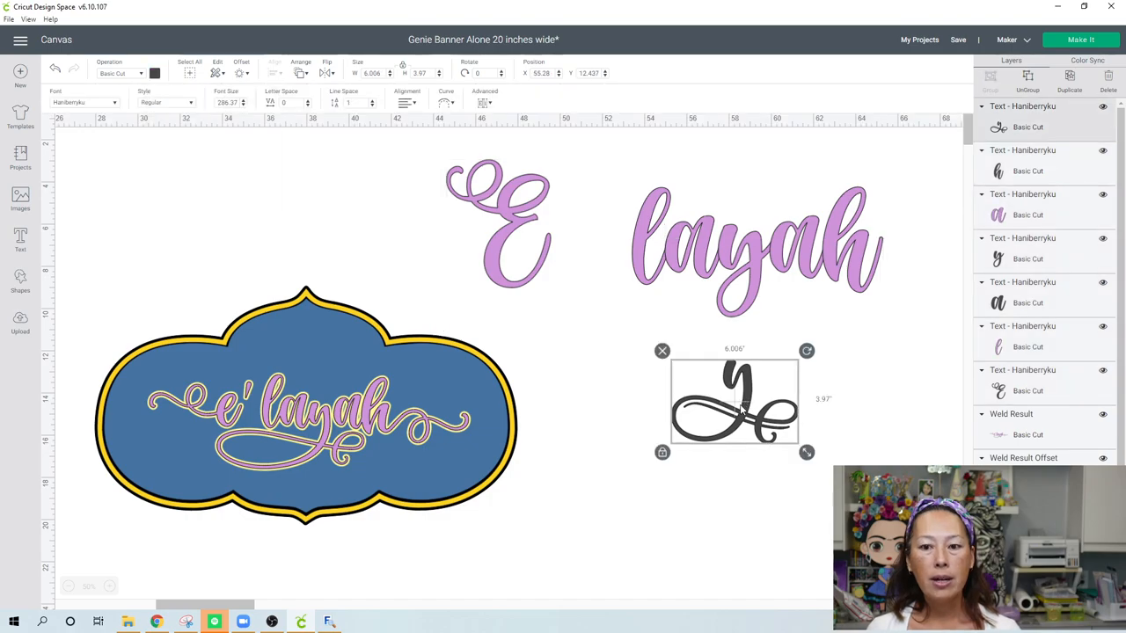
pyautogui.moveTo(735, 400); pyautogui.dragTo(734, 282)
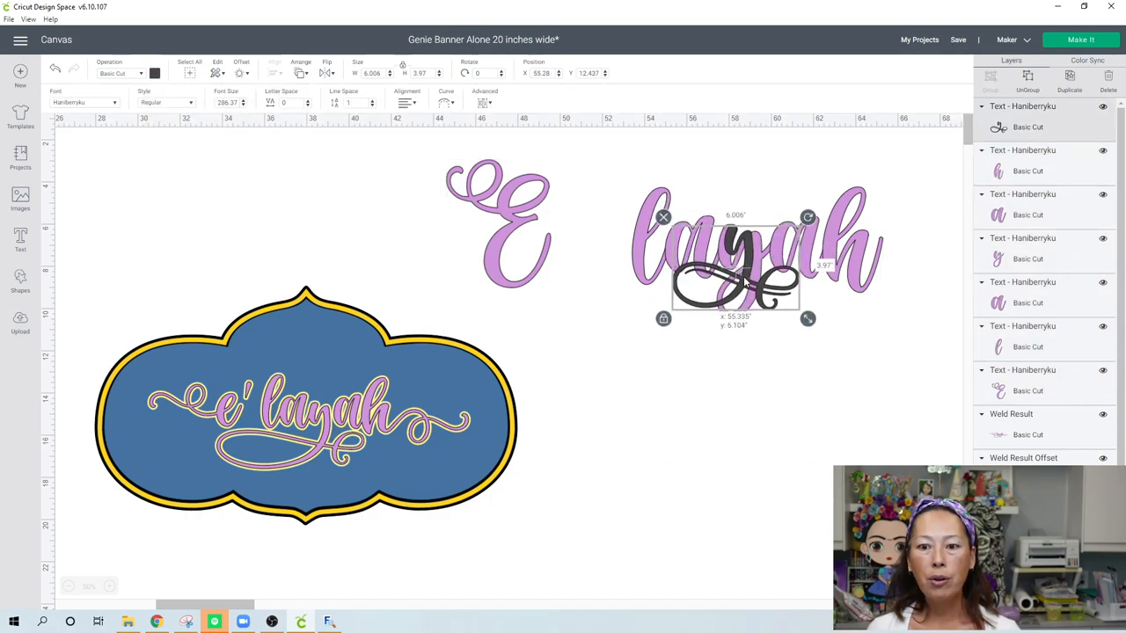
pyautogui.moveTo(807, 318); pyautogui.dragTo(863, 355)
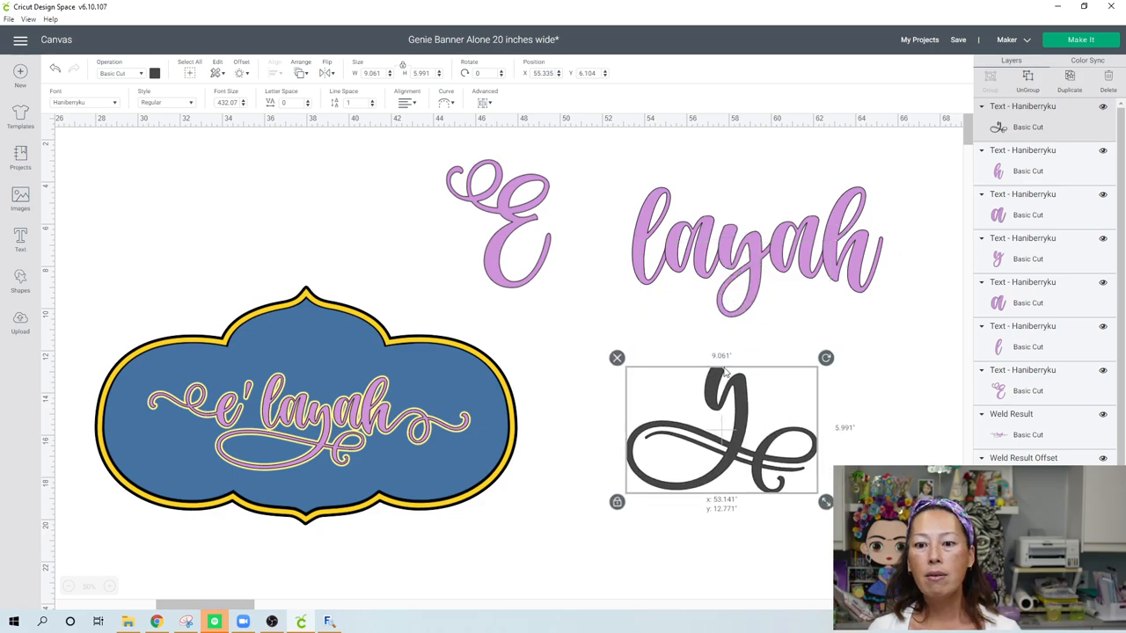
pyautogui.click(756, 246)
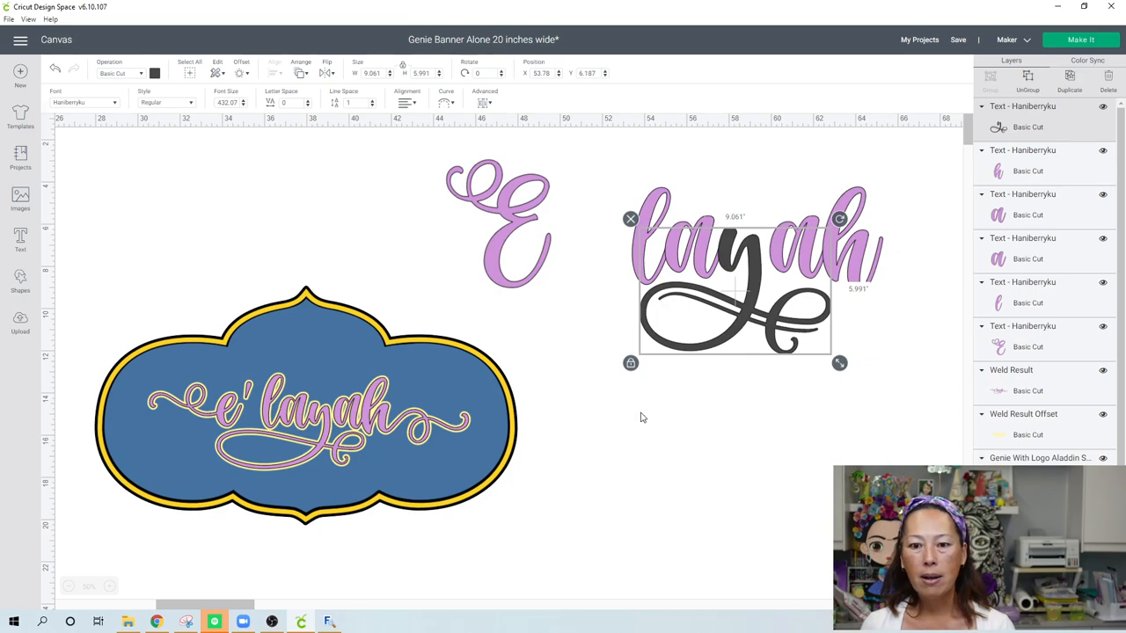
pyautogui.click(642, 417)
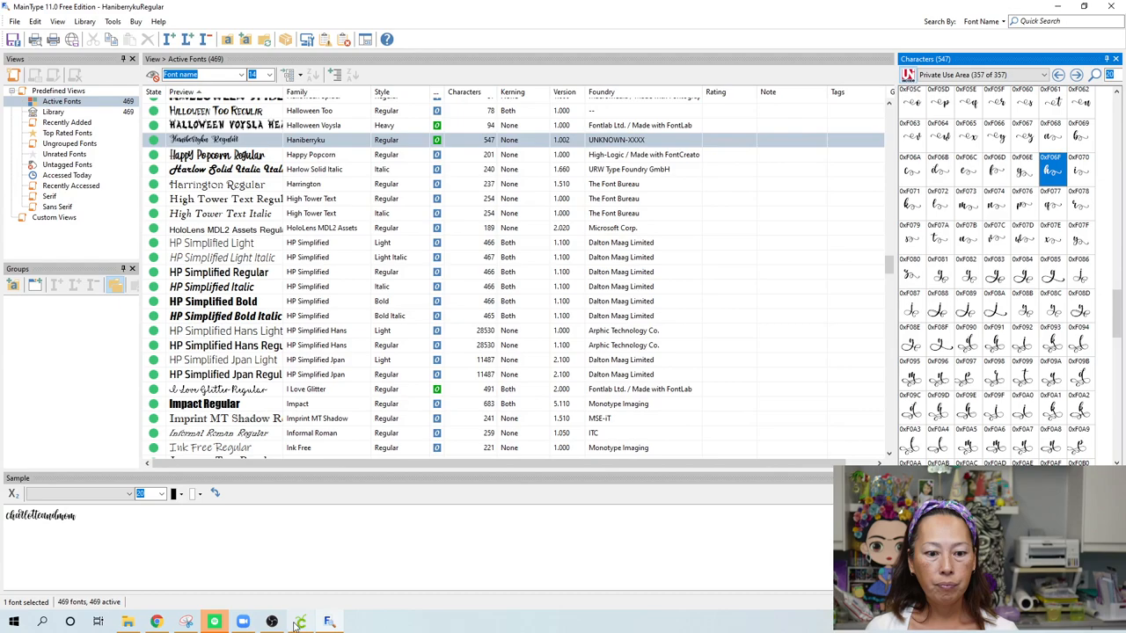
pyautogui.click(301, 621)
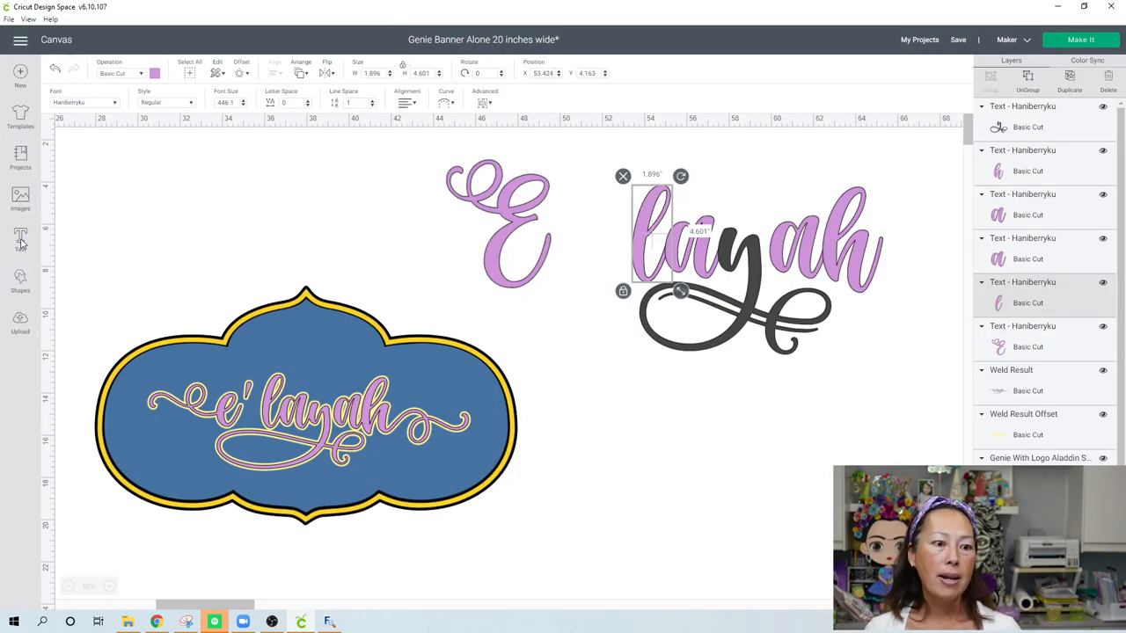
# Add the swash h glyph, delete the plain purple h, and place the swirl h at layah's end
pyautogui.click(20, 242)
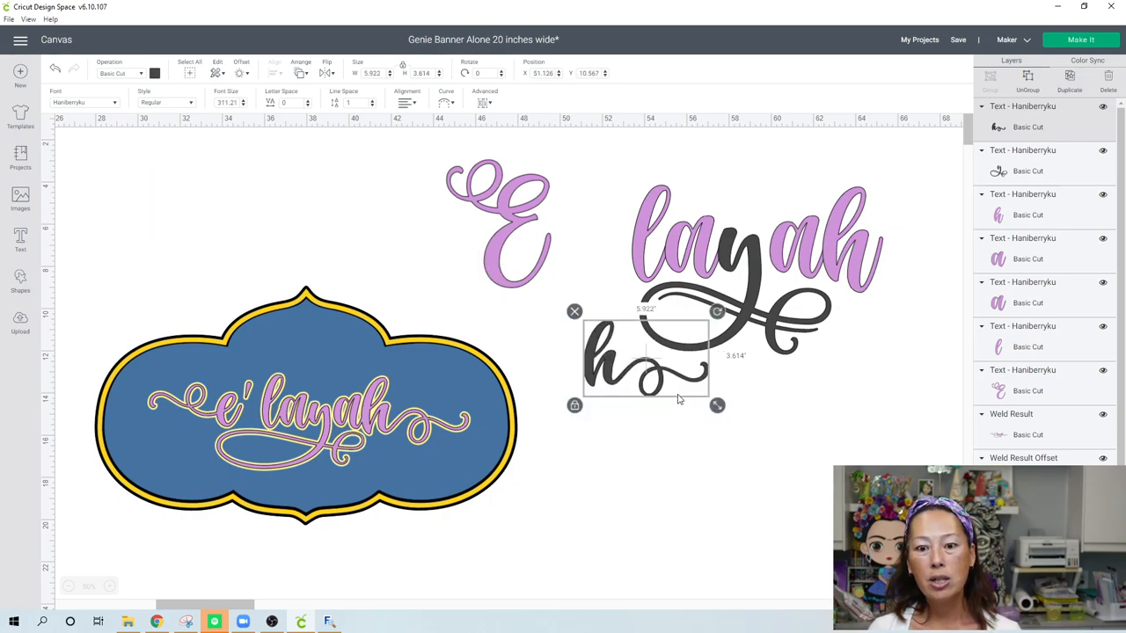
pyautogui.moveTo(717, 404); pyautogui.dragTo(782, 444)
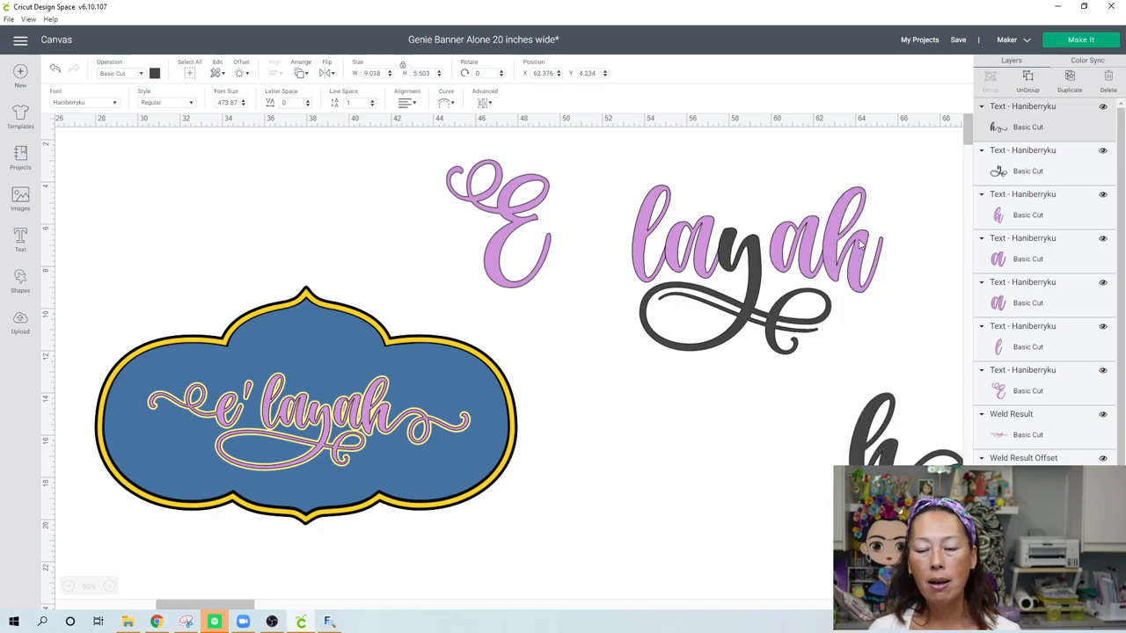
pyautogui.click(844, 238)
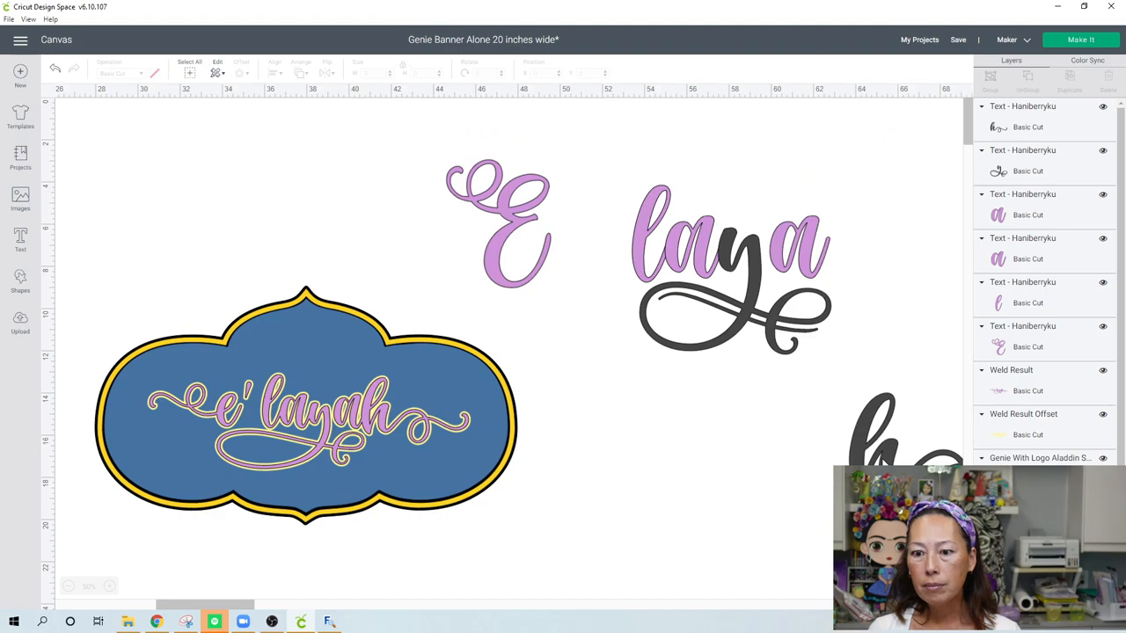
pyautogui.click(880, 431)
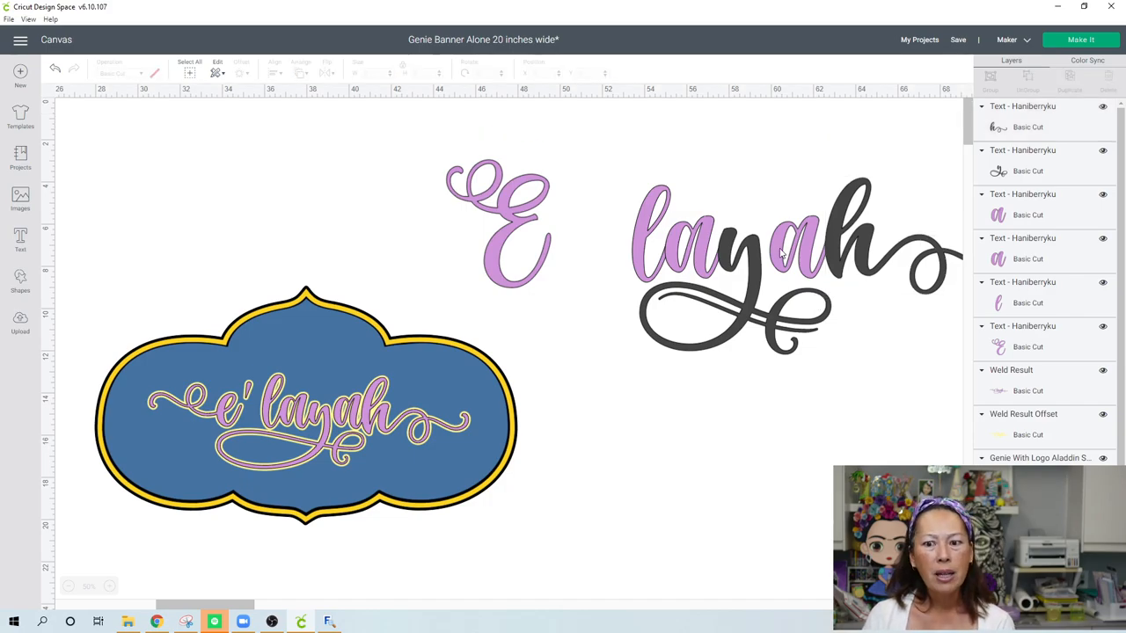
pyautogui.moveTo(765, 258)
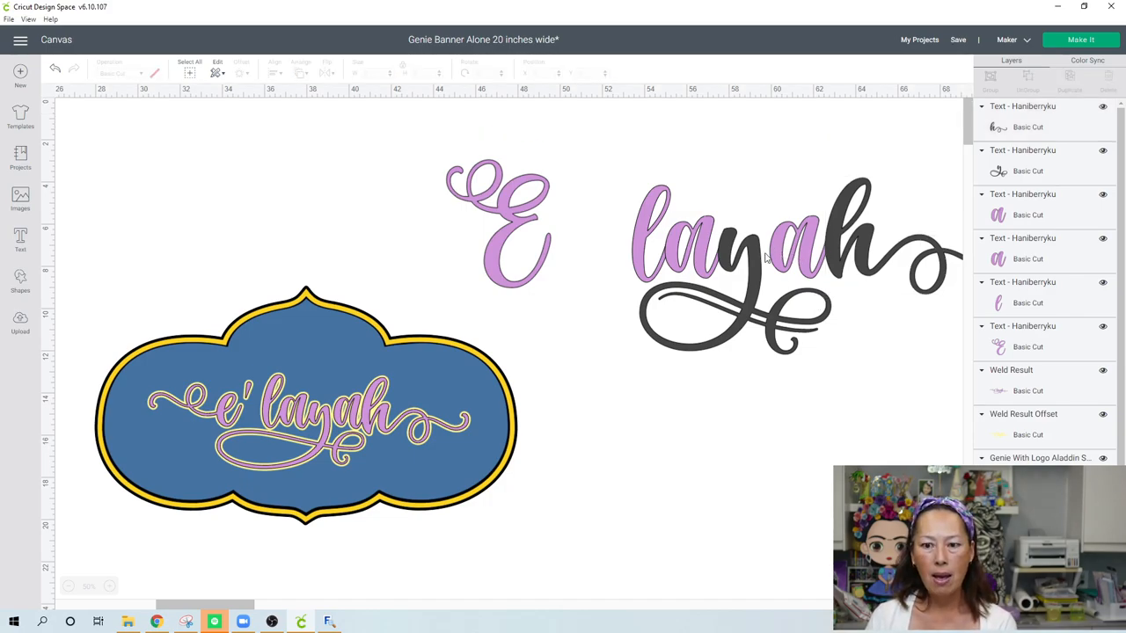
pyautogui.click(730, 255)
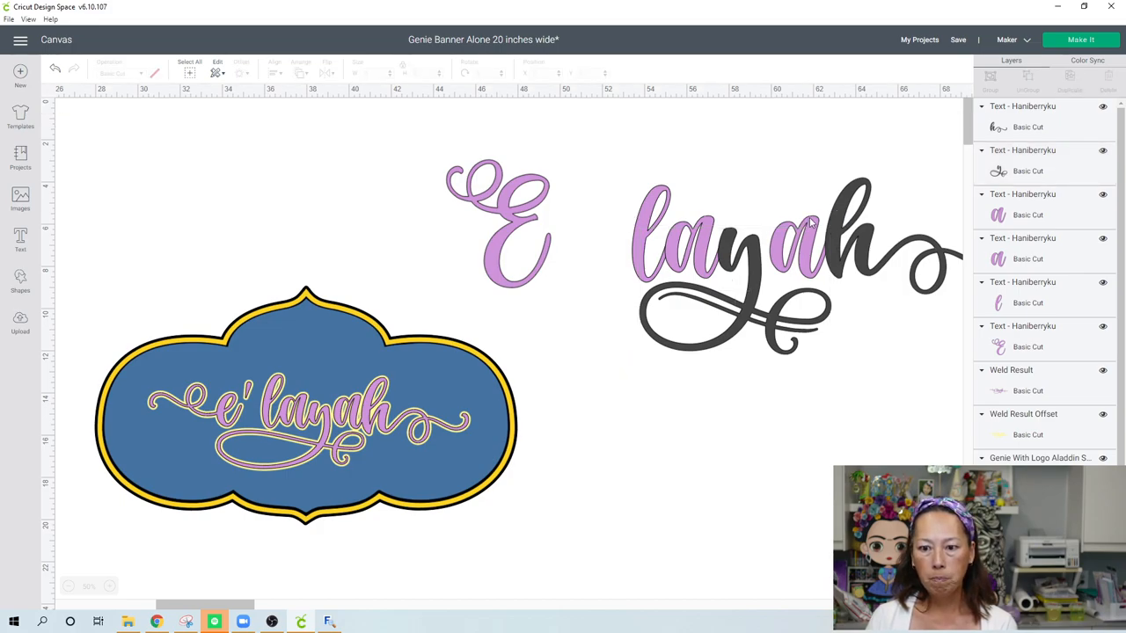
pyautogui.click(800, 246)
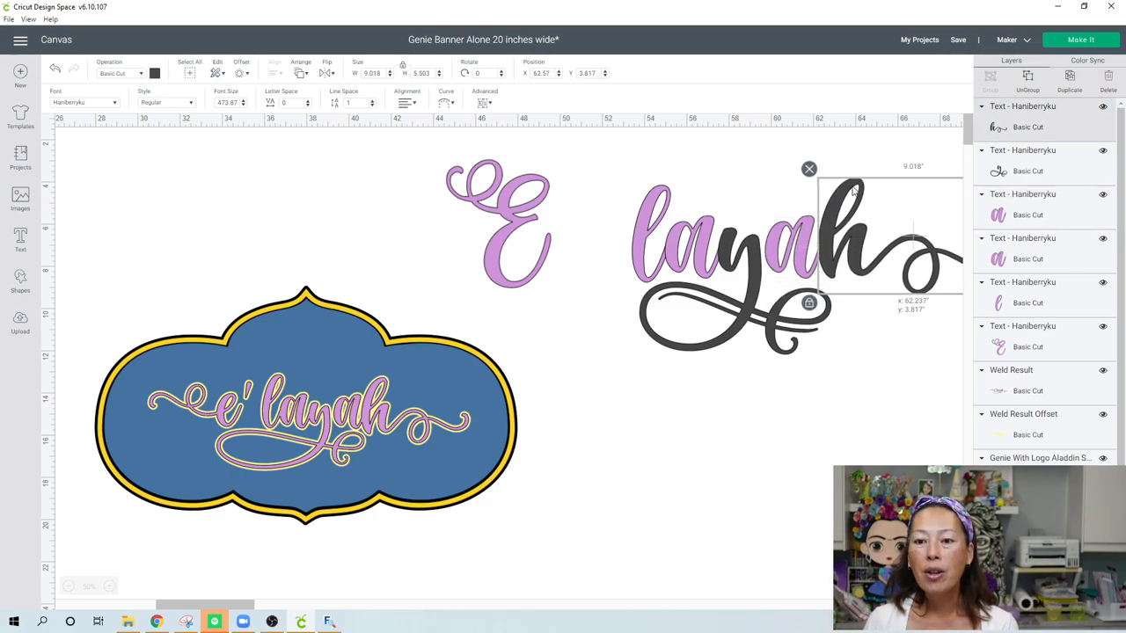
pyautogui.moveTo(851, 377)
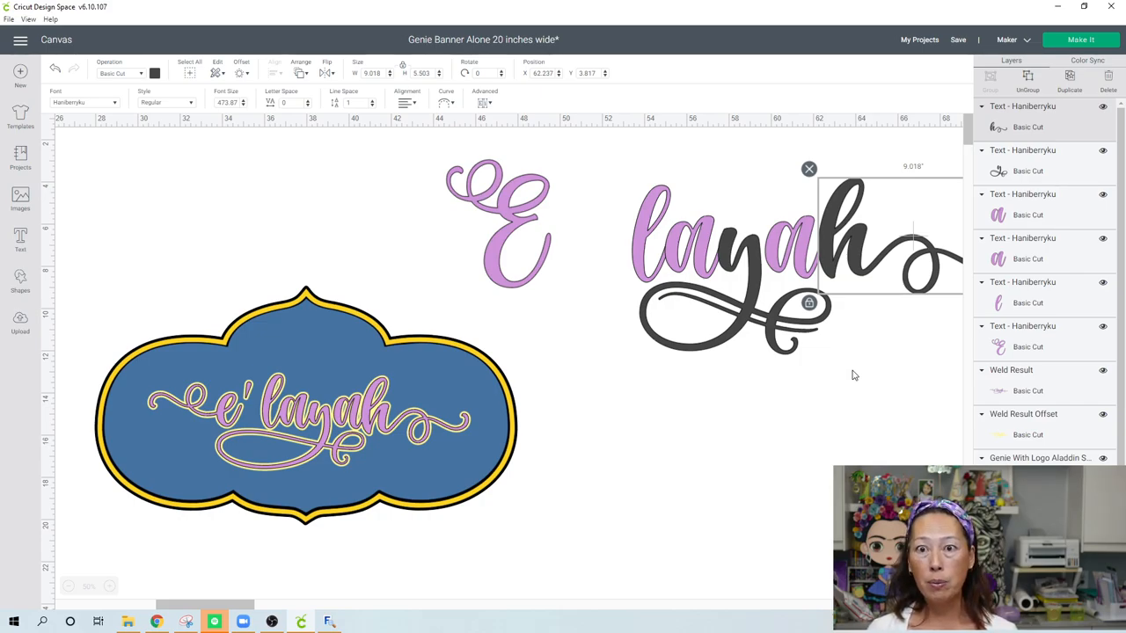
pyautogui.moveTo(517, 325)
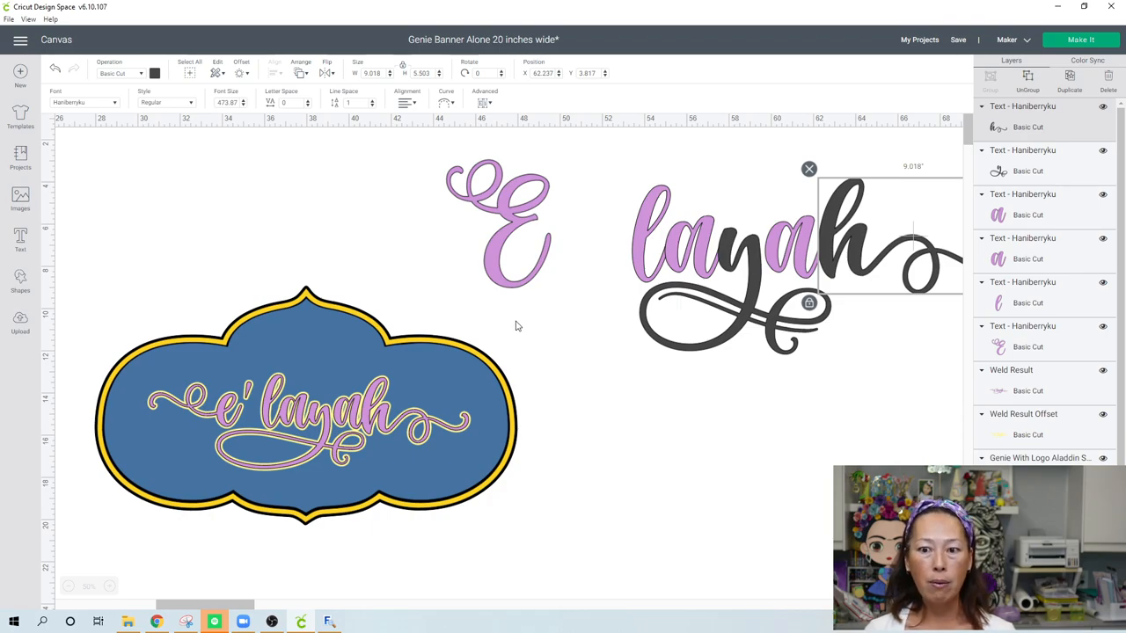
pyautogui.moveTo(842, 298)
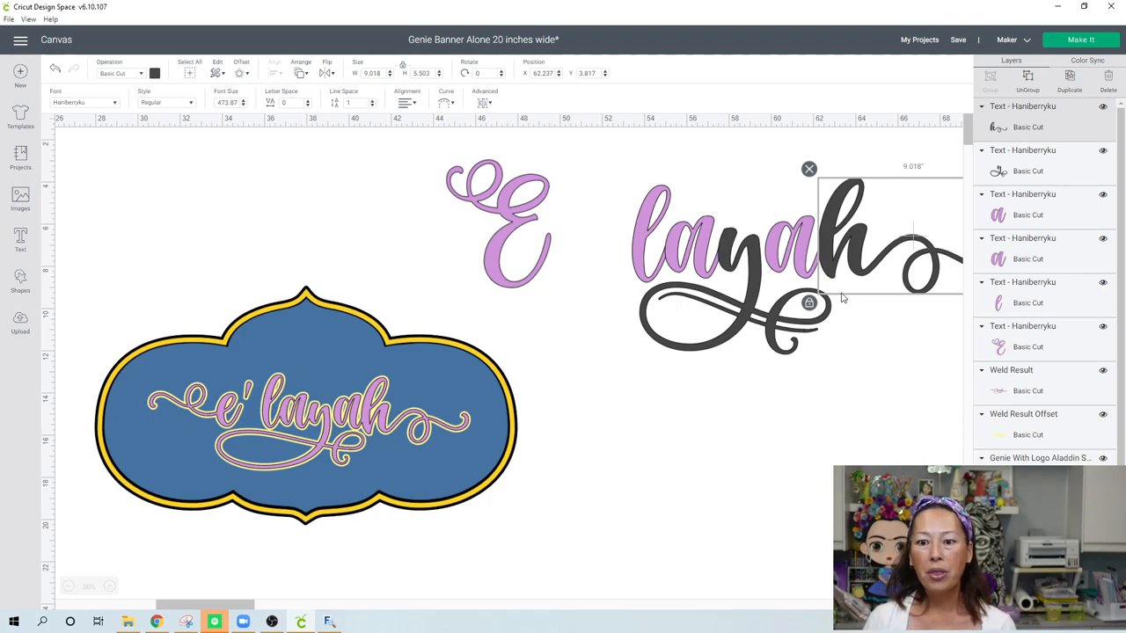
pyautogui.click(526, 242)
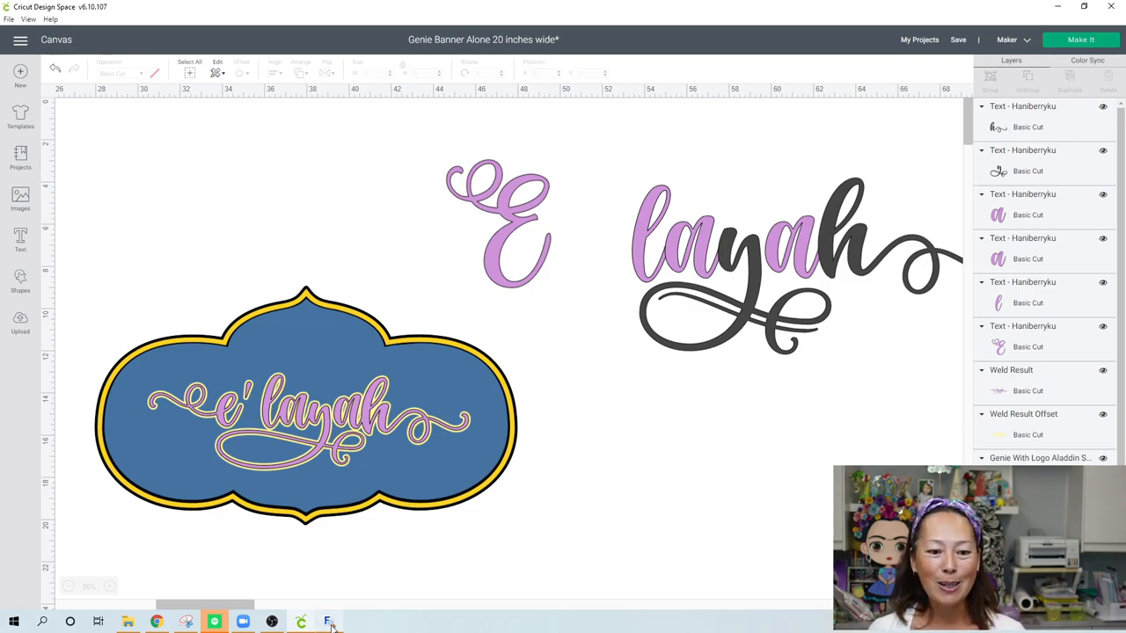
# Preview and copy the flourished e glyph 0xF052 from MainType's character map
pyautogui.click(328, 621)
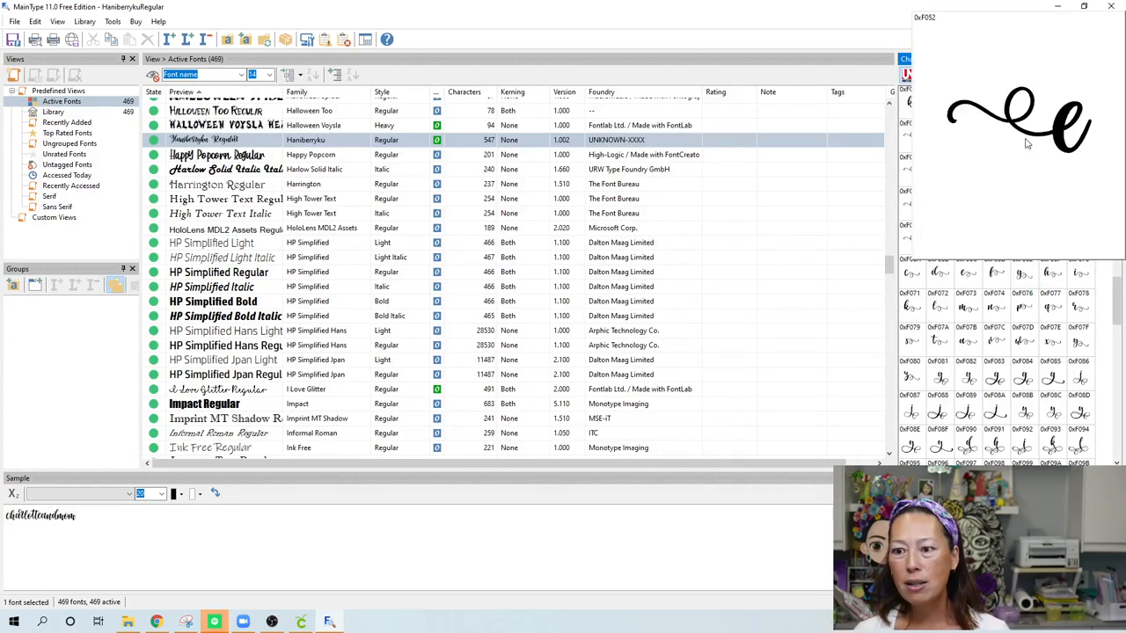
pyautogui.click(1025, 135)
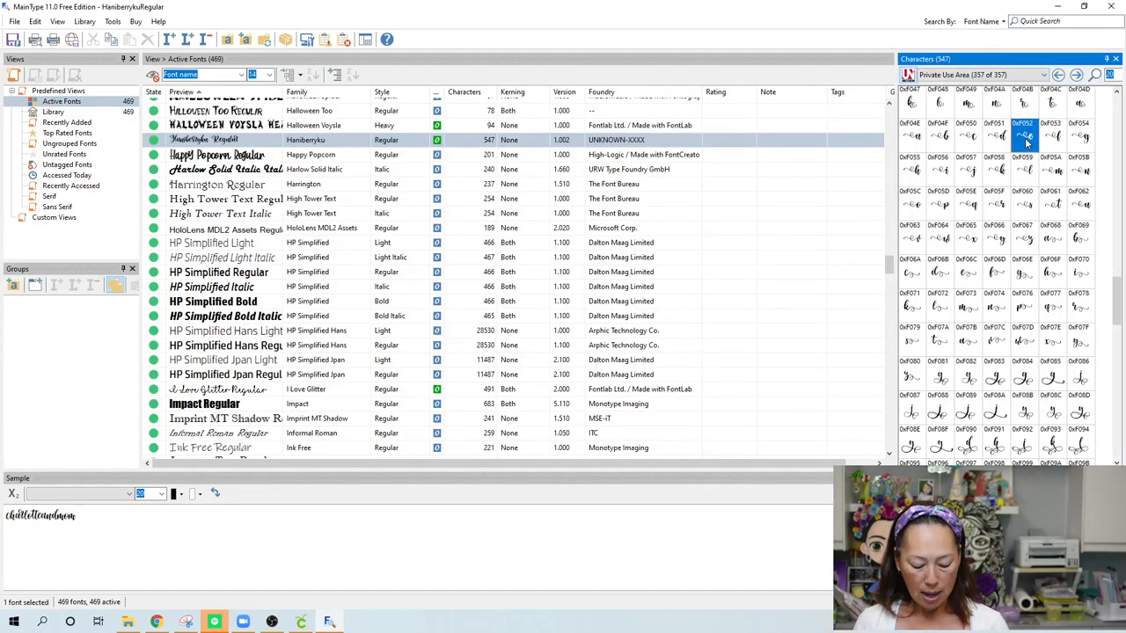
pyautogui.click(301, 621)
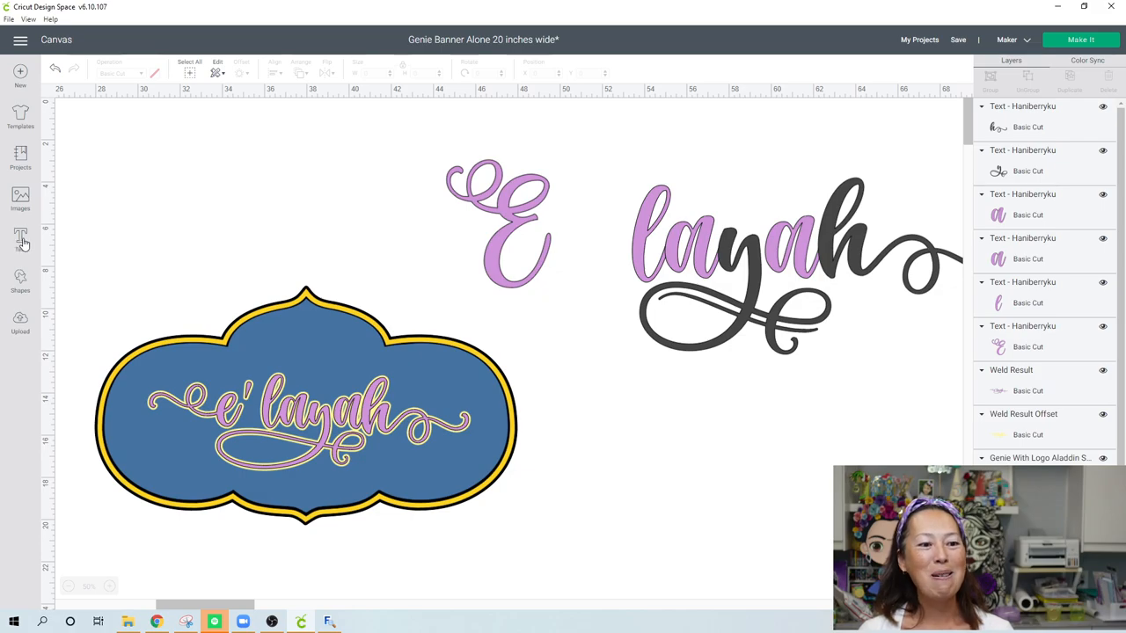
# Paste the swash e into a new text box, slide it left of layah, and delete the capital E
pyautogui.click(20, 238)
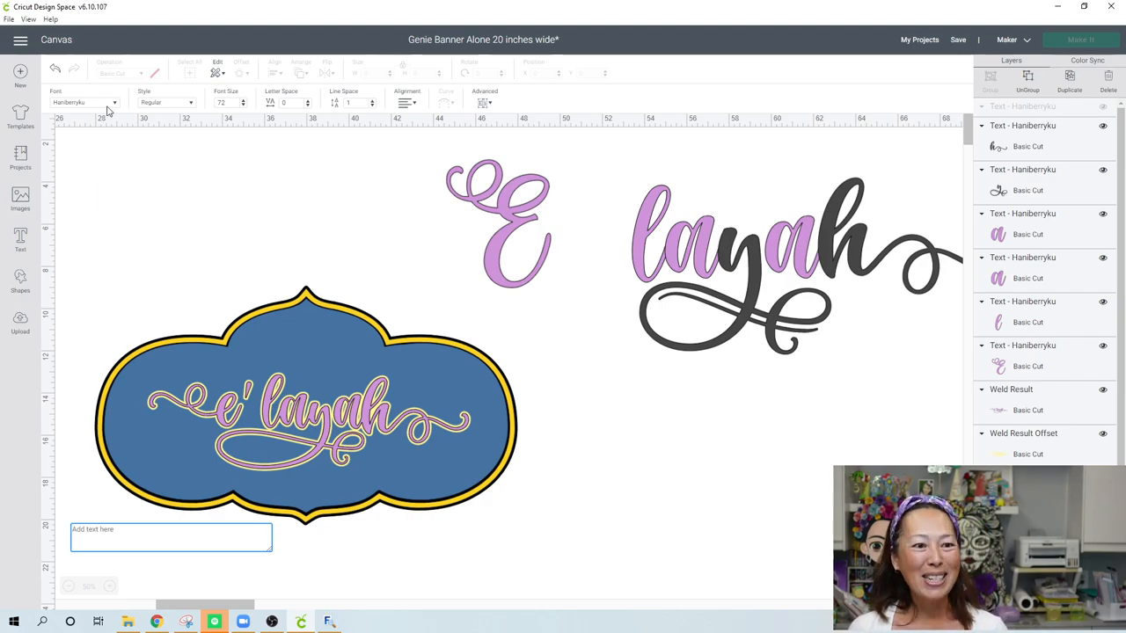
pyautogui.moveTo(143, 555)
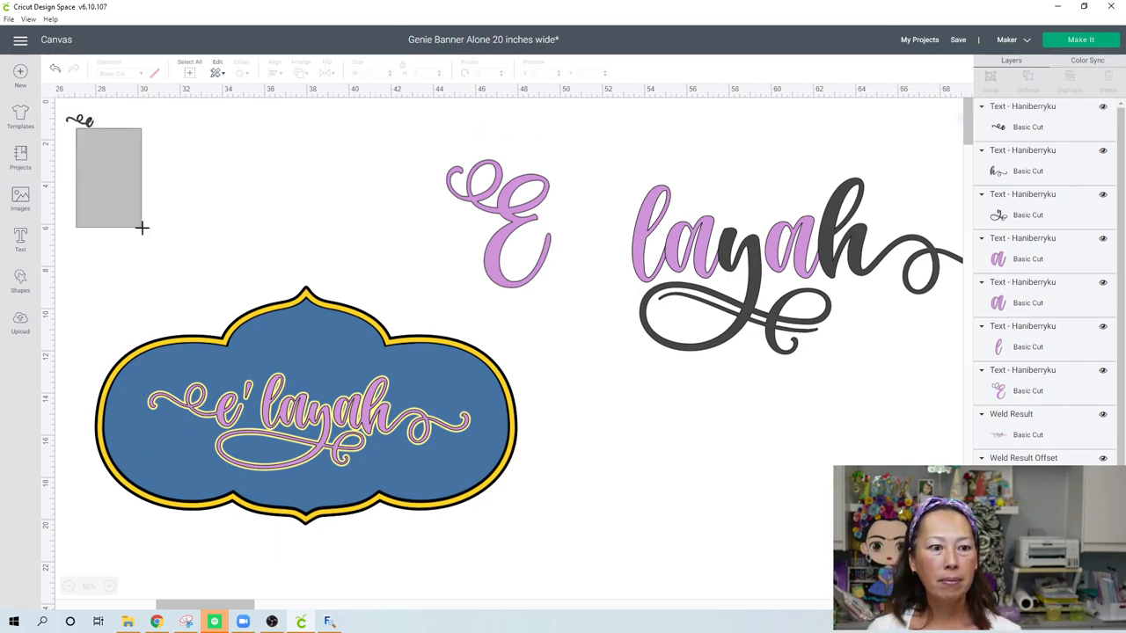
pyautogui.click(79, 124)
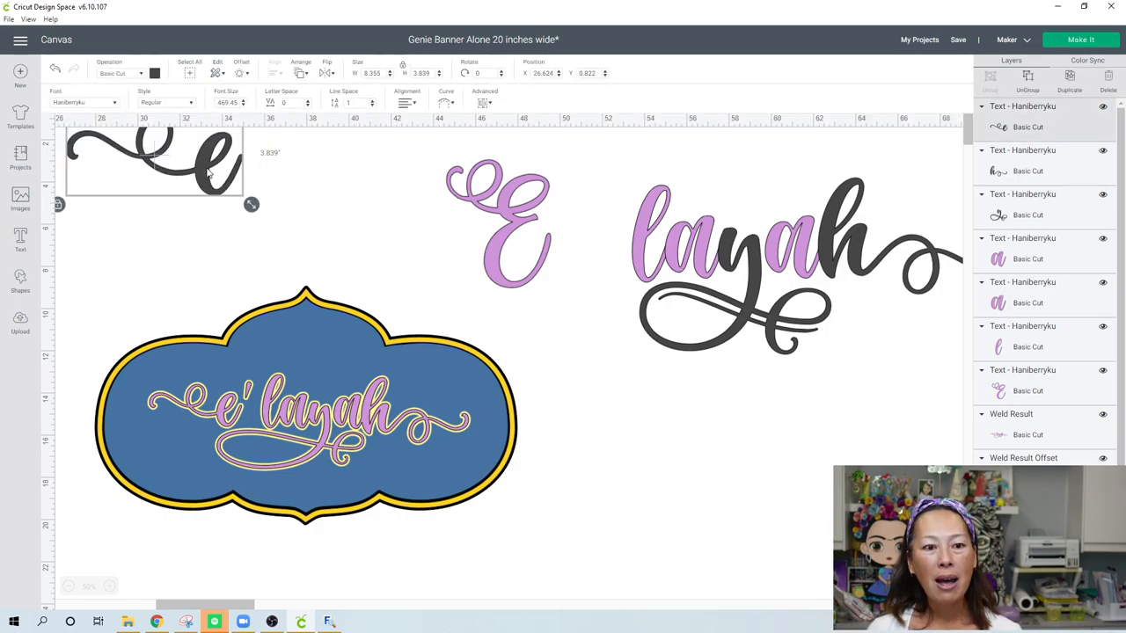
pyautogui.moveTo(153, 162); pyautogui.dragTo(510, 255)
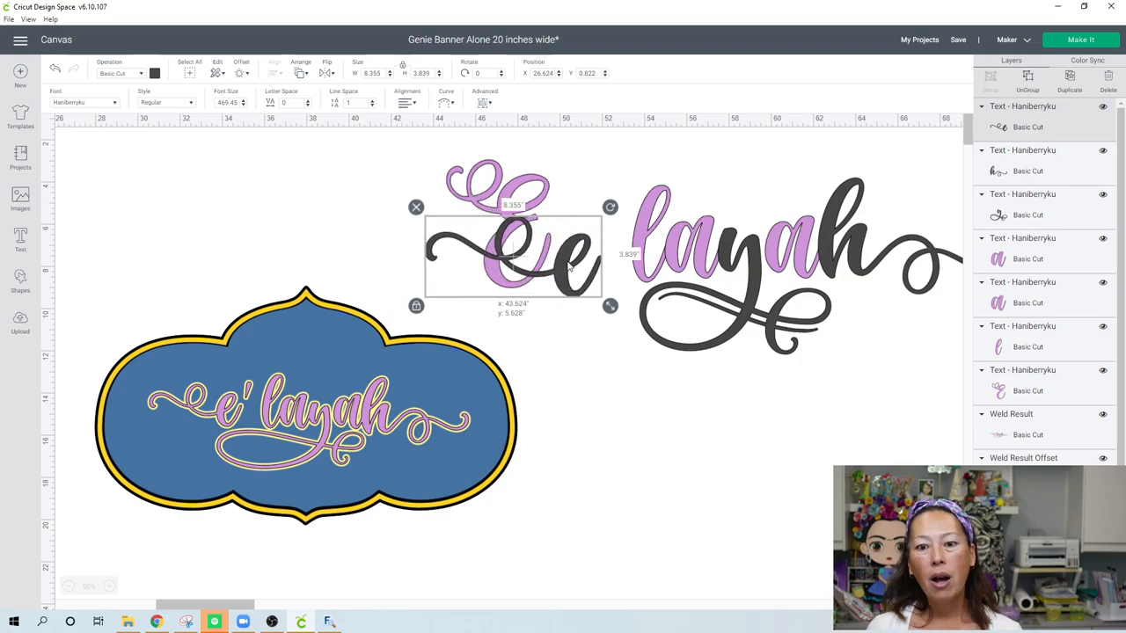
pyautogui.moveTo(515, 255); pyautogui.dragTo(519, 242)
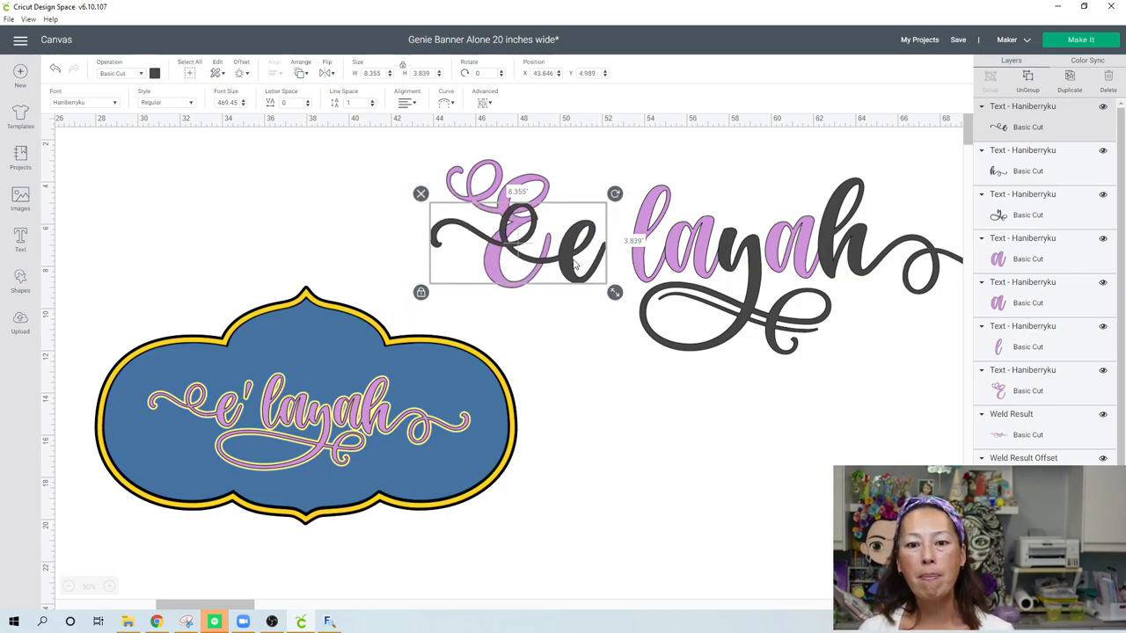
pyautogui.moveTo(517, 242); pyautogui.dragTo(631, 233)
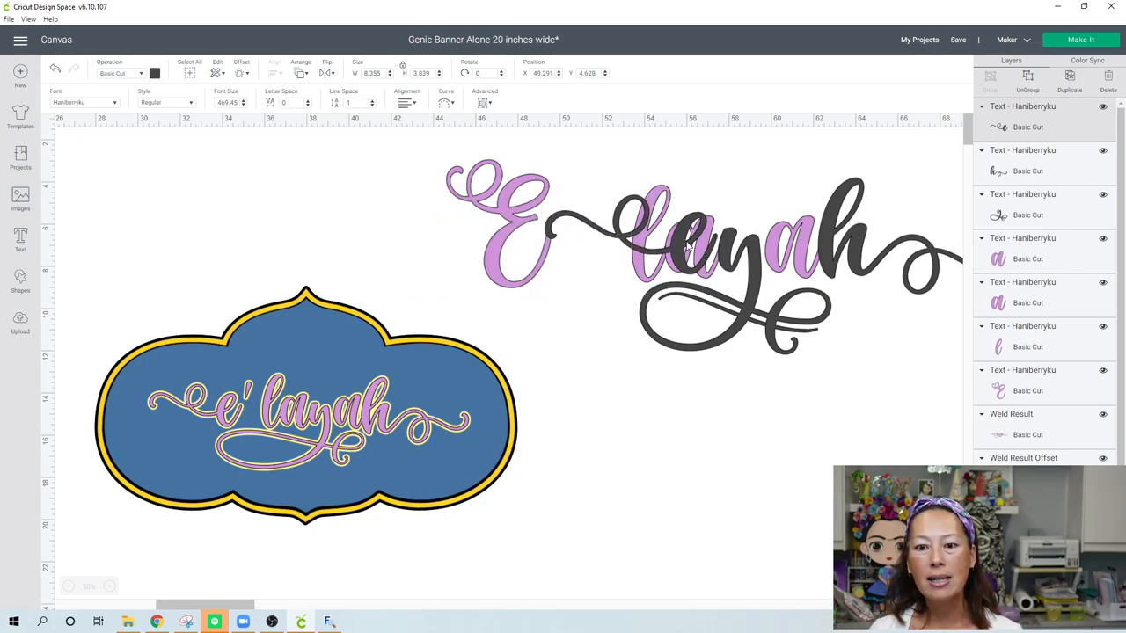
pyautogui.click(633, 237)
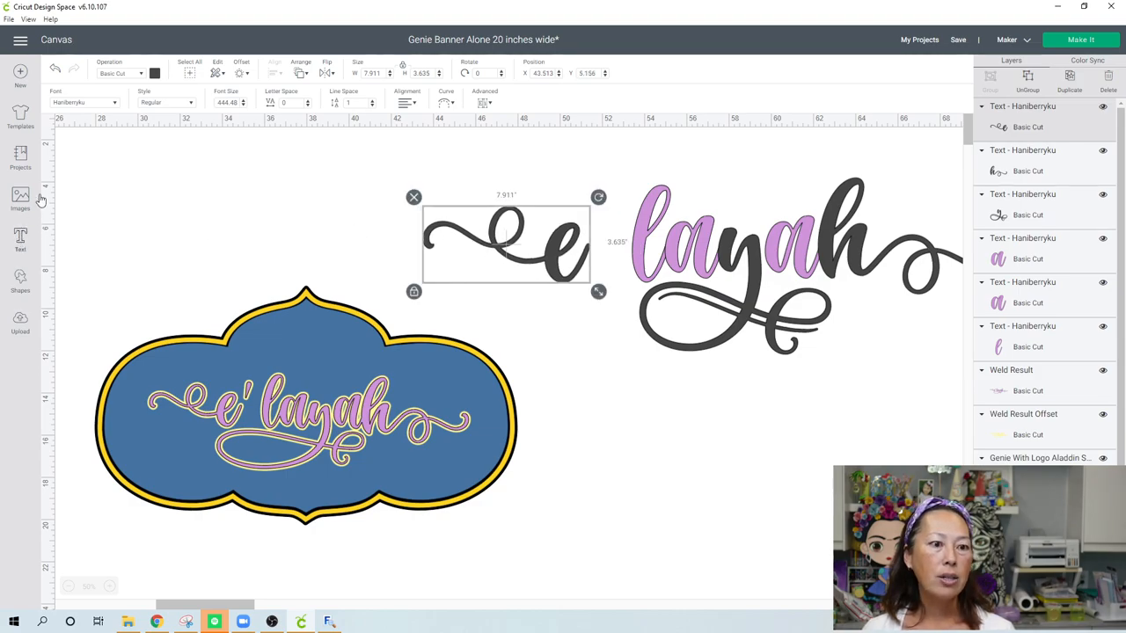
# Add a new text box containing a single apostrophe
pyautogui.click(19, 238)
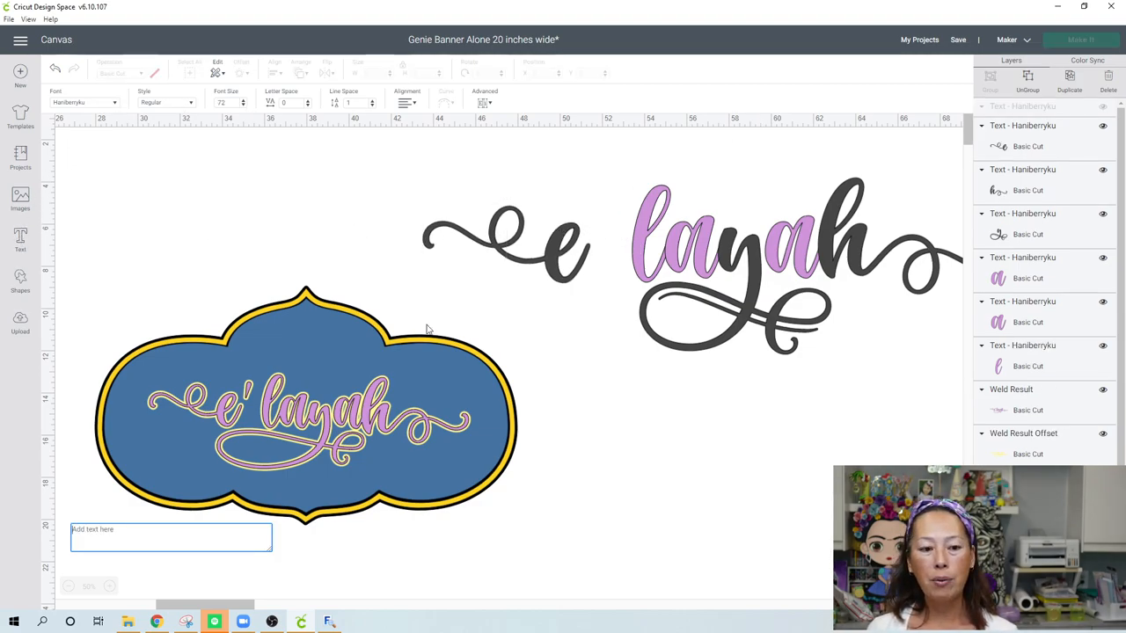
pyautogui.moveTo(116, 118)
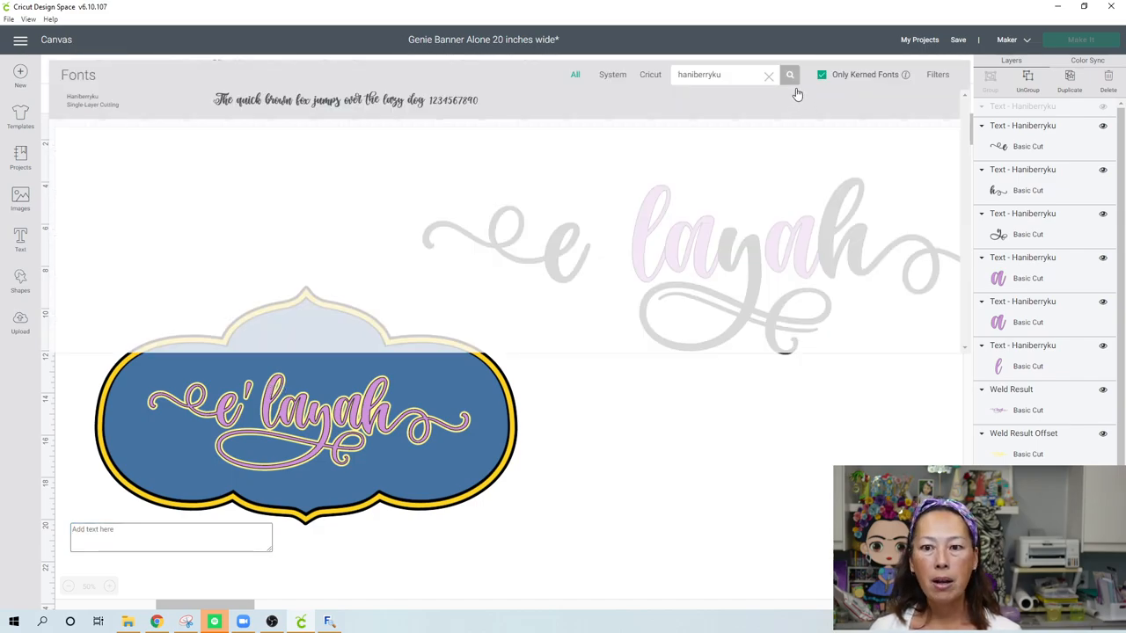
pyautogui.click(768, 74)
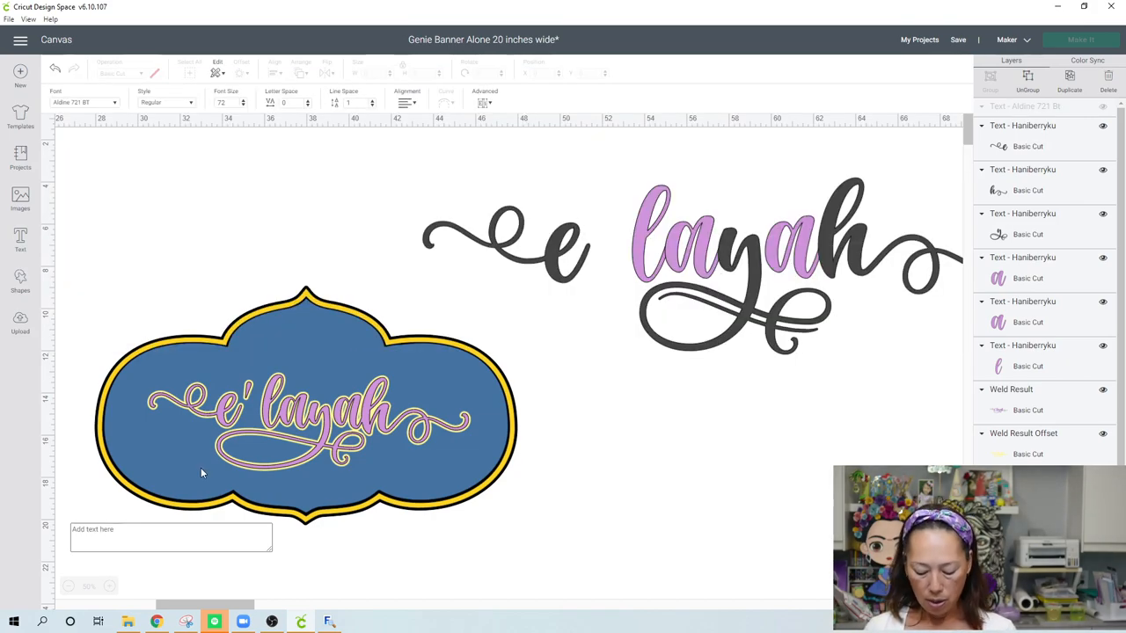
pyautogui.click(170, 538)
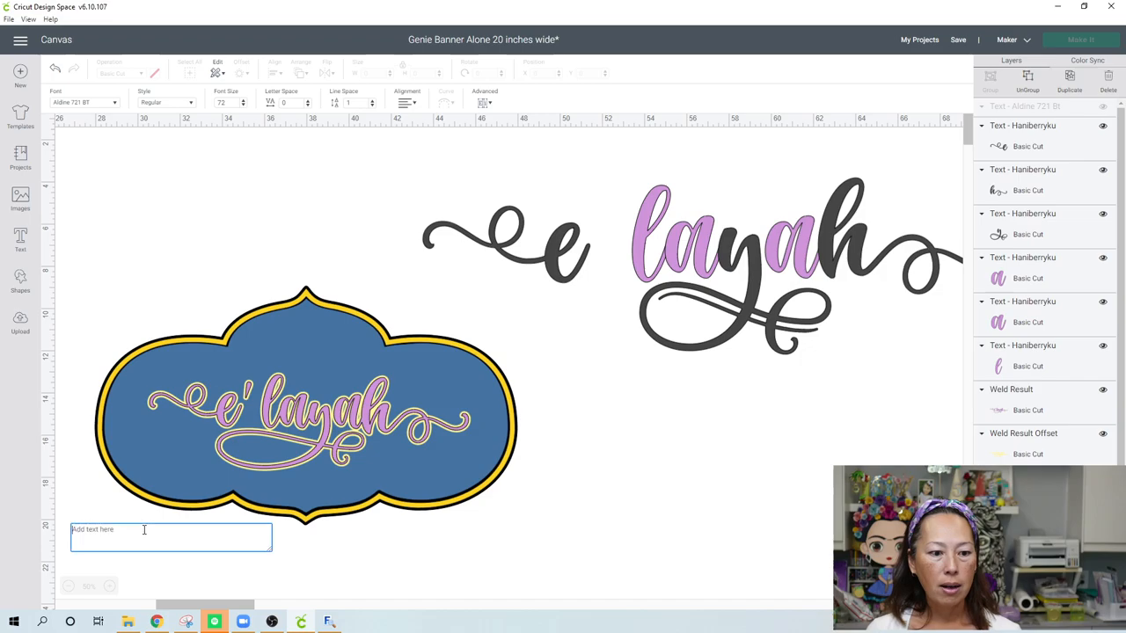
pyautogui.click(171, 536)
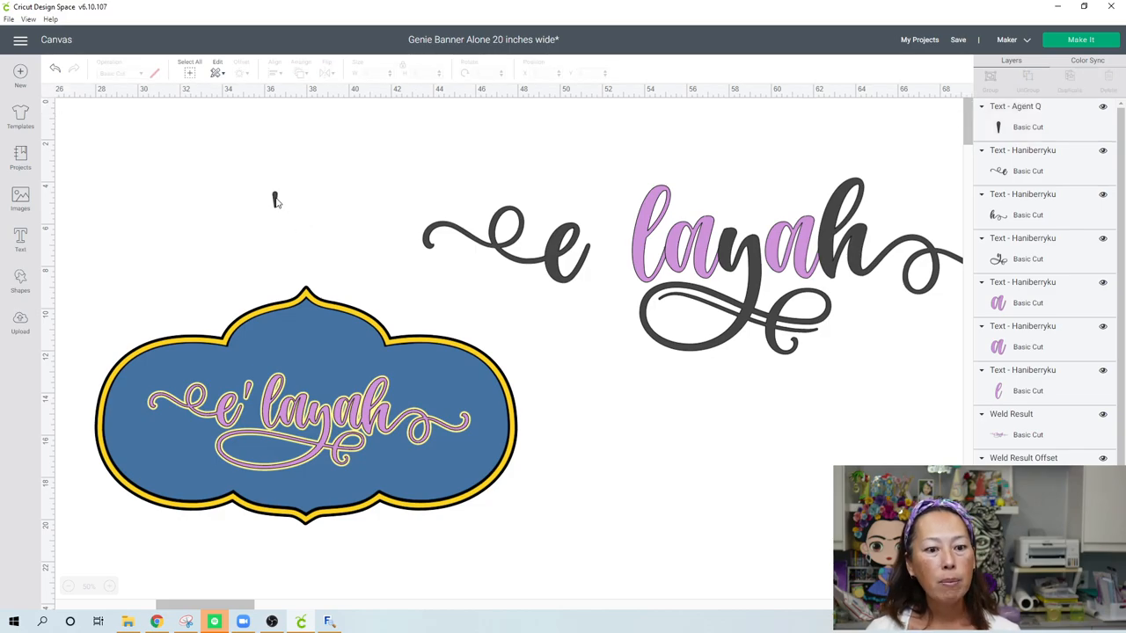
pyautogui.click(274, 195)
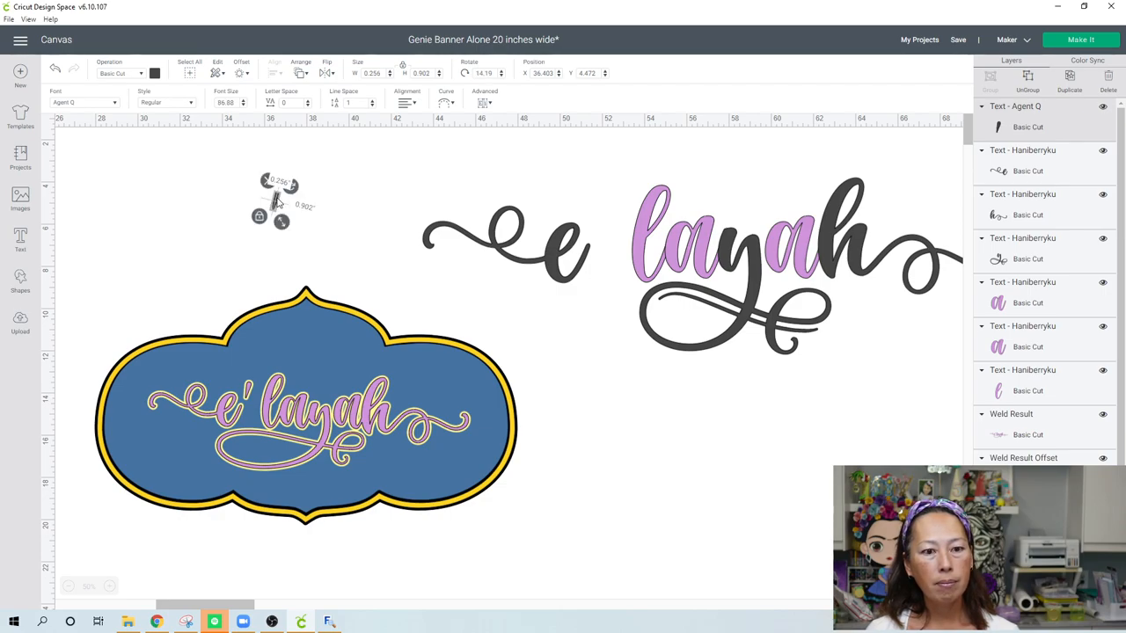
# Move the apostrophe beside the name, set its font to Aldine 721 BT, and resize it
pyautogui.moveTo(282, 198); pyautogui.dragTo(607, 224)
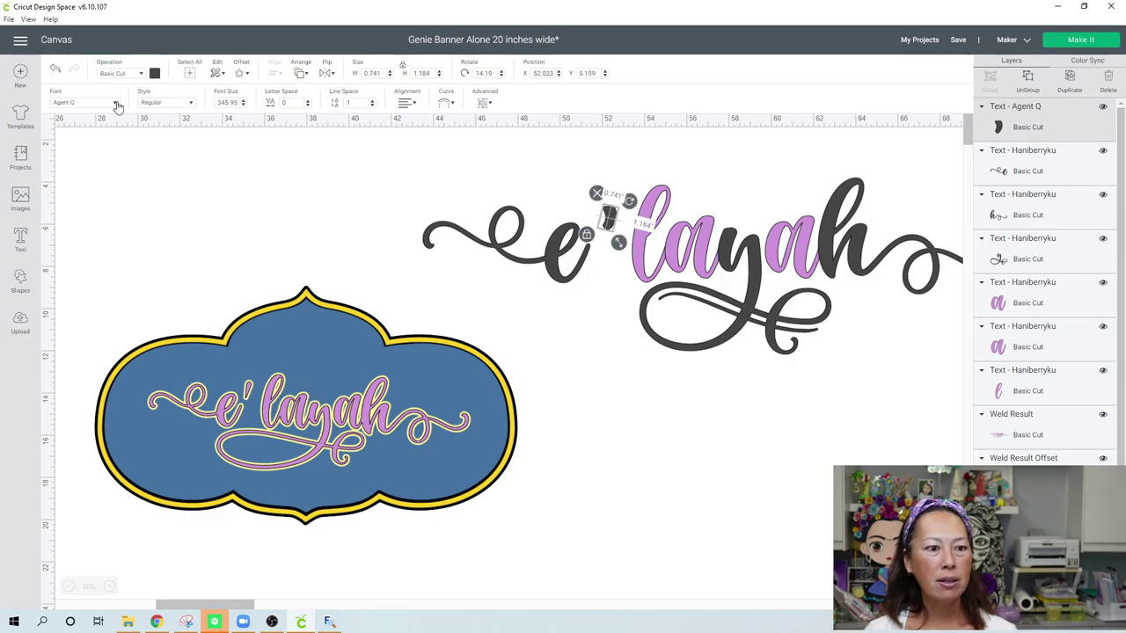
pyautogui.click(83, 102)
pyautogui.write('Aldine 721 BT')
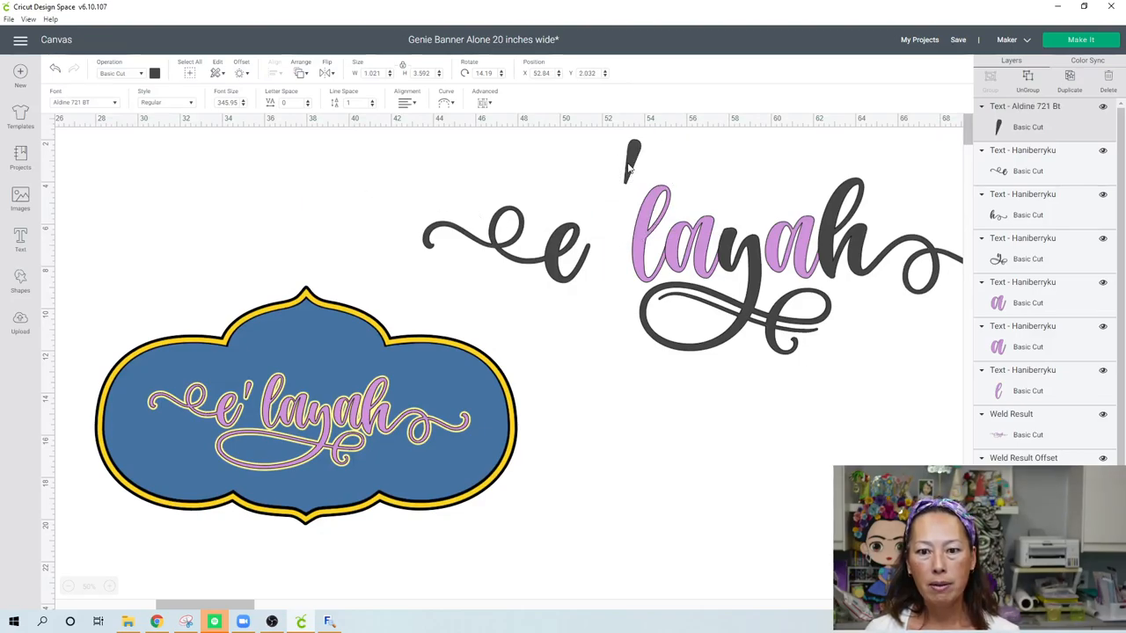
pyautogui.click(631, 158)
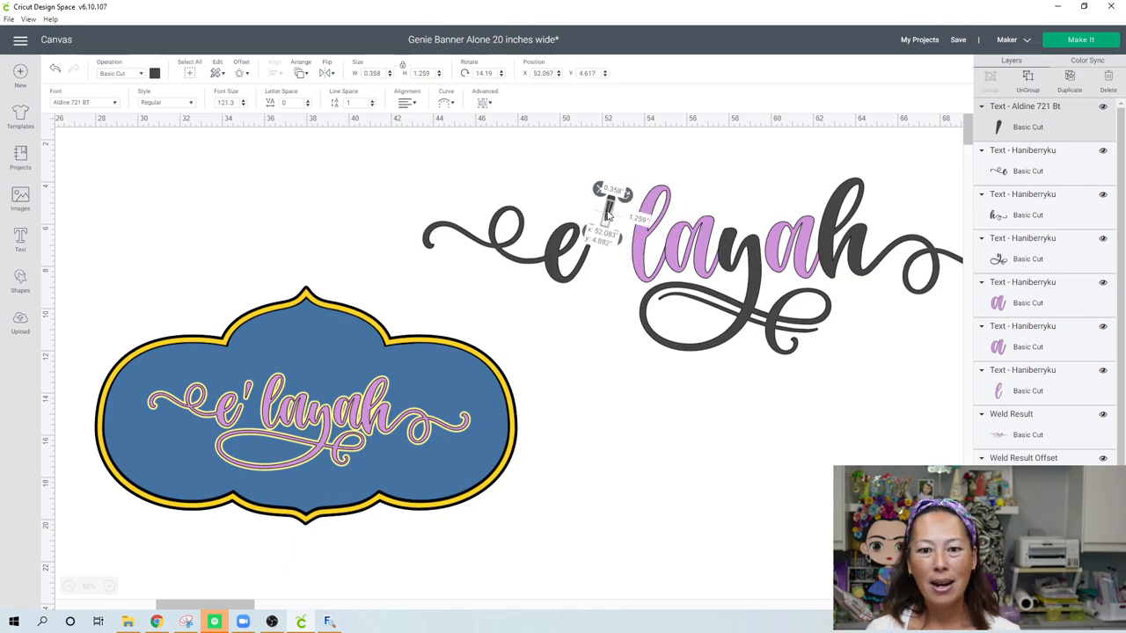
# Finish placing the apostrophe between the e and layah
pyautogui.click(515, 328)
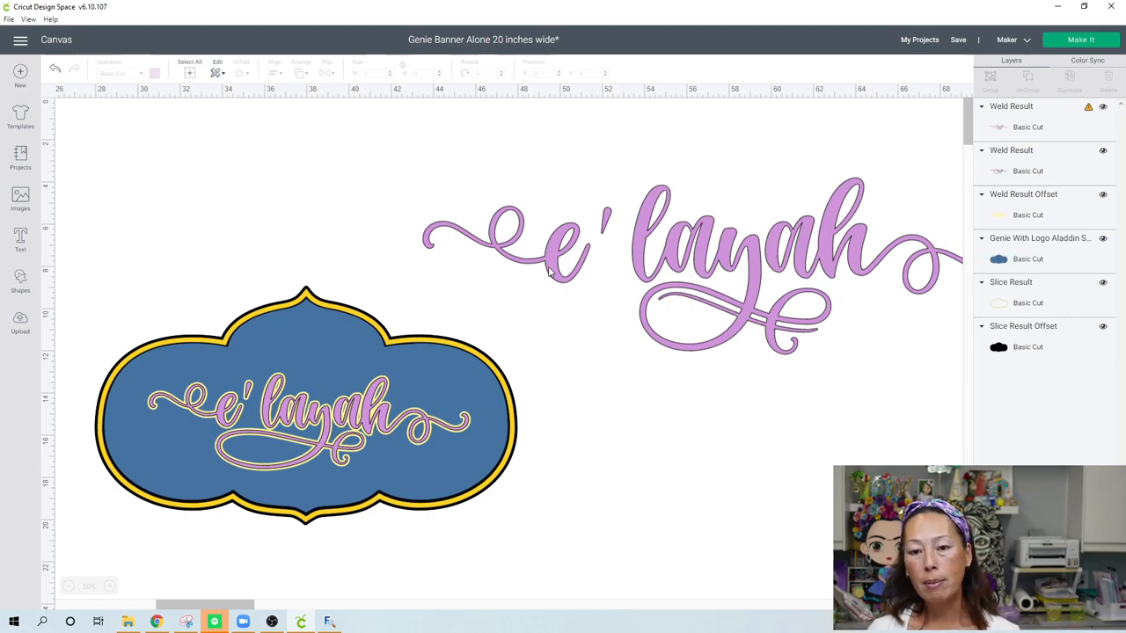
pyautogui.moveTo(730, 242)
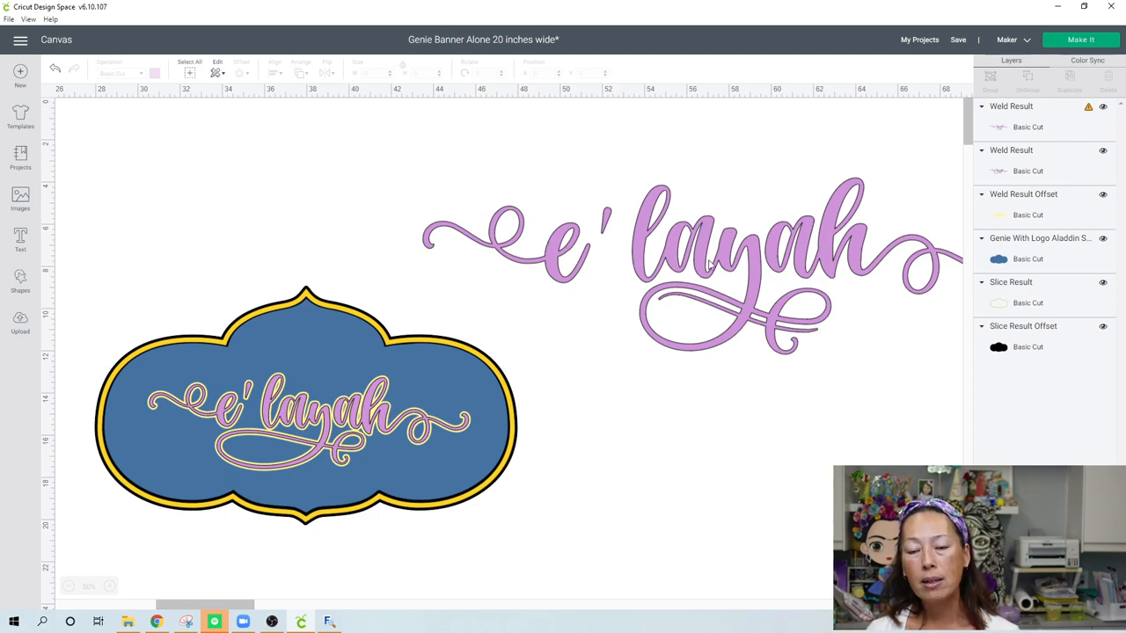
pyautogui.moveTo(649, 266)
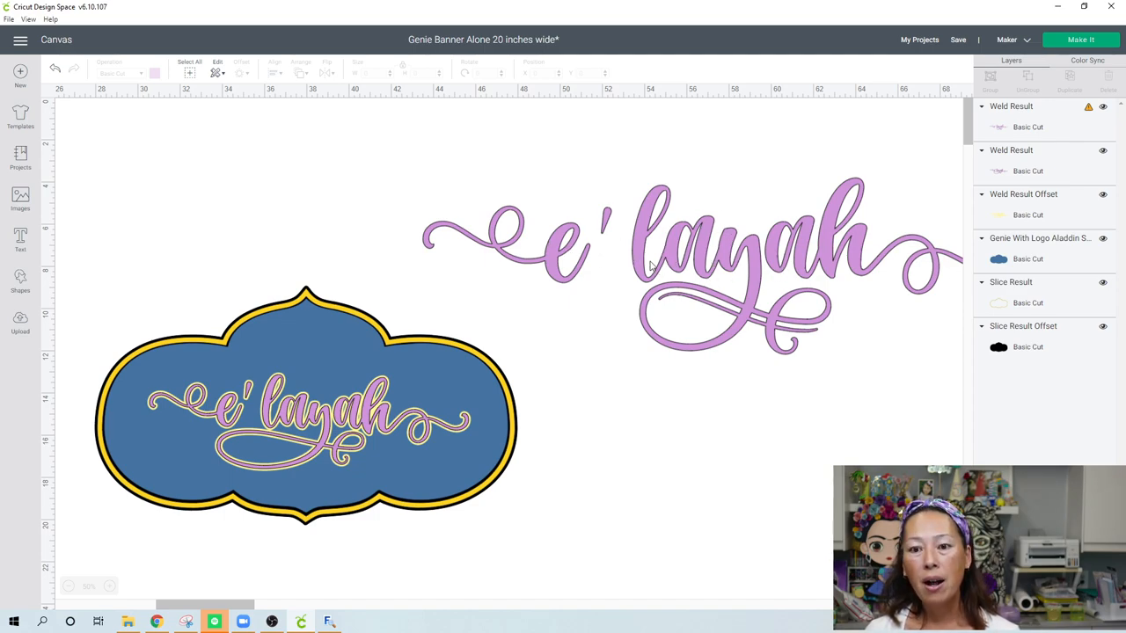
pyautogui.moveTo(801, 251)
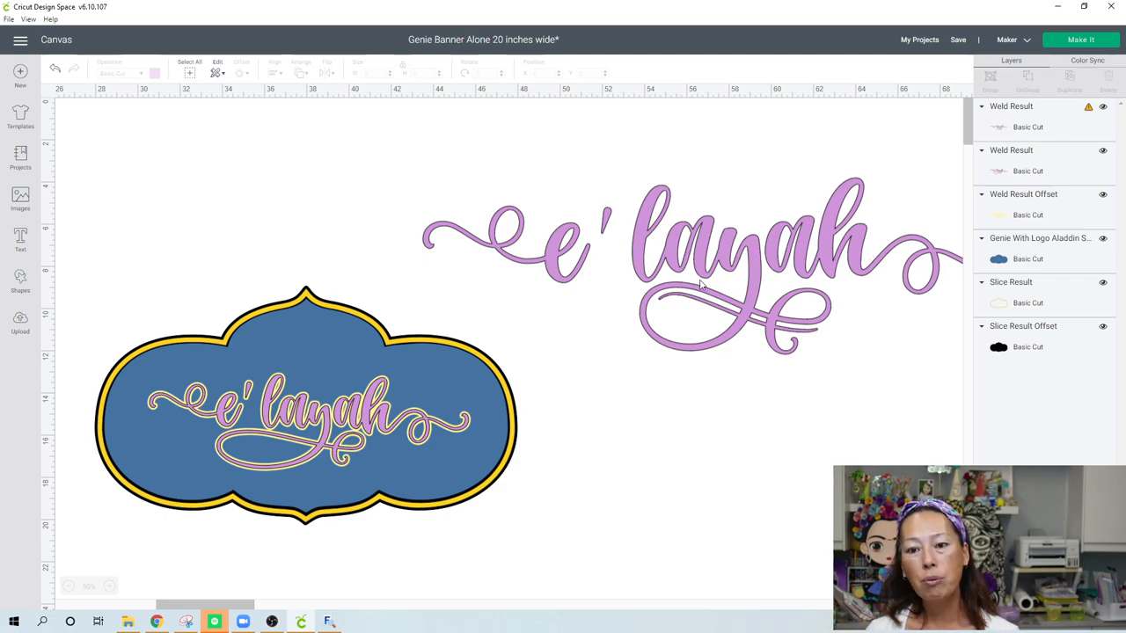
pyautogui.moveTo(673, 253)
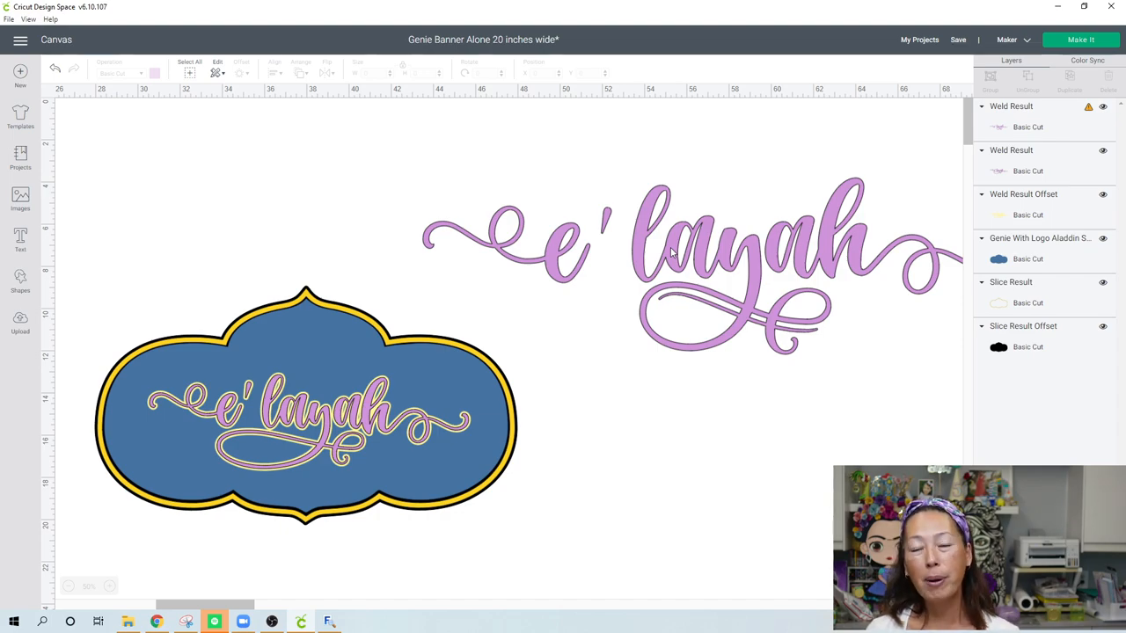
pyautogui.moveTo(655, 251)
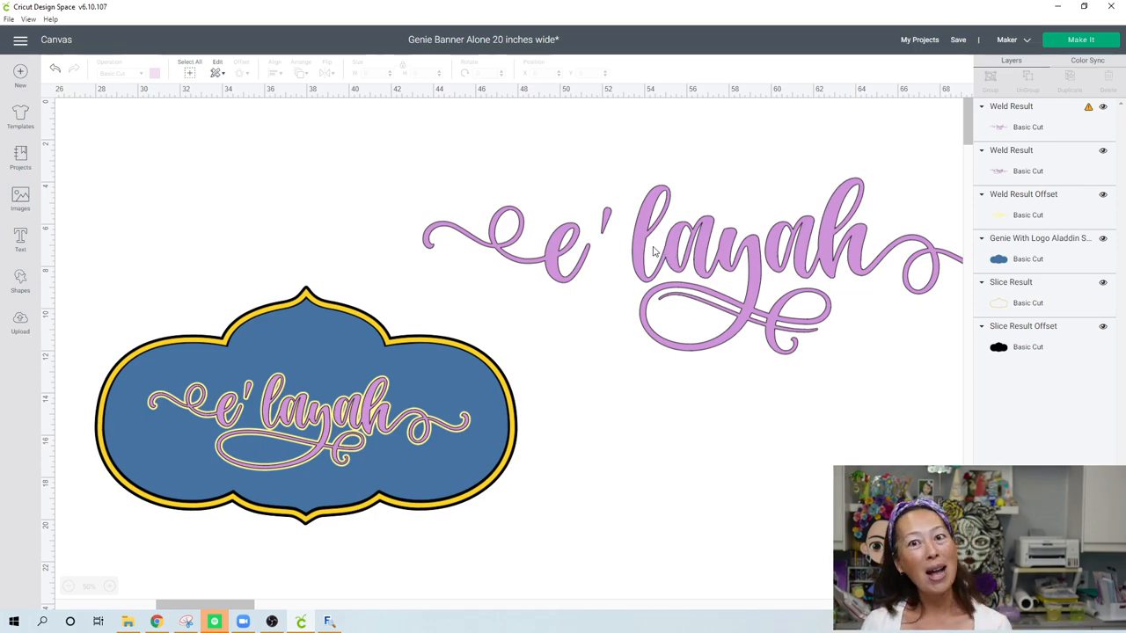
pyautogui.moveTo(729, 259)
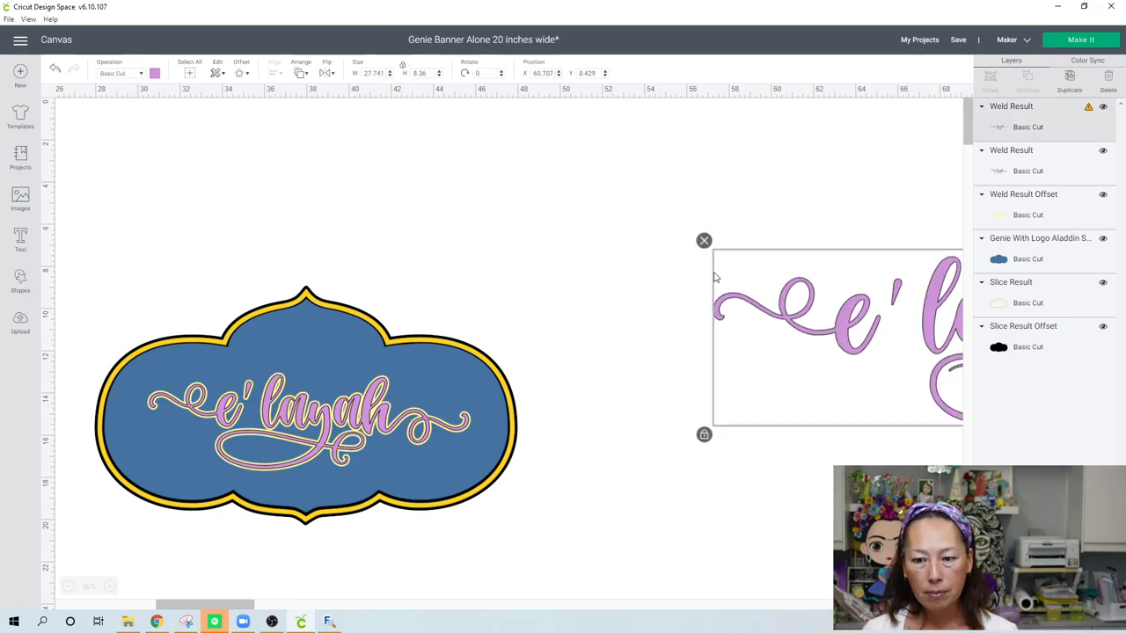
# Move the welded name above the banner and apply a 0.10 in rounded offset
pyautogui.moveTo(835, 334); pyautogui.dragTo(563, 215)
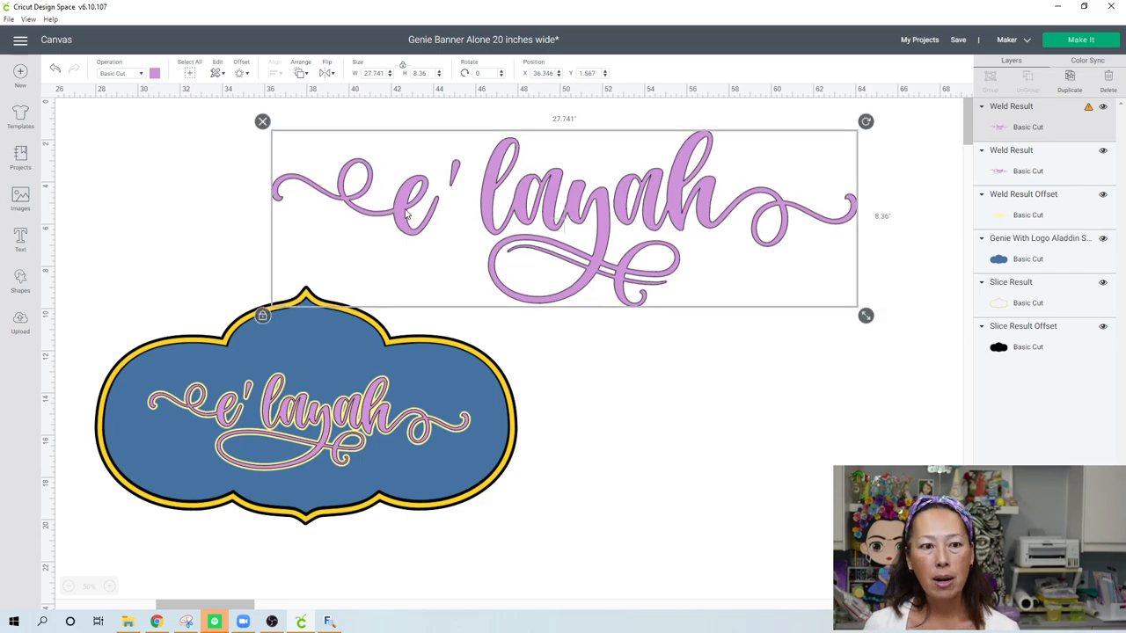
pyautogui.click(240, 73)
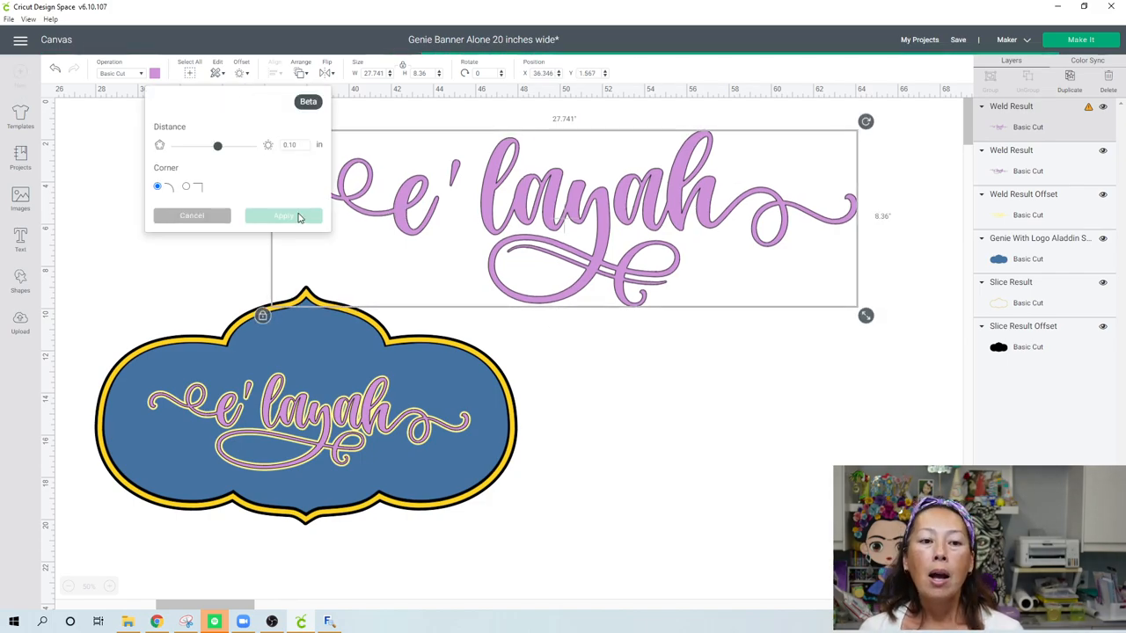
pyautogui.click(283, 216)
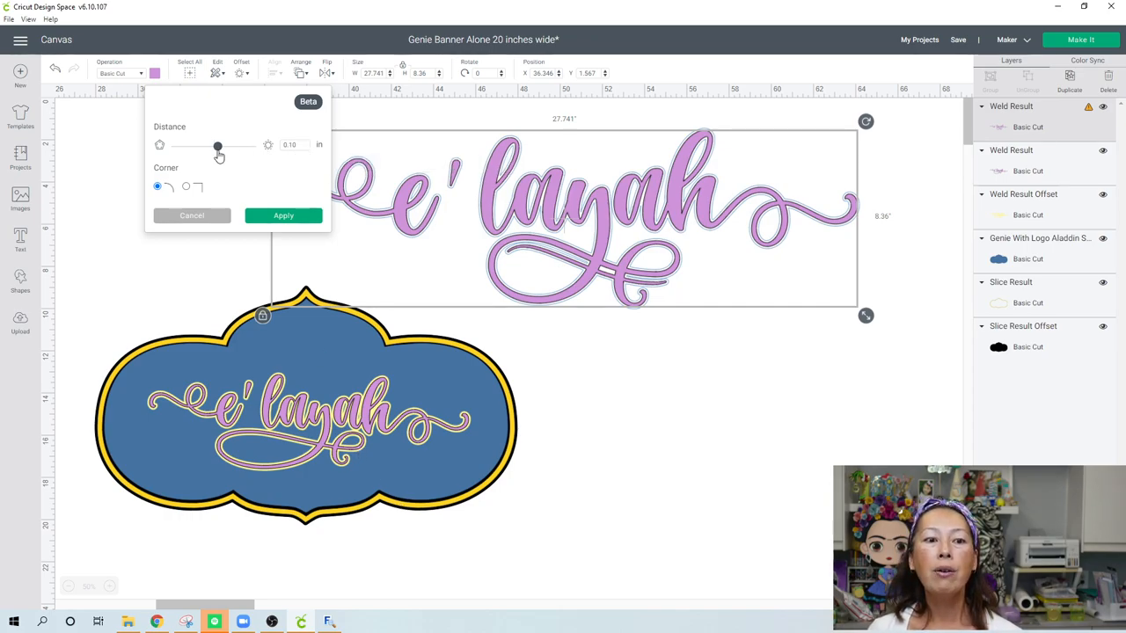
pyautogui.moveTo(217, 145); pyautogui.dragTo(230, 144)
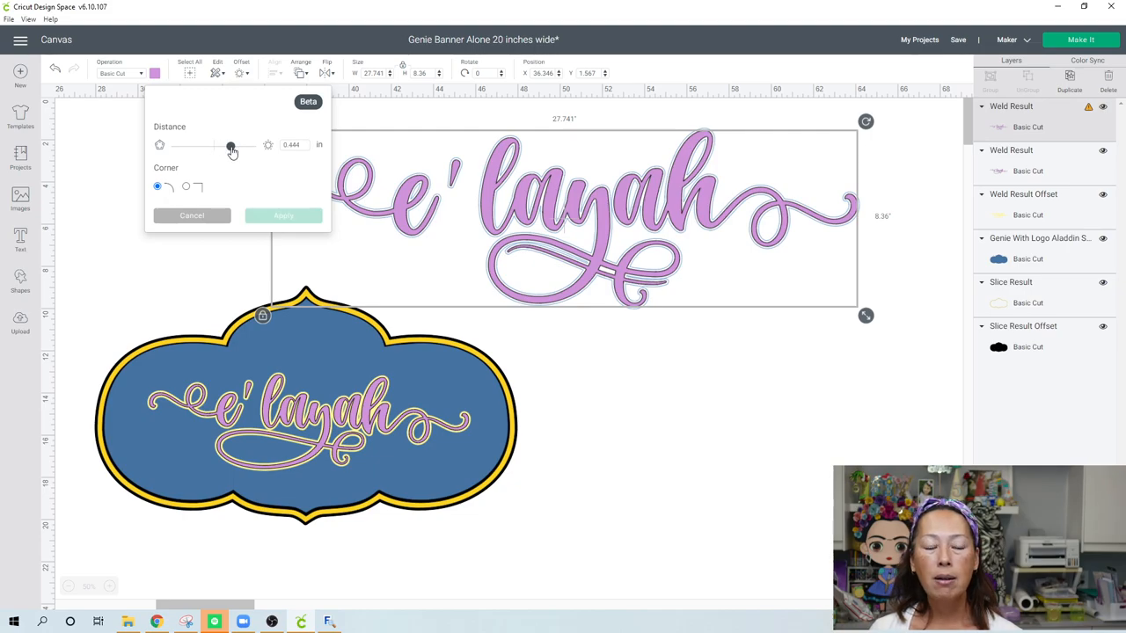
pyautogui.moveTo(214, 151)
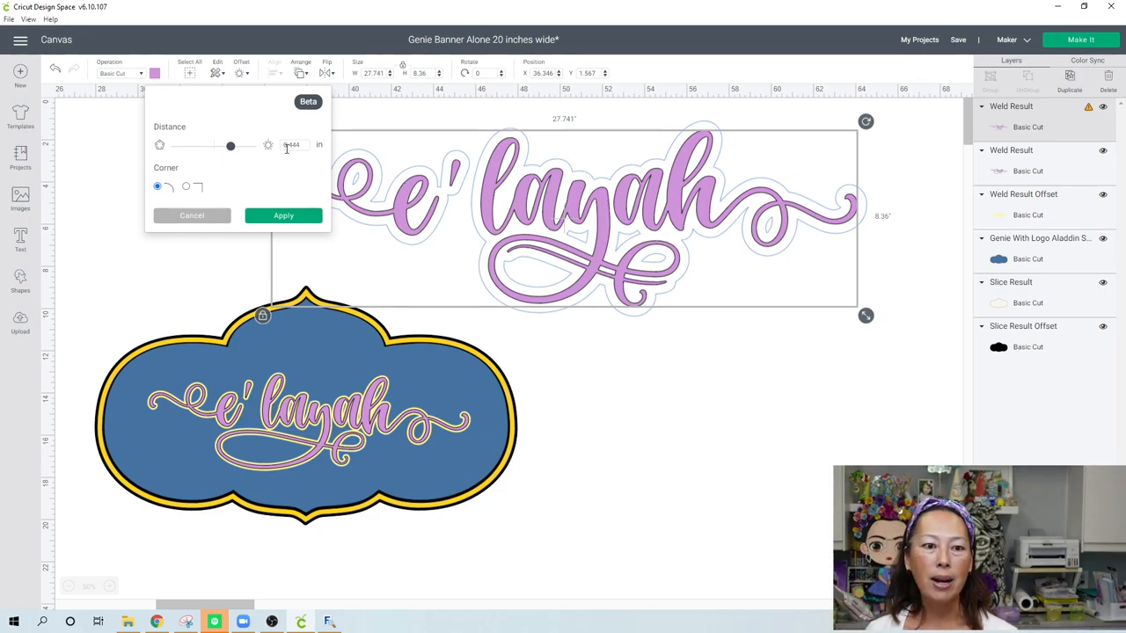
pyautogui.tripleClick(292, 145)
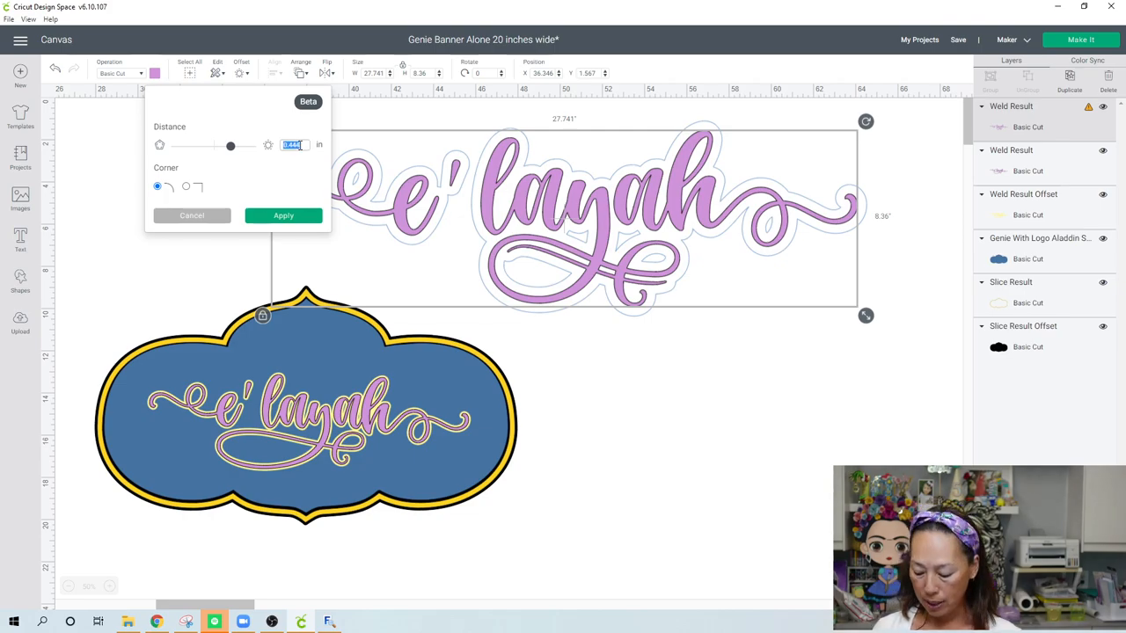
pyautogui.write('10')
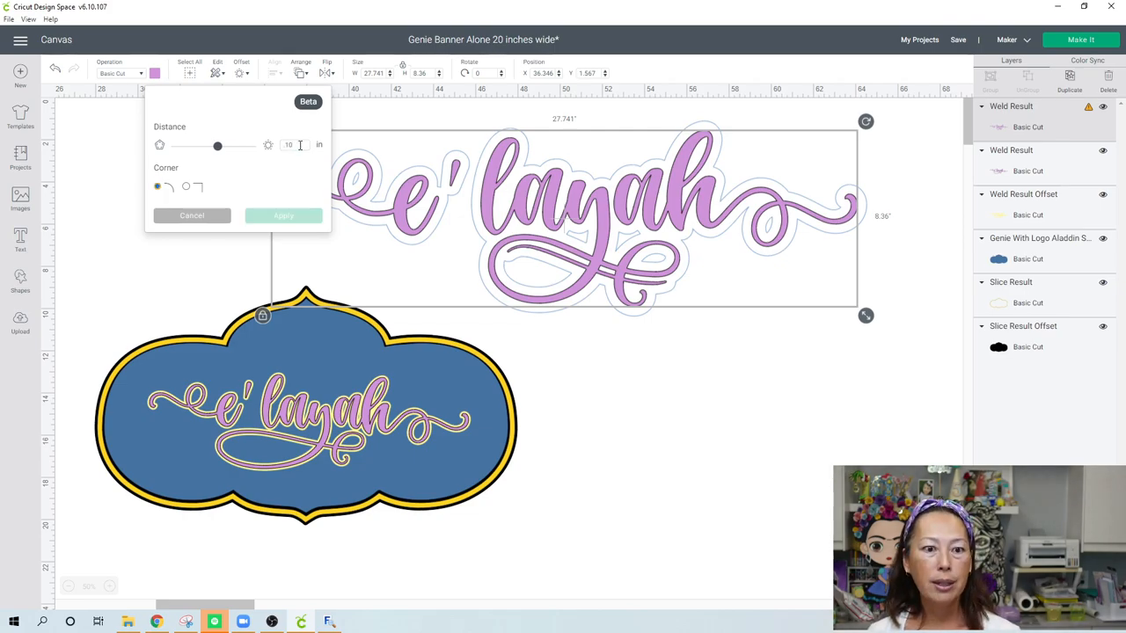
pyautogui.click(283, 215)
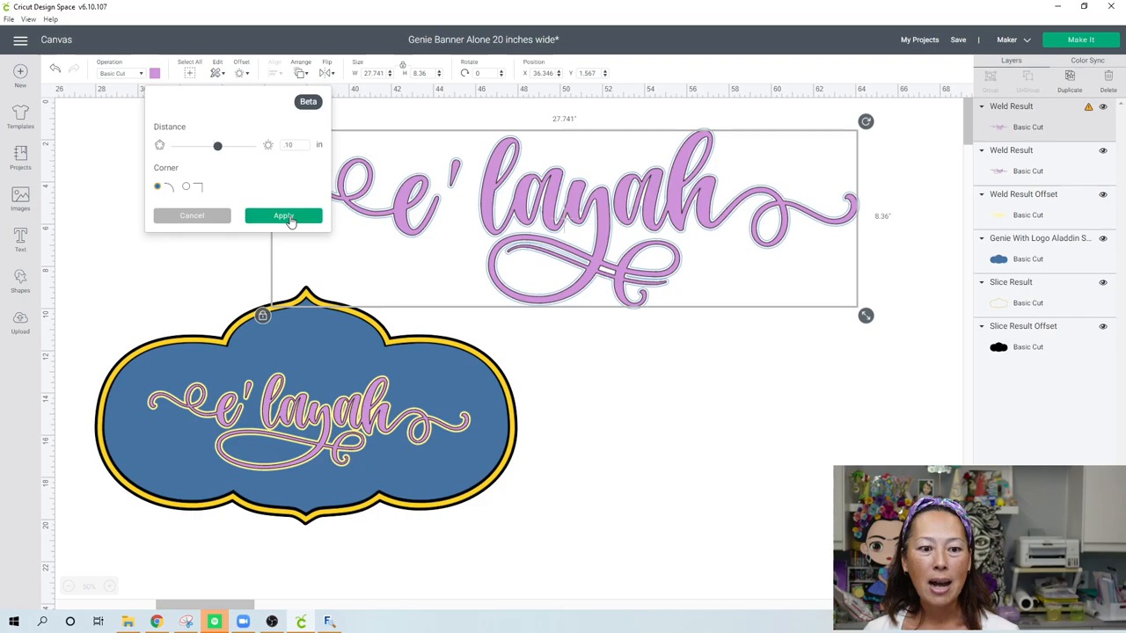
pyautogui.click(283, 215)
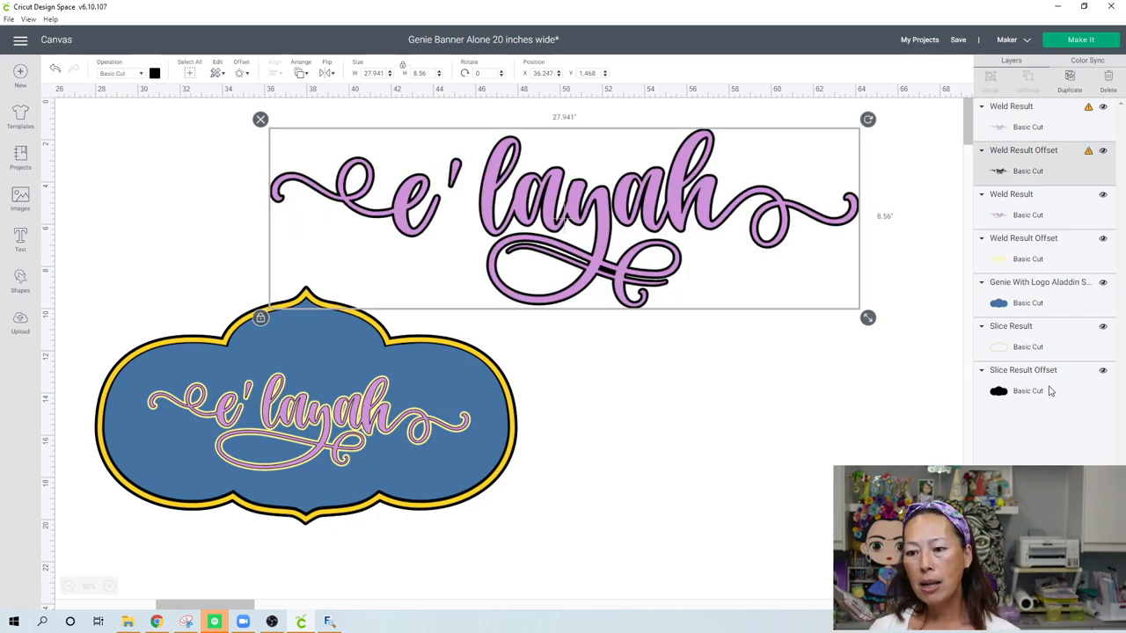
pyautogui.moveTo(290, 97)
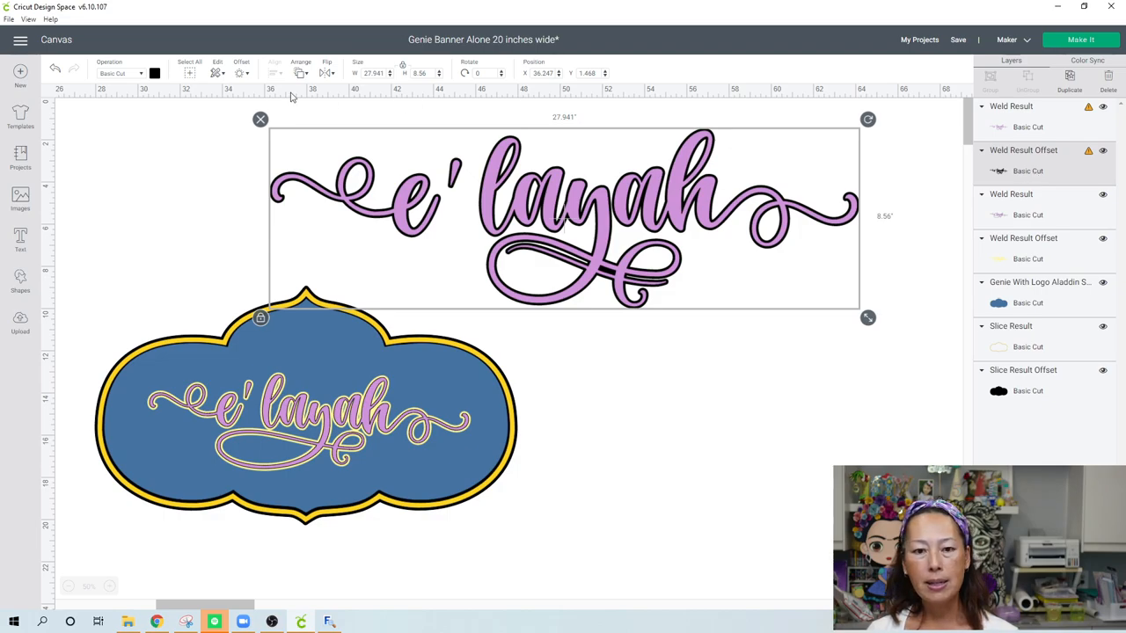
# Recolour the Weld Result Offset outline to the yellow material colour
pyautogui.click(155, 73)
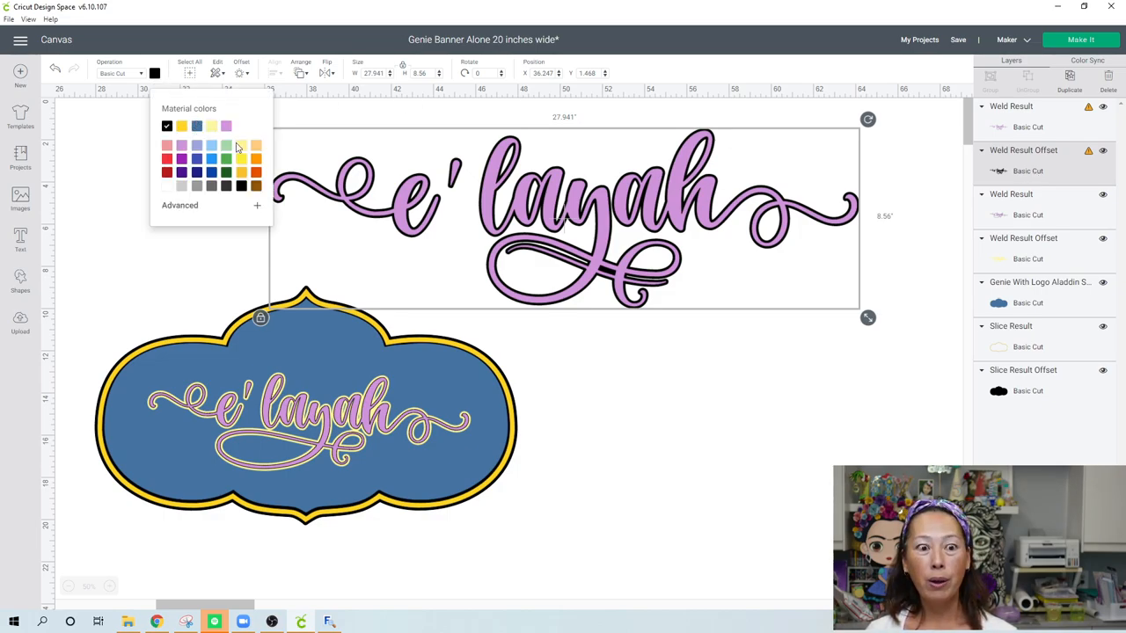
pyautogui.click(212, 126)
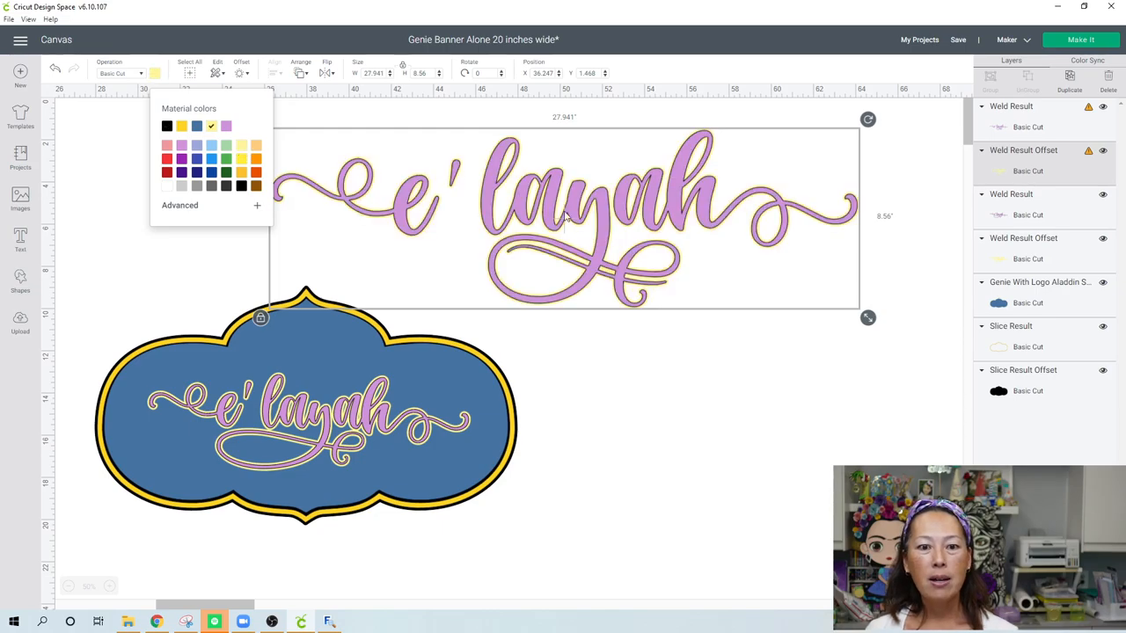
pyautogui.click(708, 342)
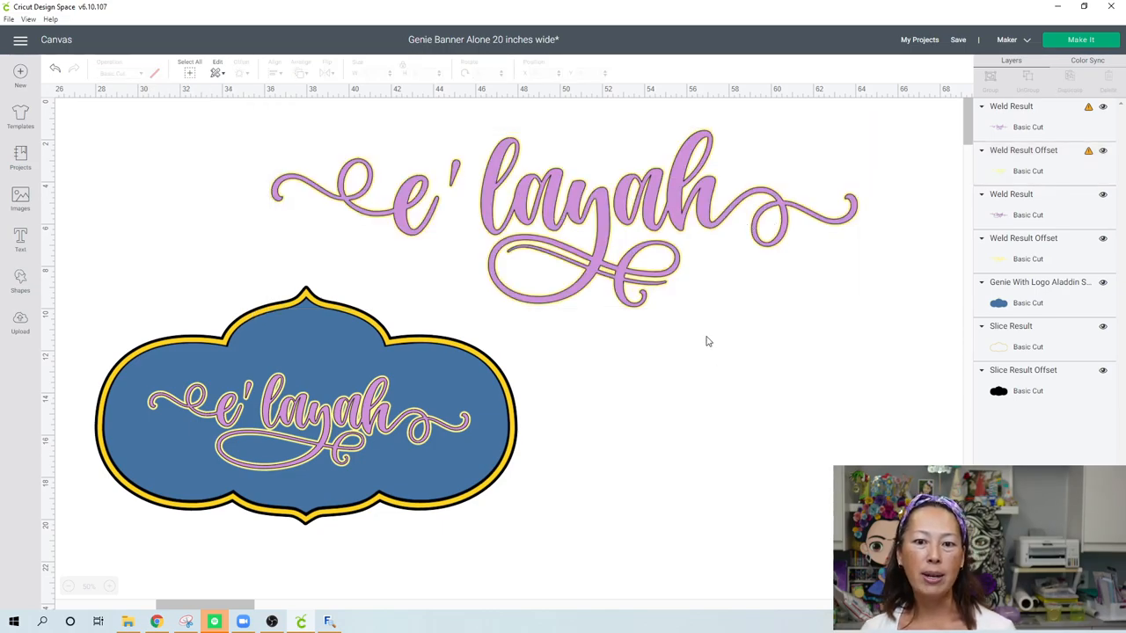